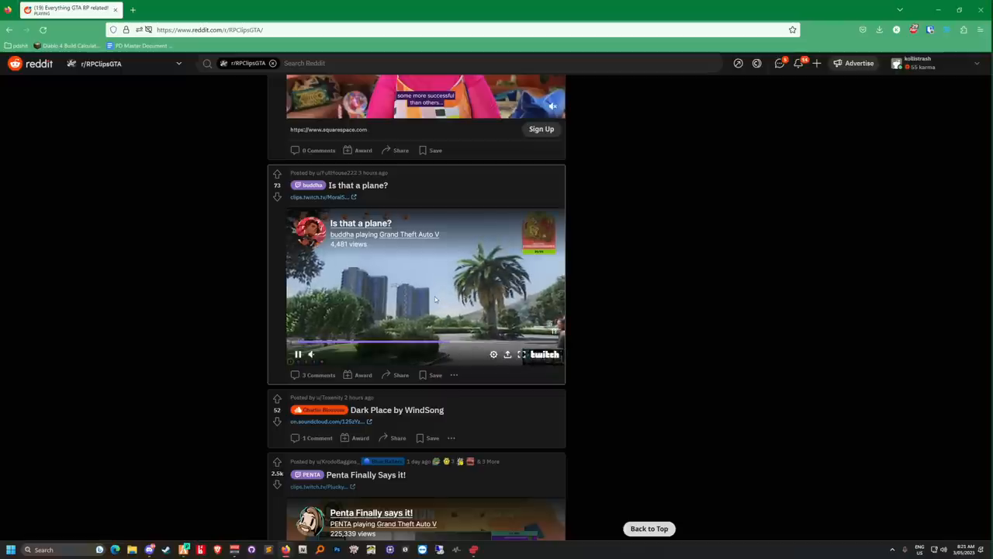
Step: Scroll the r/RPClipsGTA feed past 'Is that a plane?' and start the 'Penta Finally Says It!' clip
scroll(down, 3)
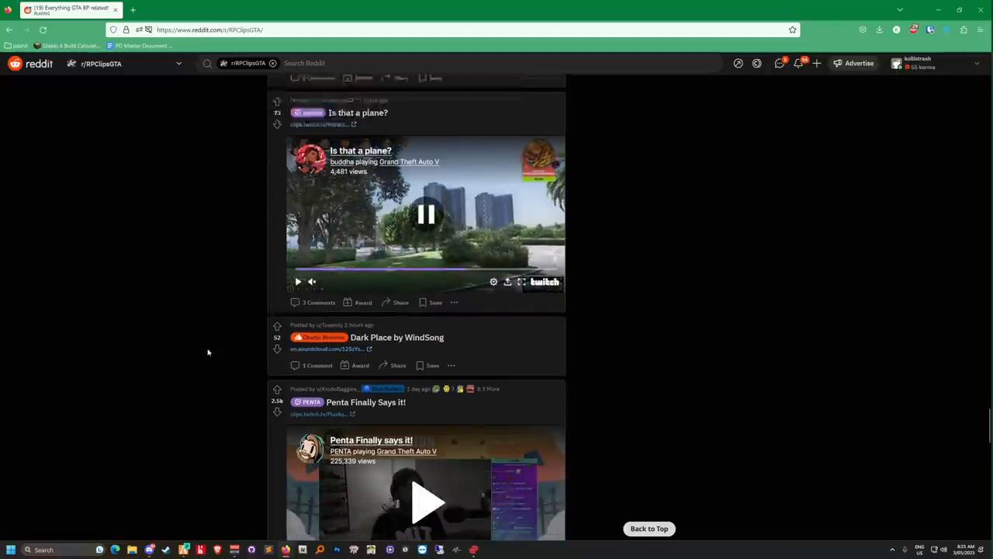
scroll(down, 3)
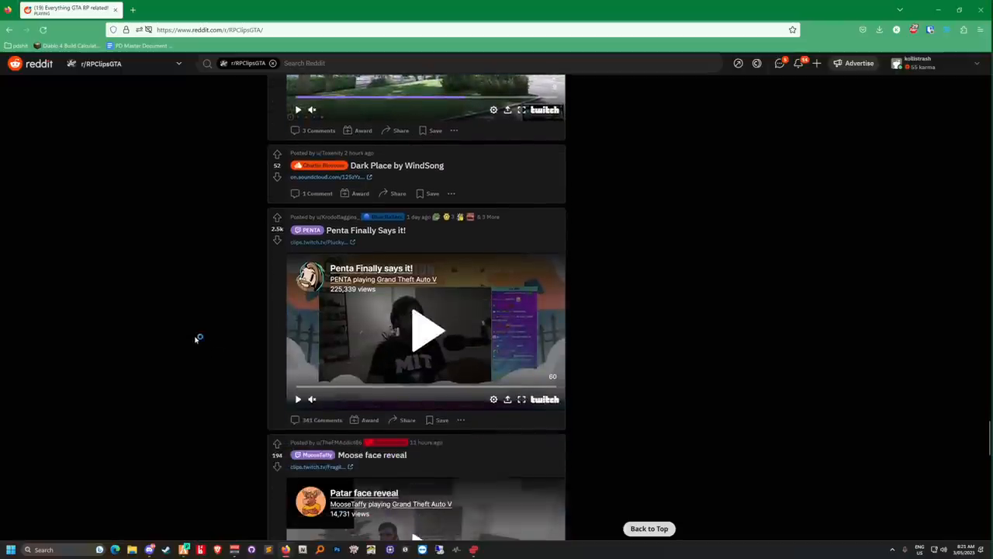
click(425, 329)
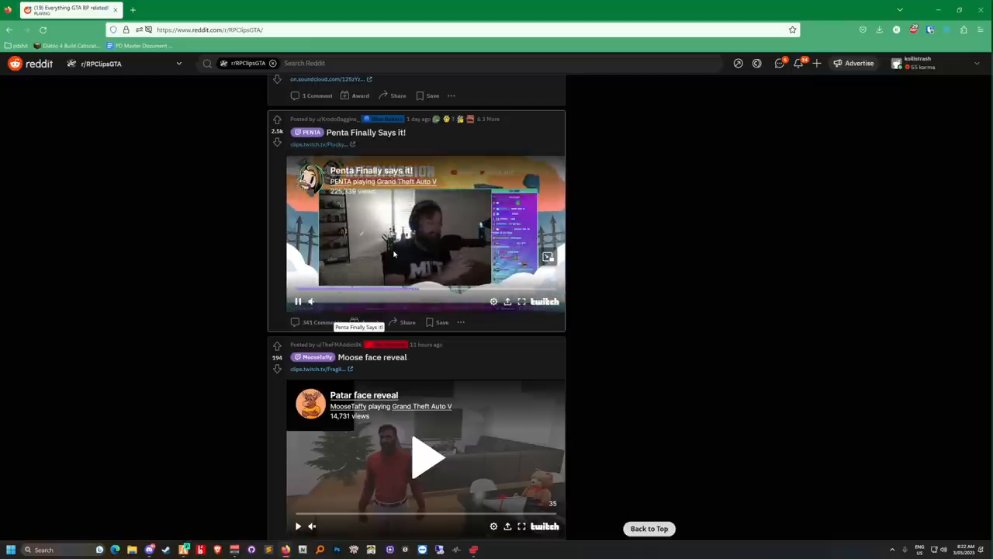
Step: Pause the Penta clip, seek to other moments including about 22 seconds, and resume it
click(425, 233)
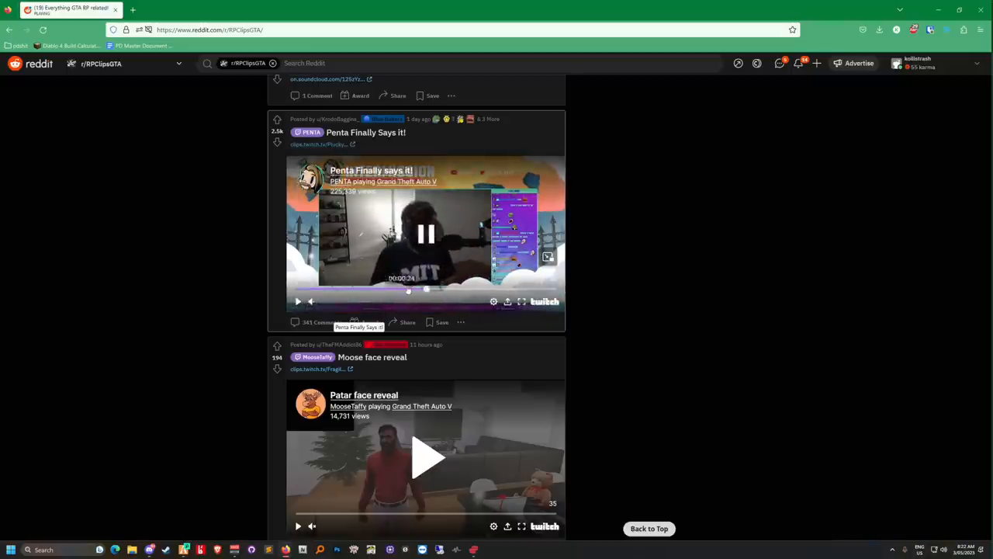
click(298, 301)
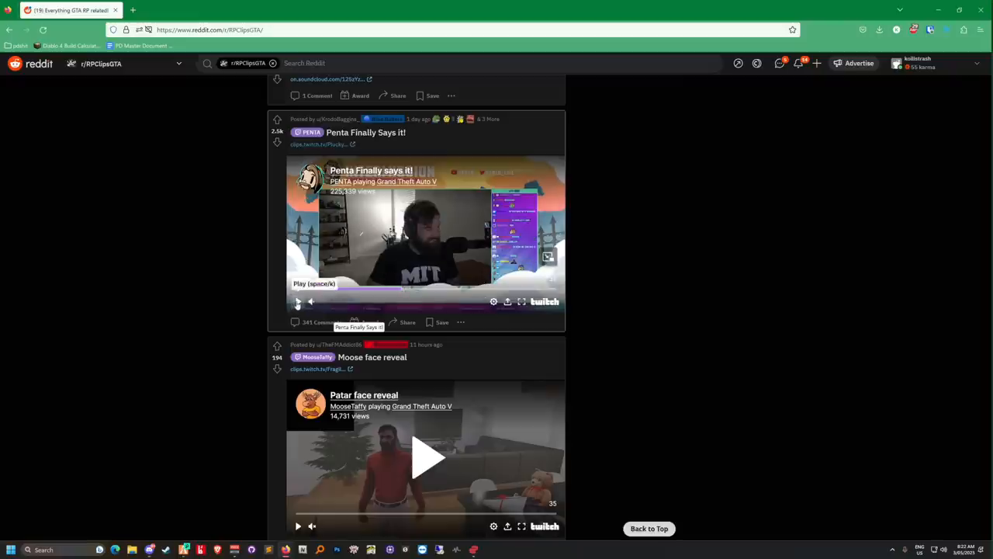
click(298, 301)
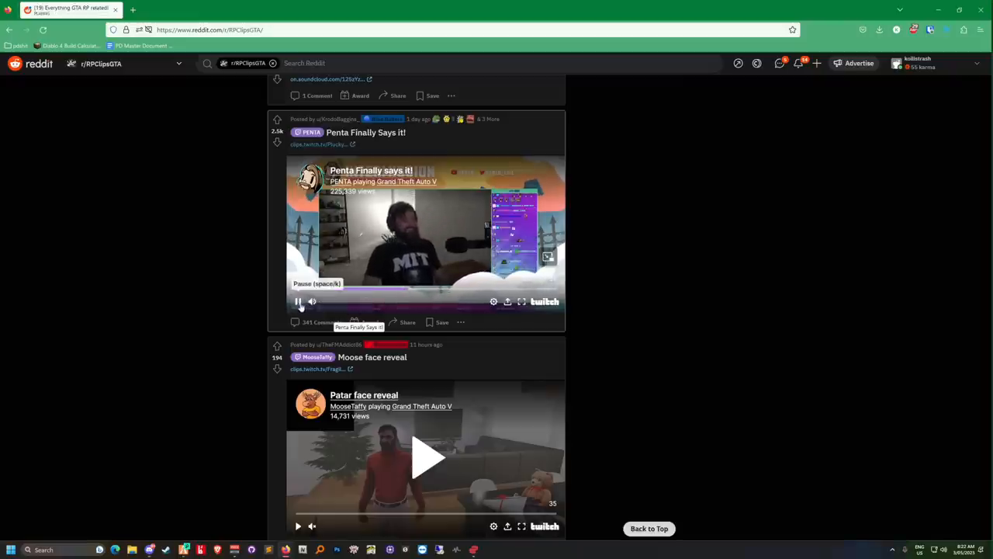
click(298, 301)
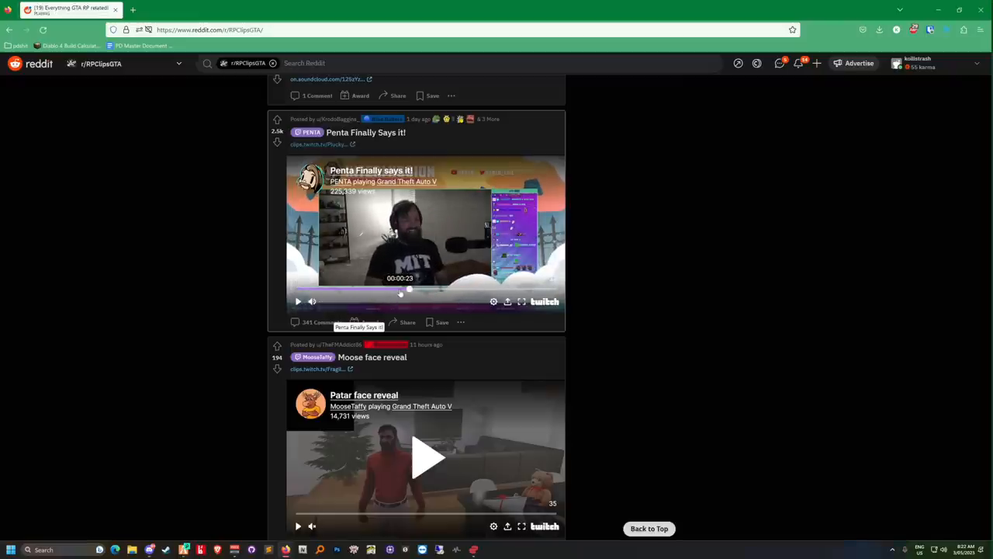
click(298, 301)
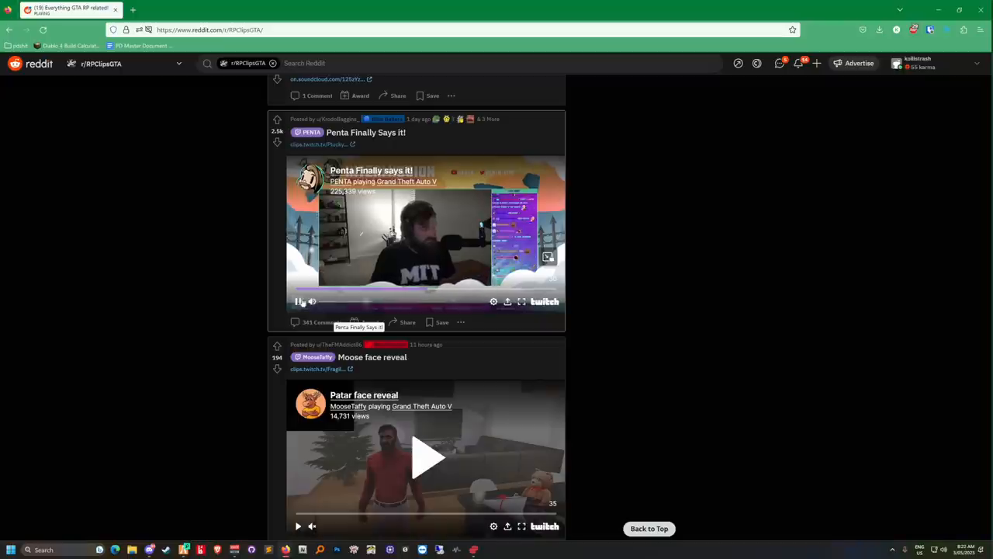
click(298, 301)
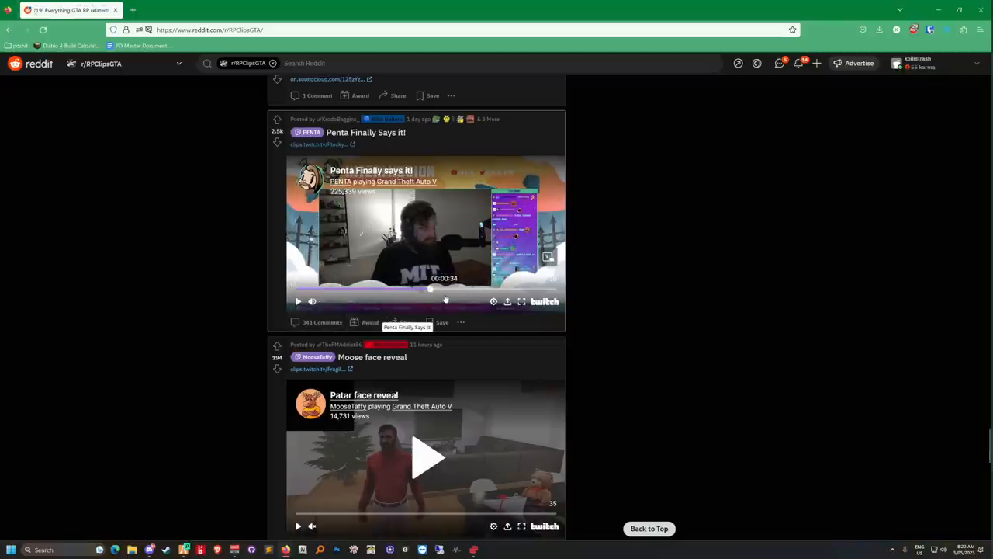
mouse_move(312, 301)
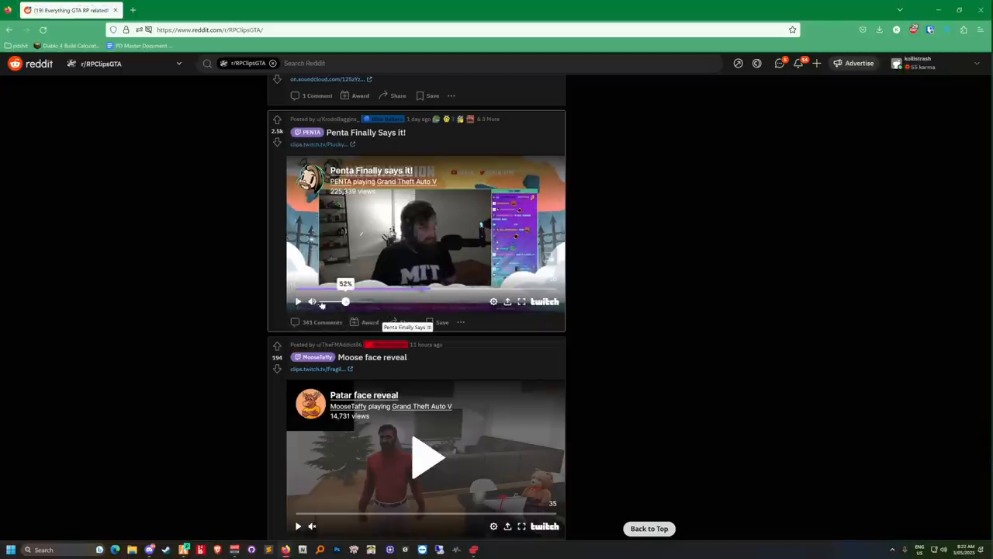
Step: Pause and resume the Penta clip again, leaving it playing through to its end
click(297, 301)
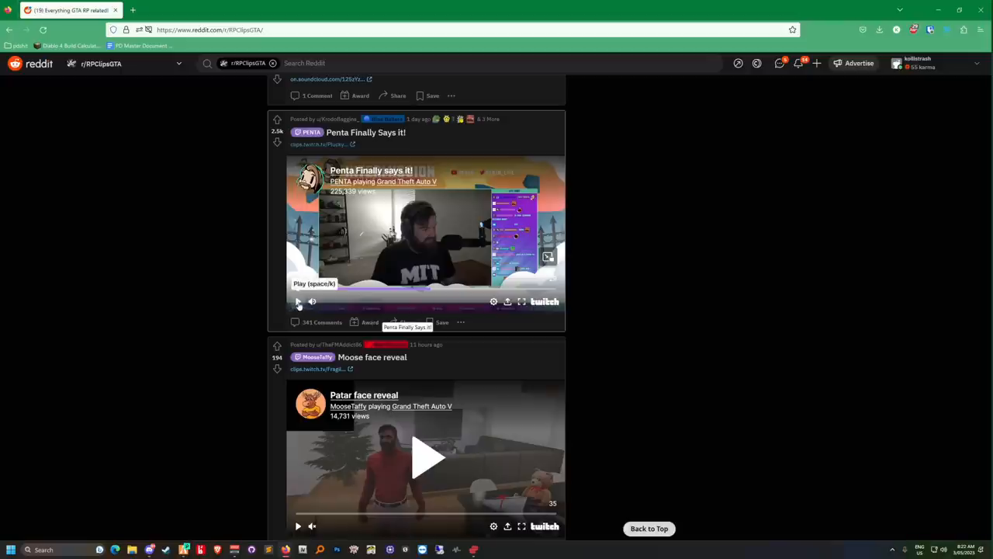
click(298, 301)
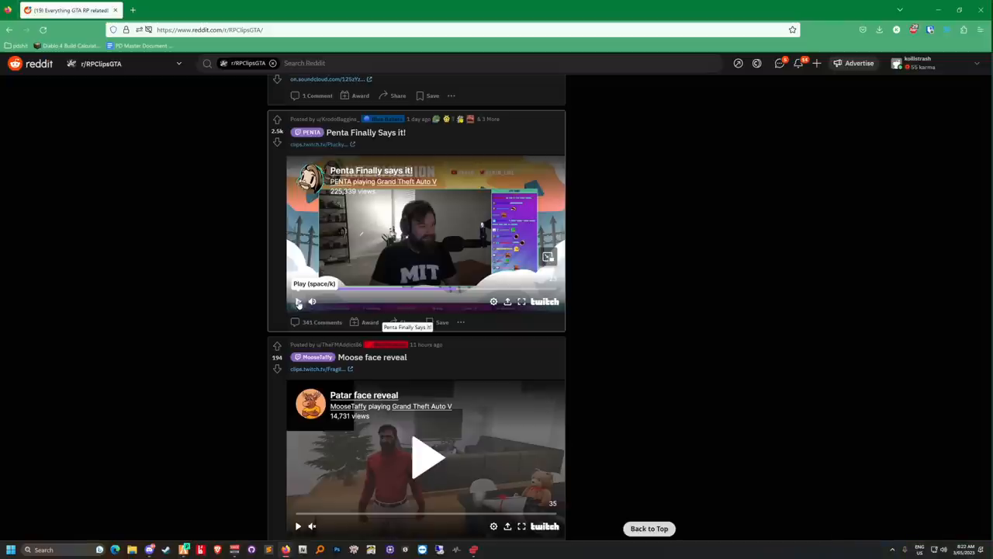
click(297, 301)
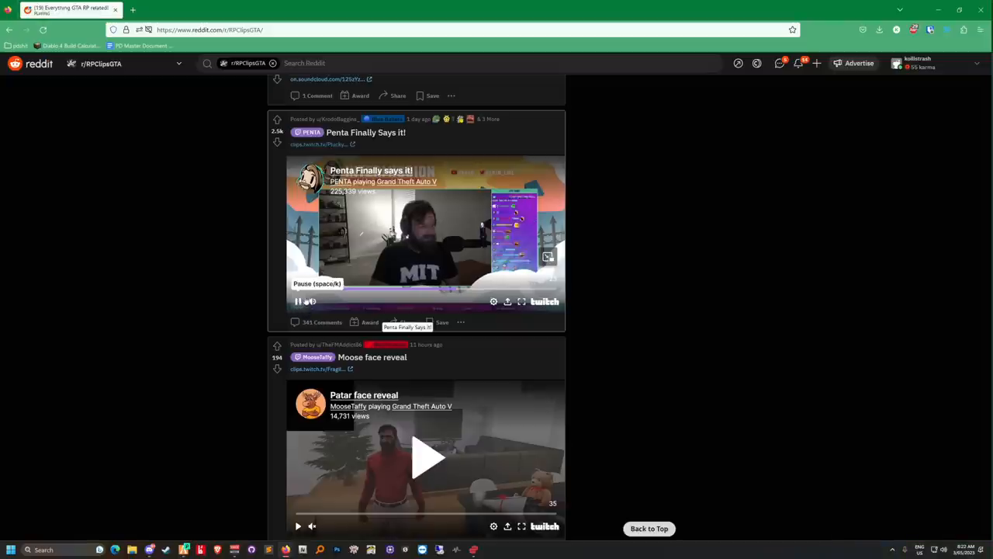
click(298, 301)
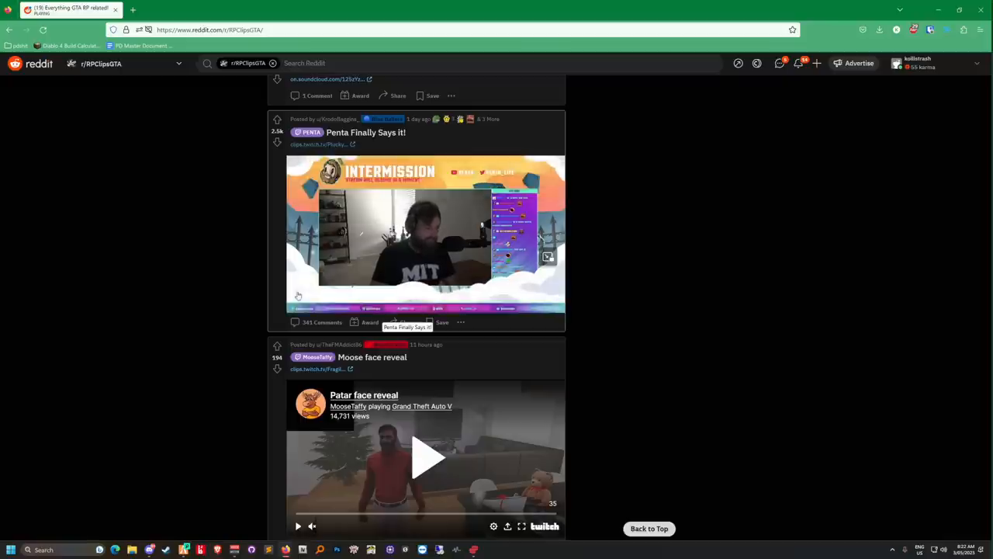
click(425, 232)
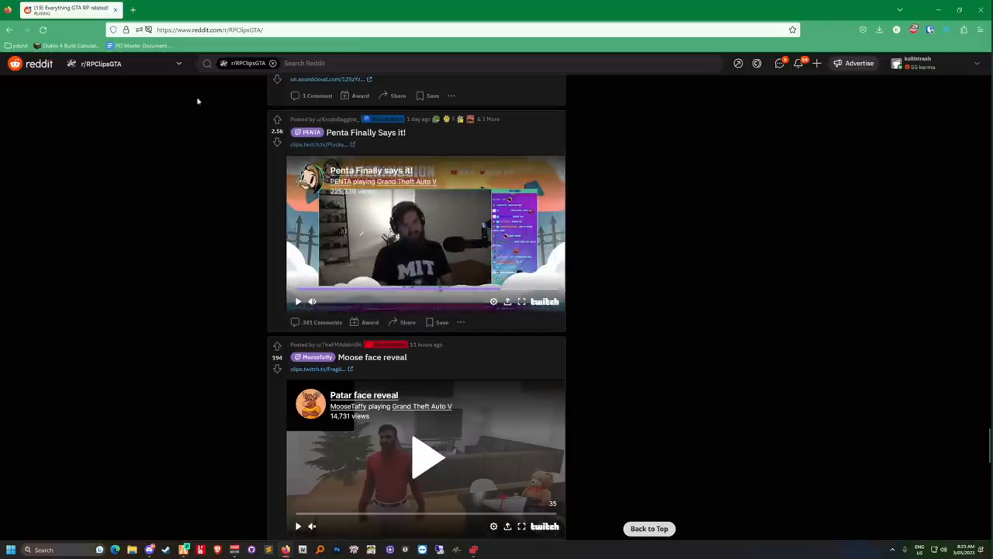
Step: In a new tab, search 'penta sully' and load SullyGnome's PENTA channel statistics page
scroll(down, 3)
text(penta)
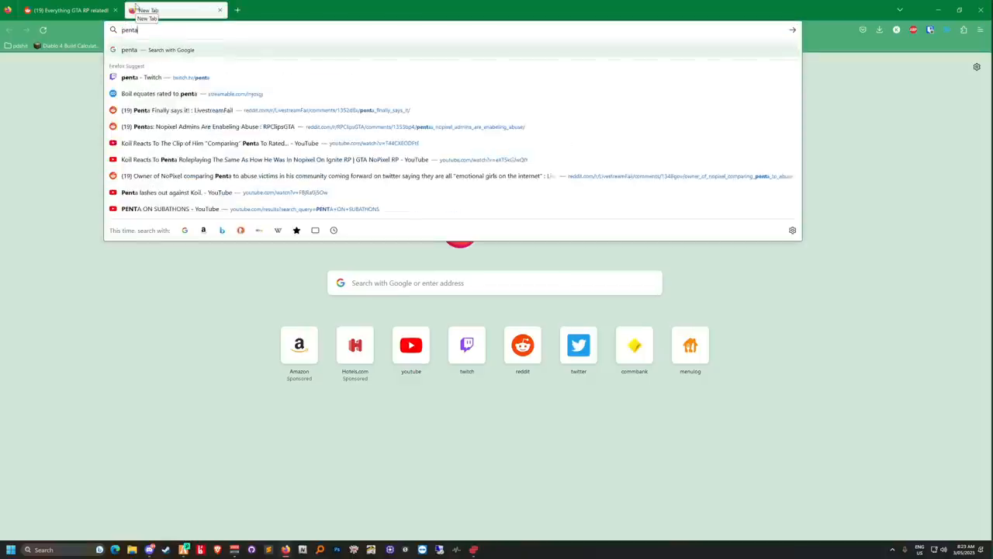
text(s)
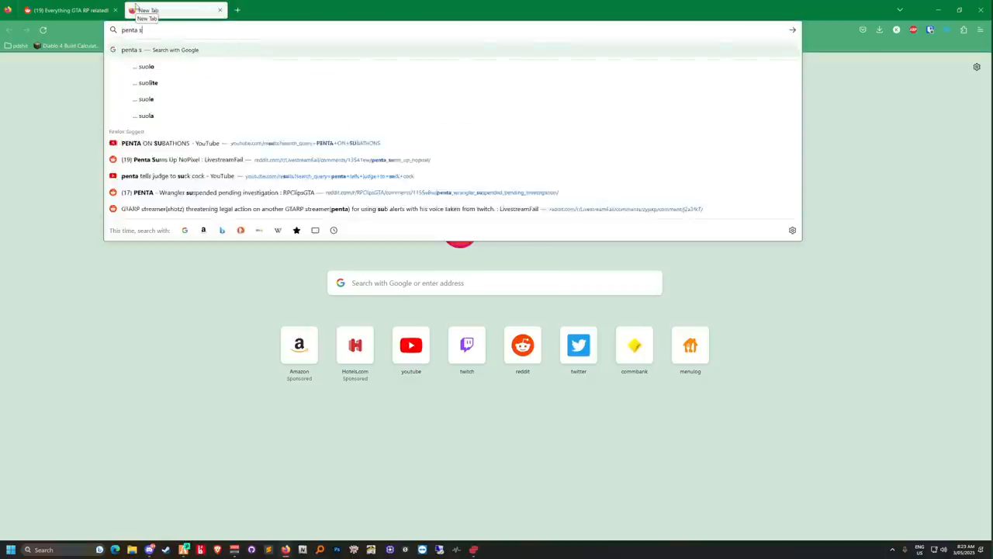
text(ully)
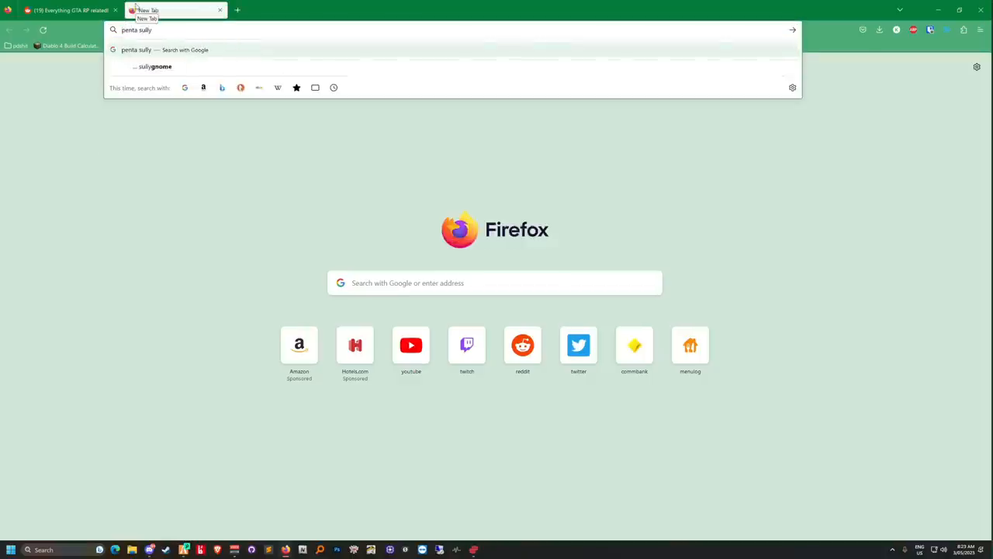
click(158, 66)
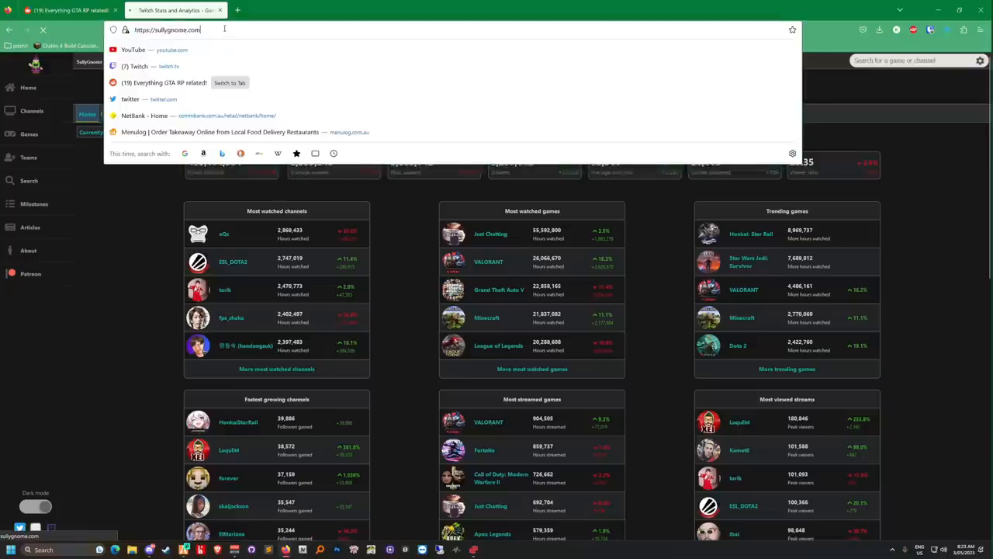
text(/pe)
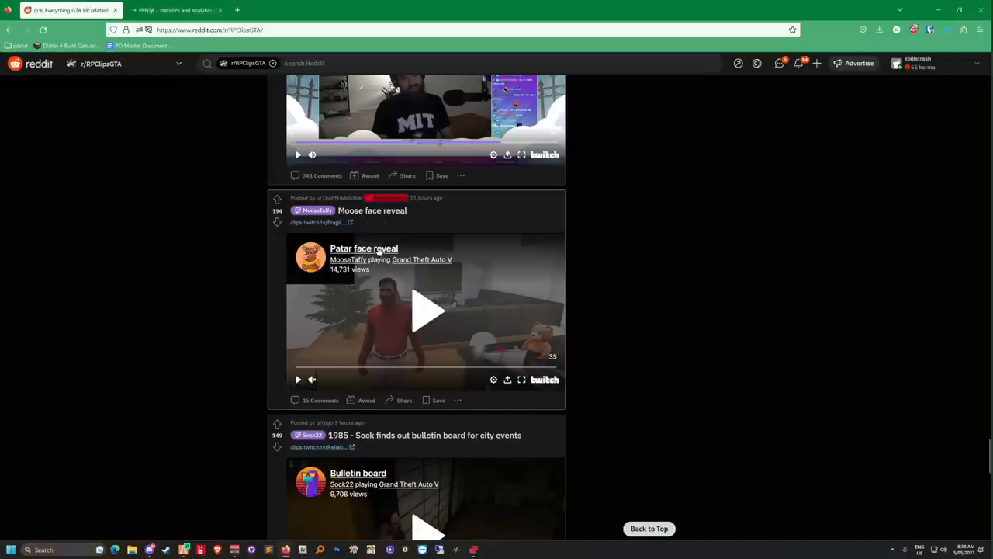
Step: Scroll back up to the Penta clip, mute it, and switch to the PENTA statistics tab
scroll(up, 3)
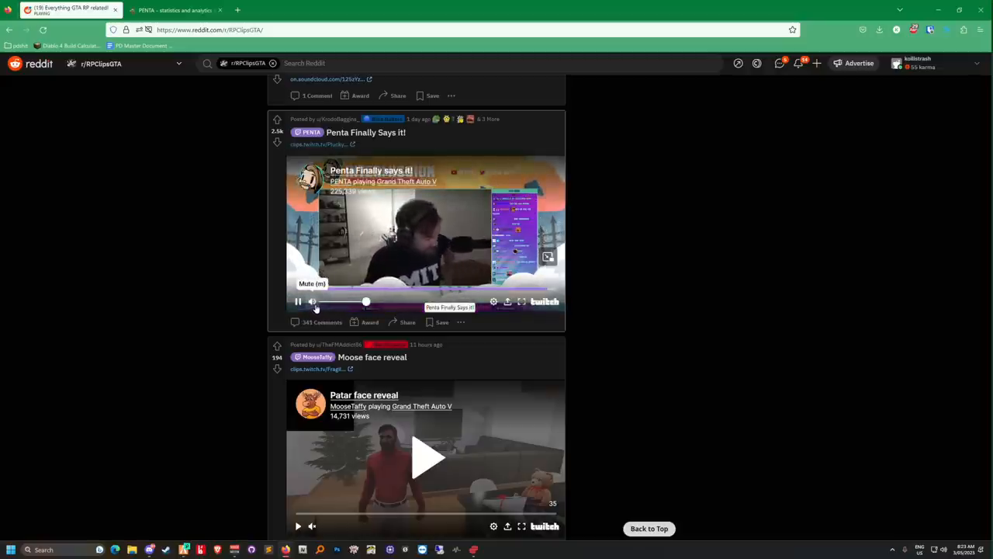
click(298, 301)
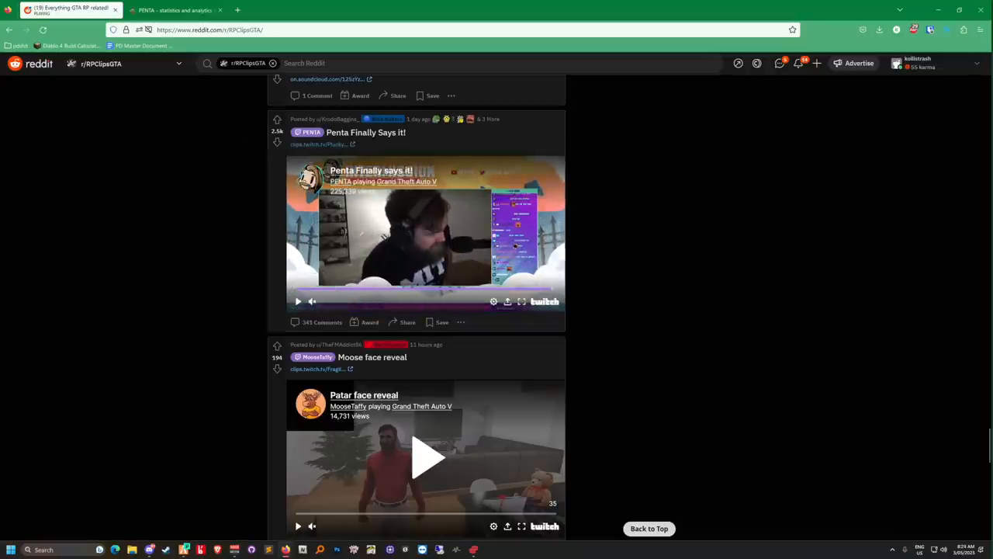
click(170, 9)
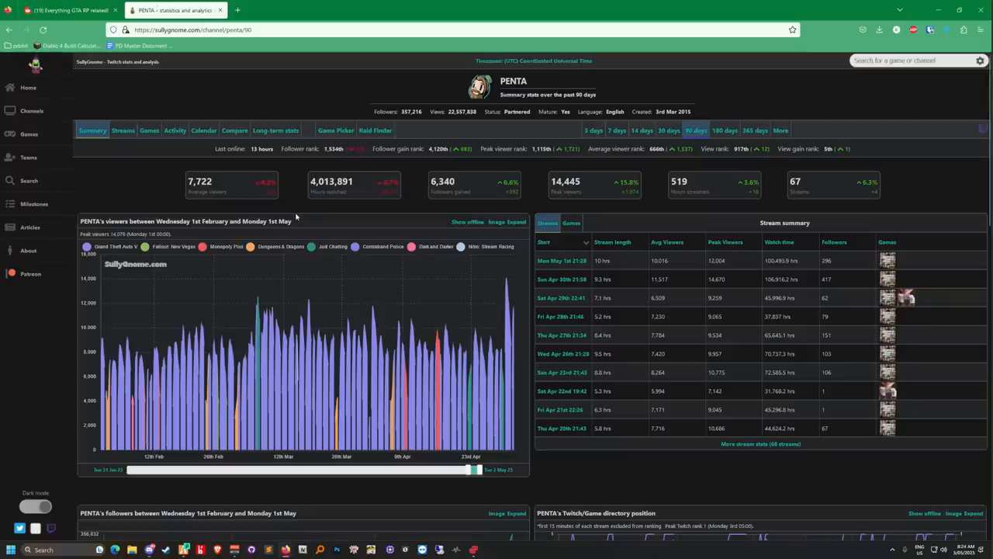
mouse_move(326, 207)
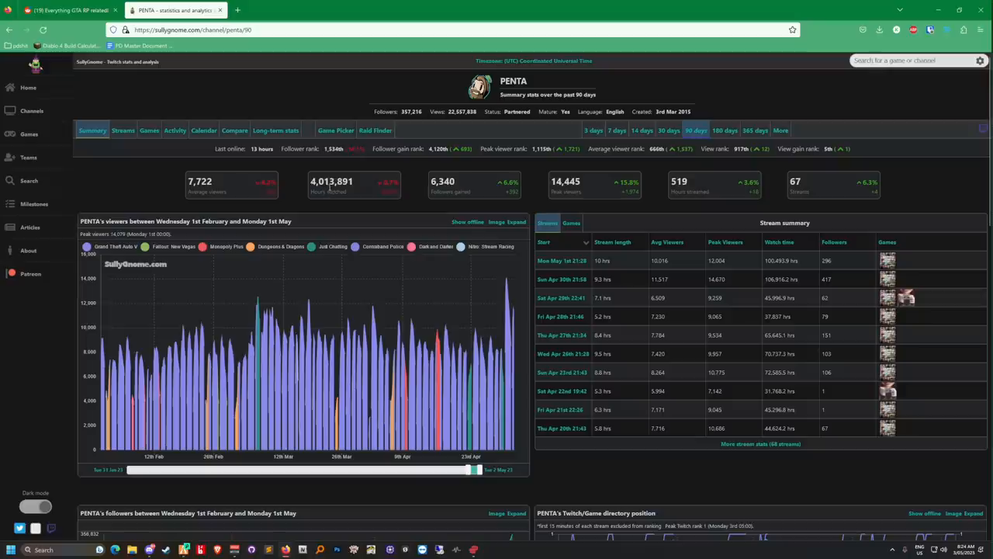
mouse_move(362, 211)
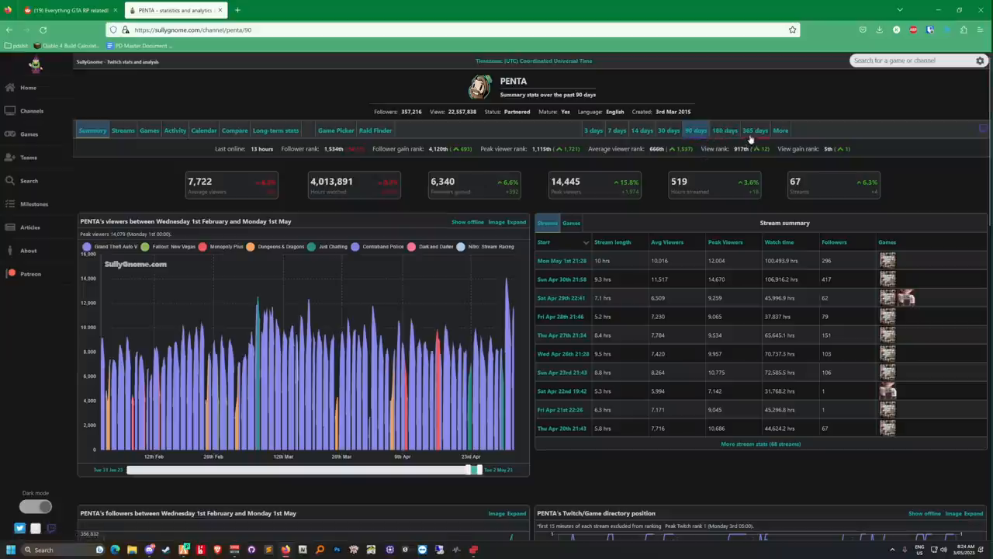
click(754, 130)
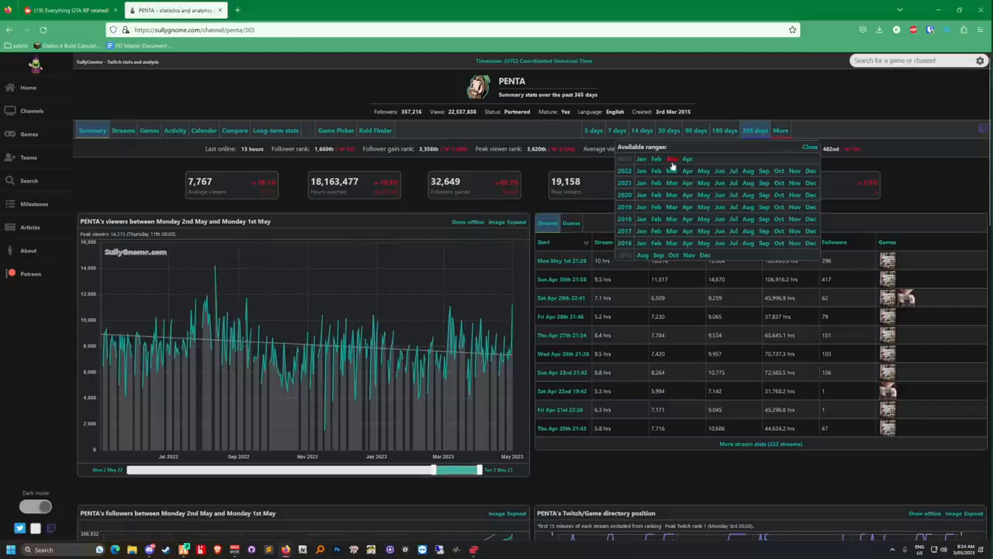
click(779, 131)
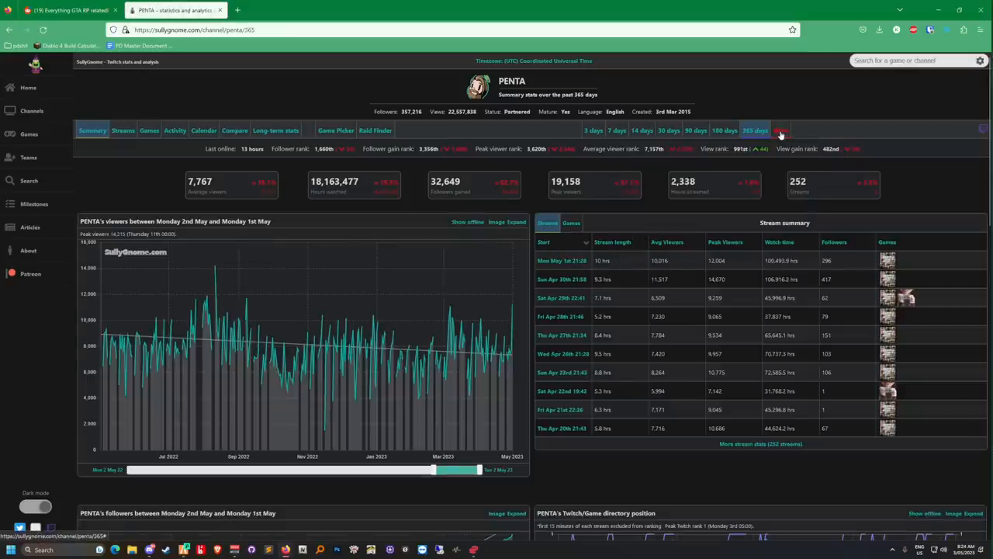
drag(434, 469, 427, 468)
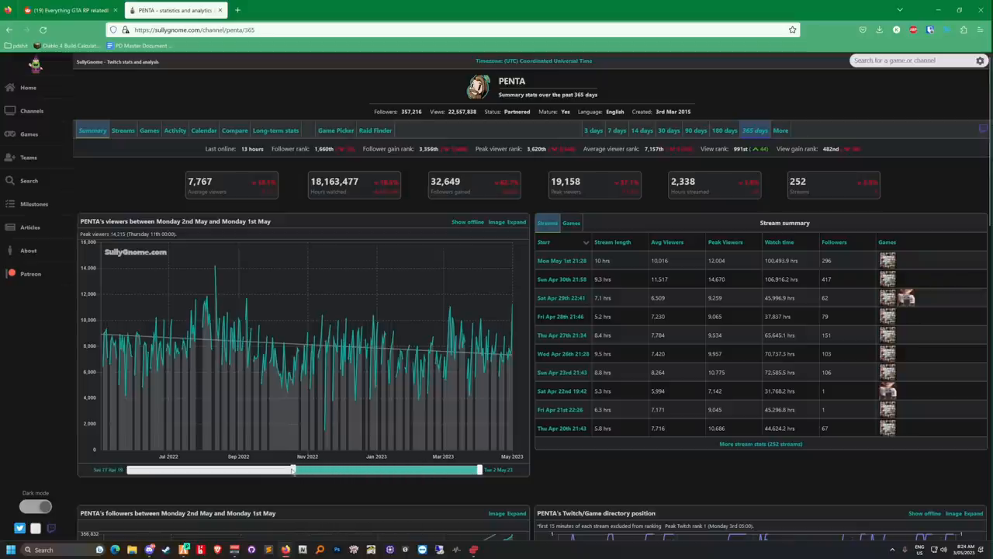
drag(293, 469, 210, 469)
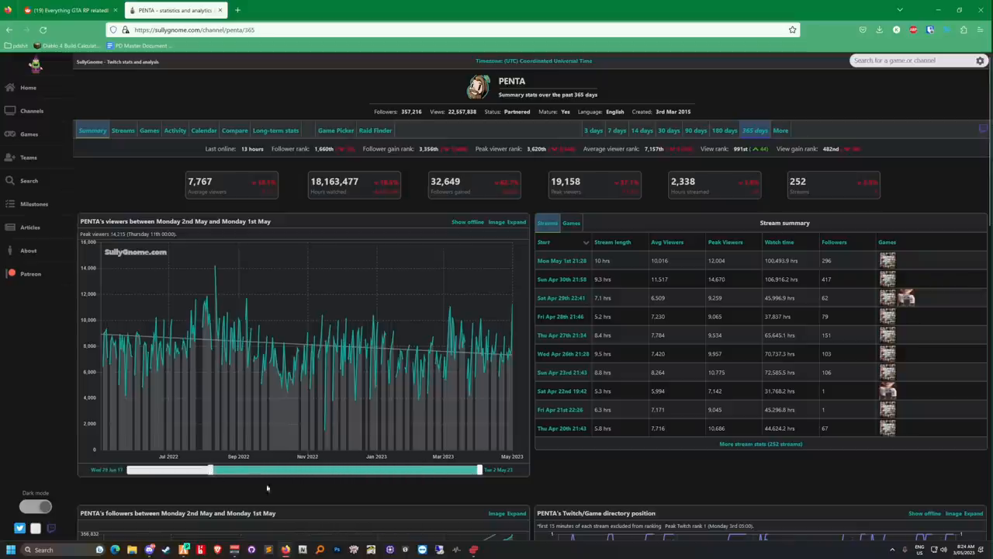
drag(190, 469, 124, 468)
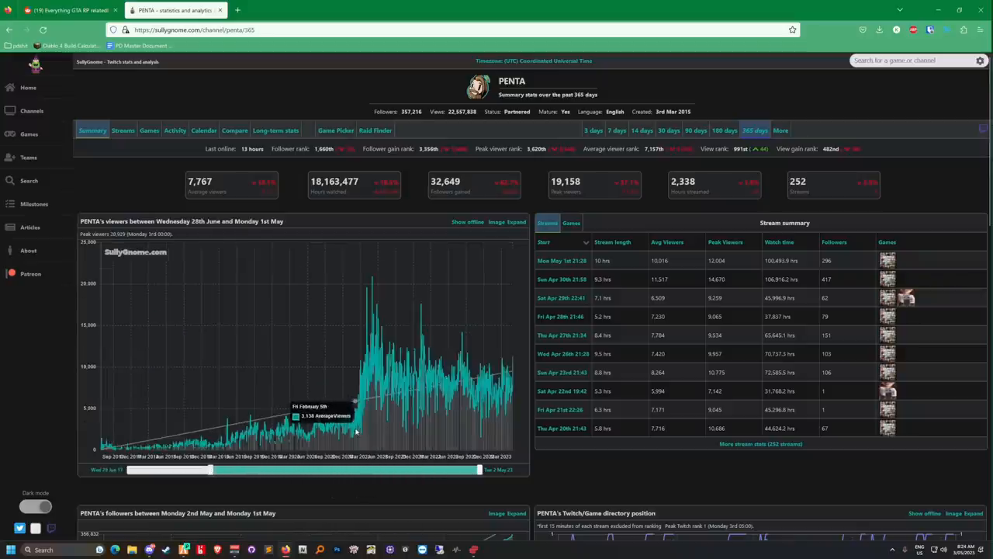
mouse_move(323, 439)
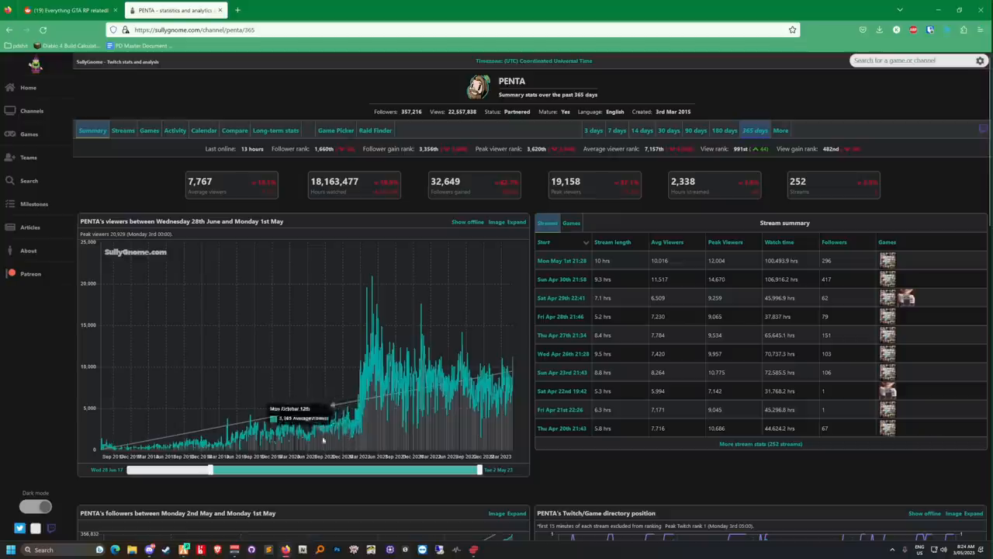
mouse_move(225, 447)
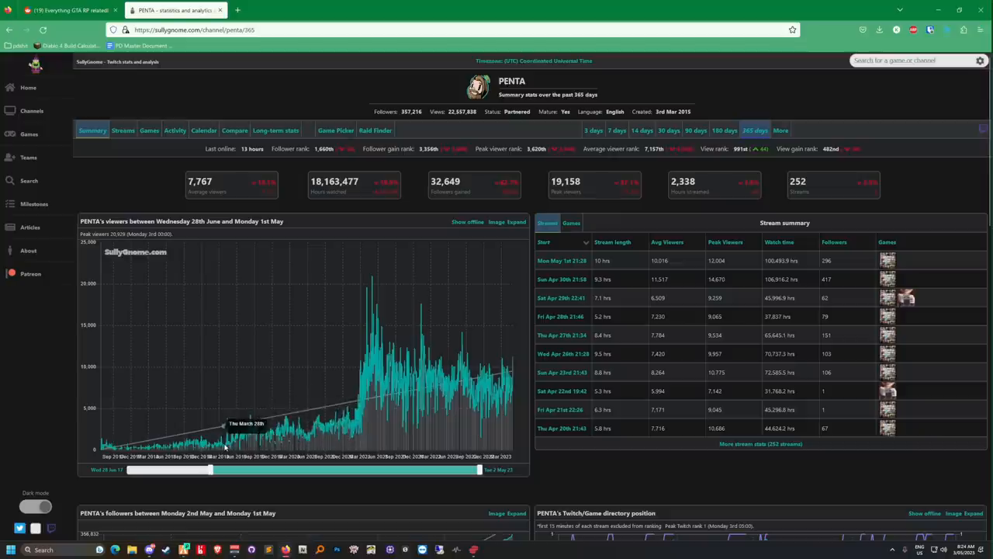
mouse_move(249, 433)
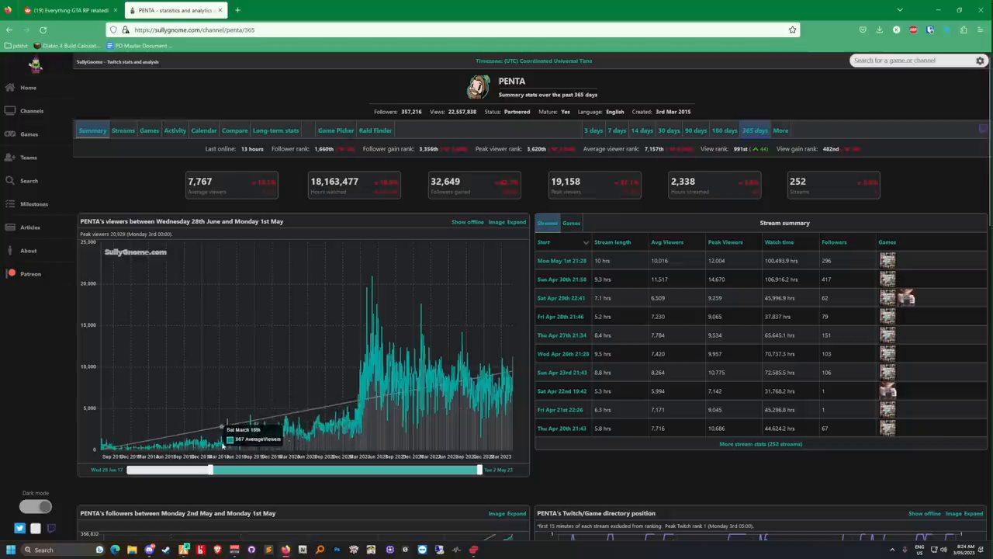
mouse_move(225, 444)
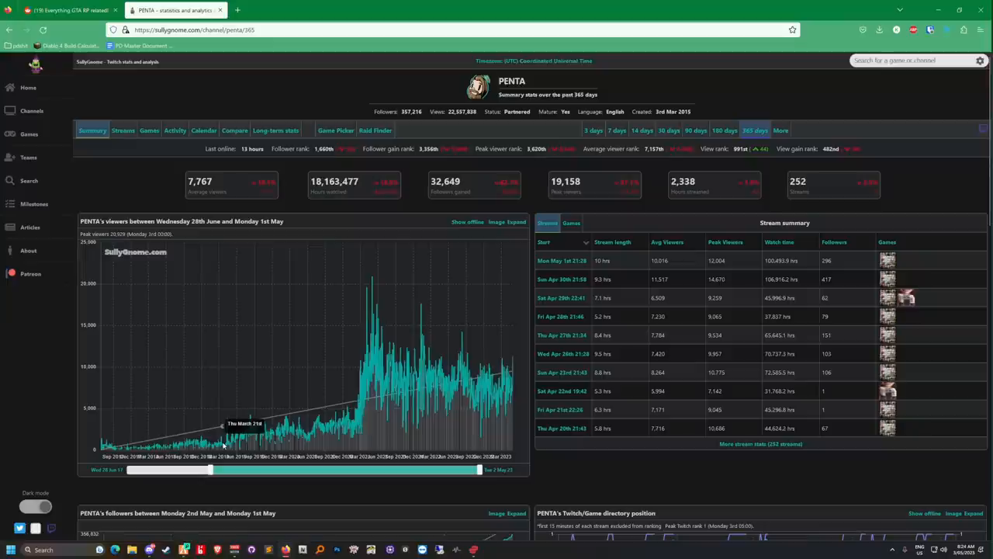
mouse_move(245, 441)
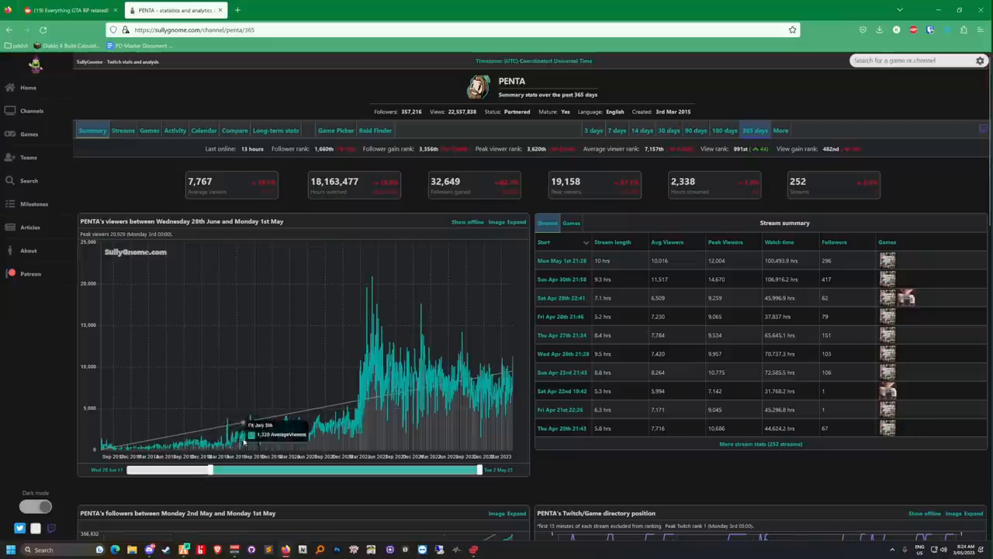
mouse_move(312, 459)
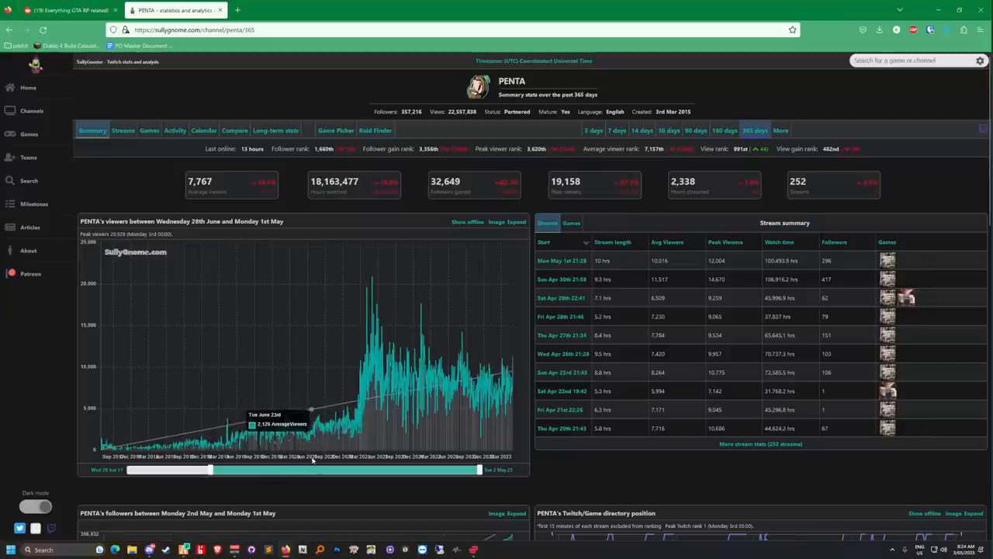
mouse_move(359, 457)
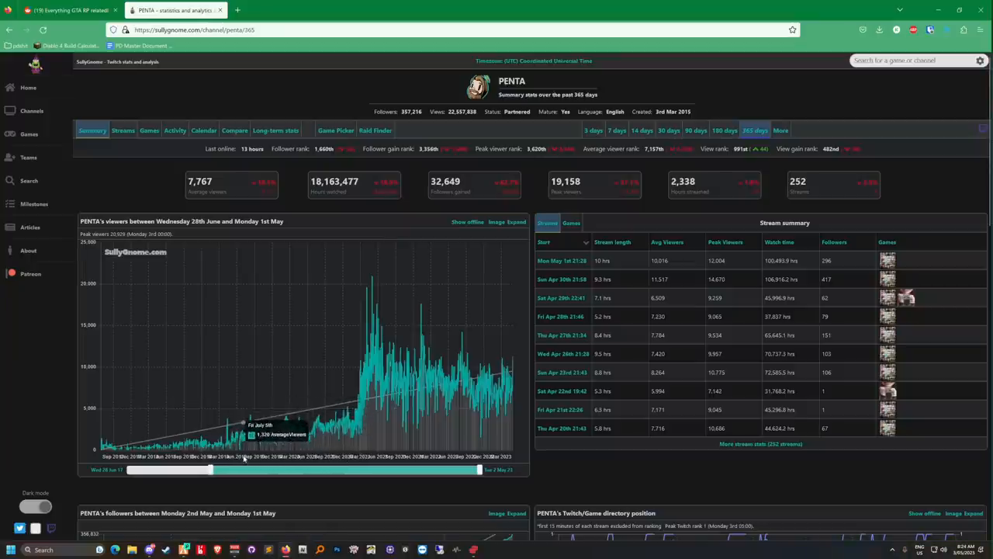
mouse_move(247, 459)
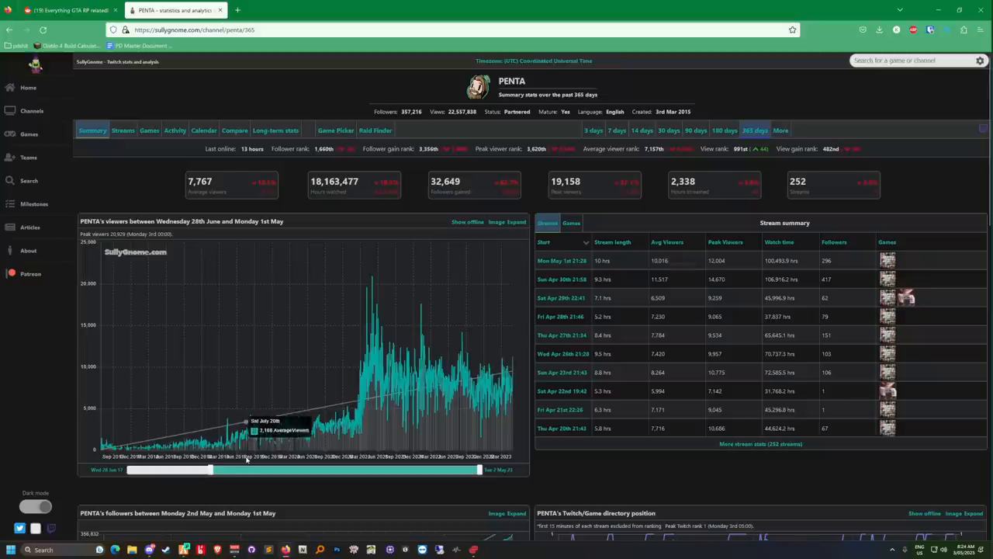
mouse_move(255, 456)
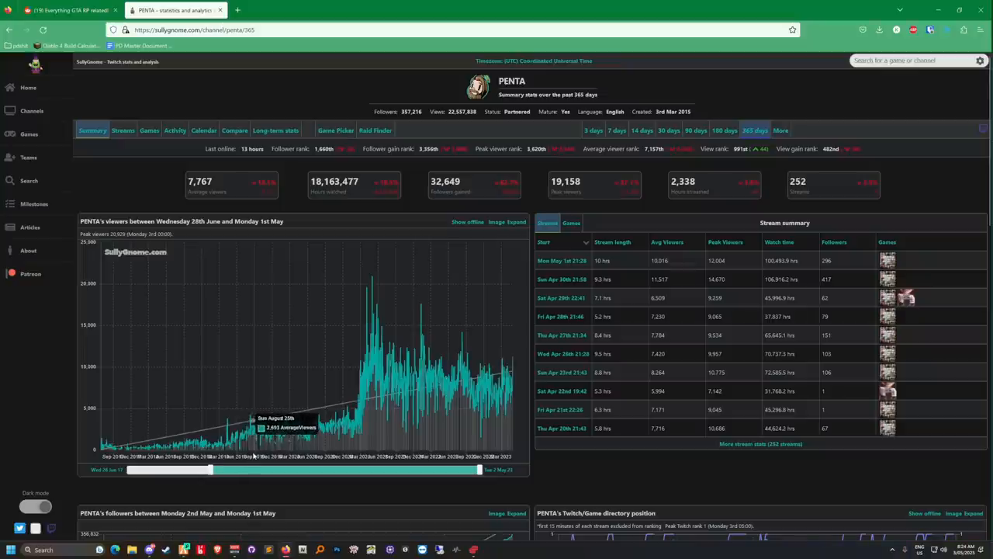
mouse_move(267, 456)
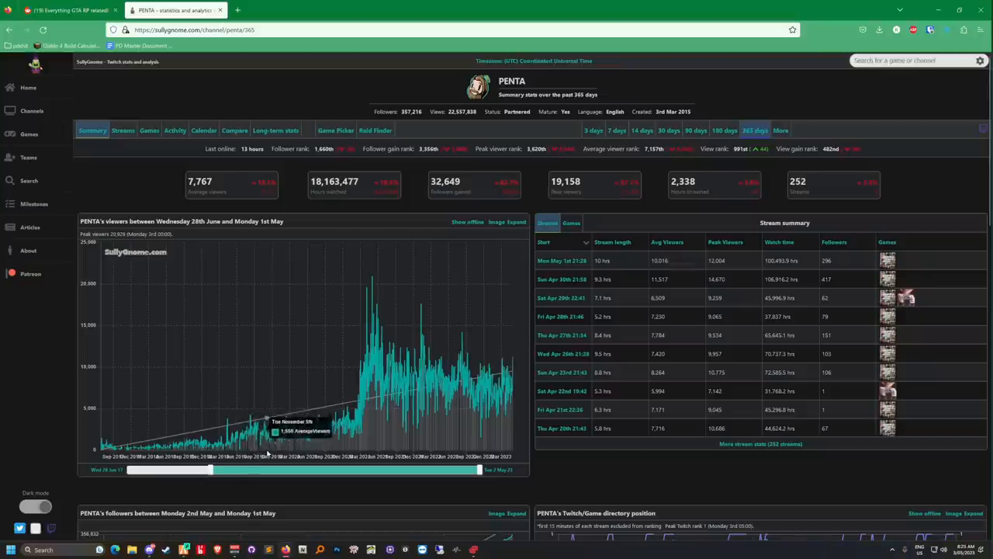
mouse_move(511, 301)
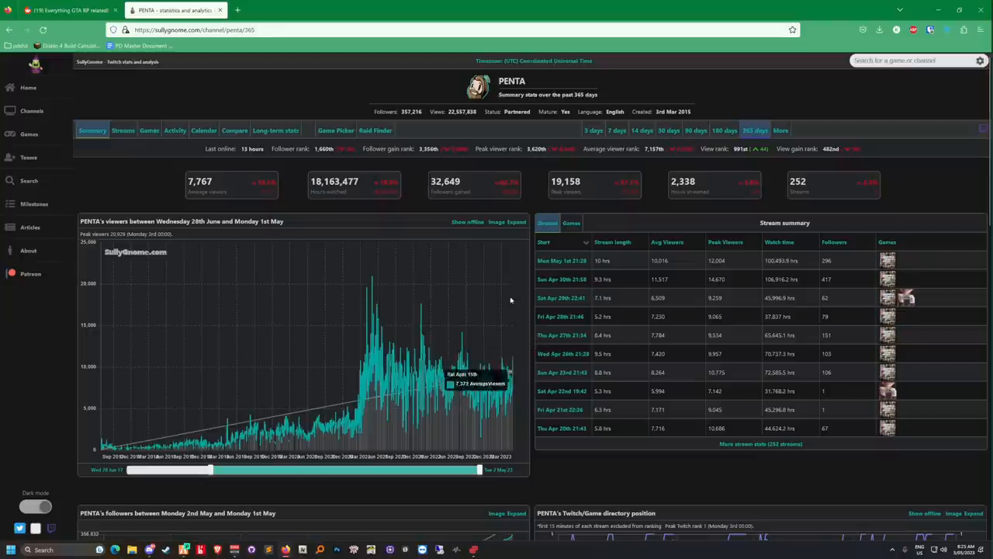
mouse_move(510, 299)
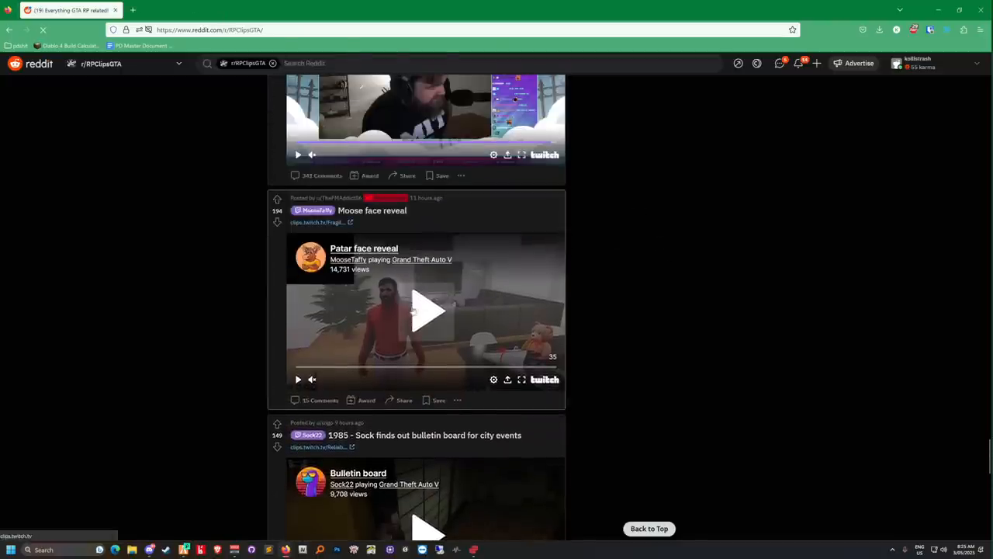
Step: Start the Patar face reveal clip in the Moose face reveal post, pause it, then resume it
click(425, 311)
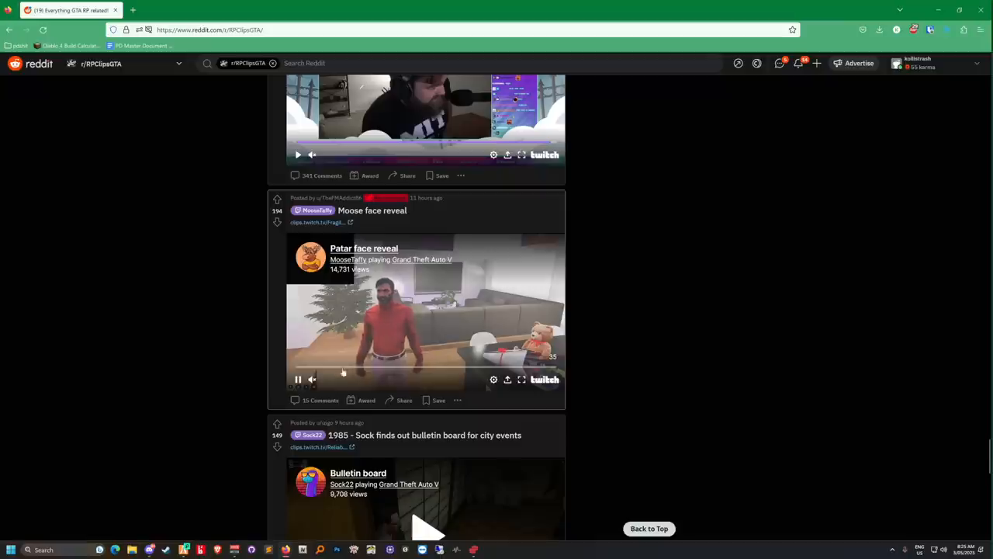
click(425, 313)
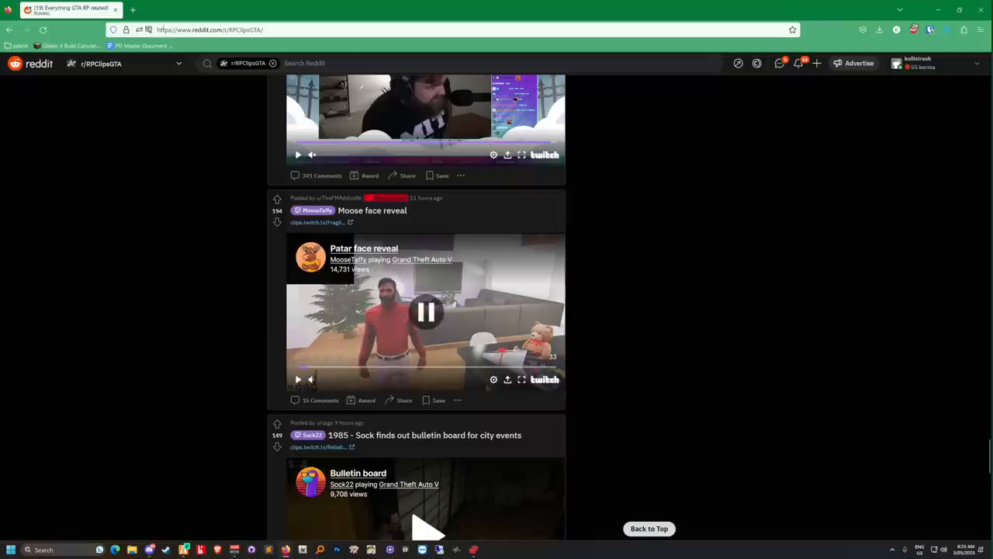
click(174, 9)
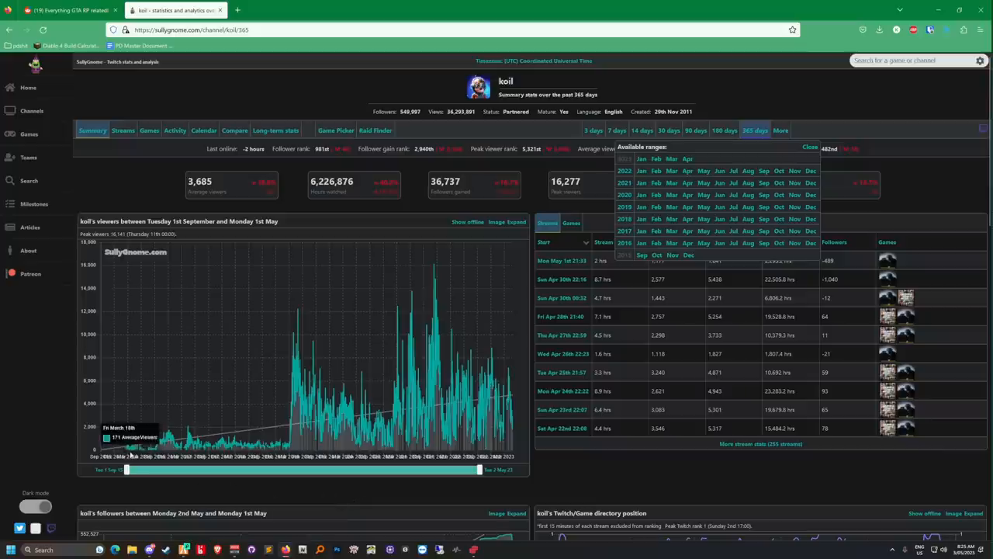
mouse_move(131, 454)
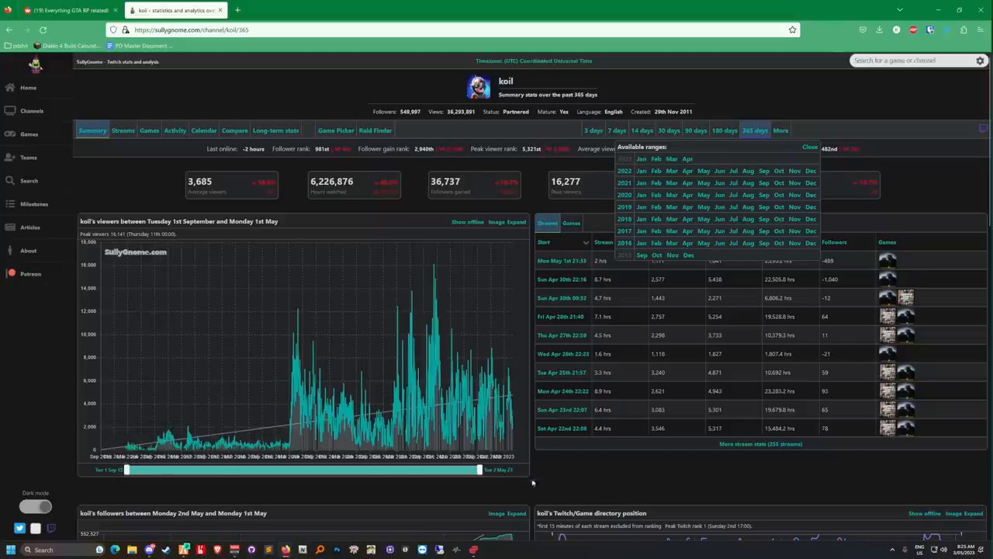
mouse_move(498, 227)
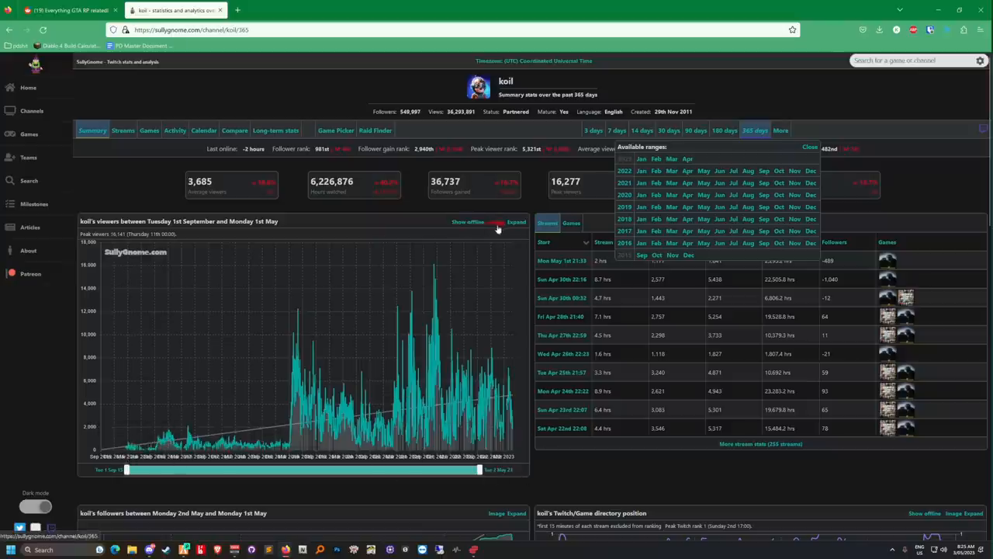
Step: Expand koil's viewers chart to full width and hover across it to inspect values
click(517, 222)
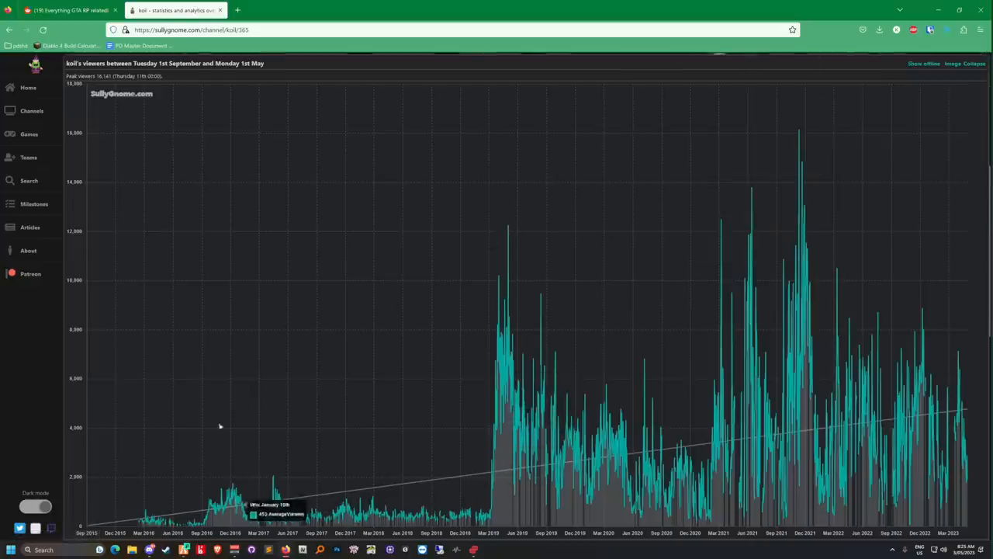
mouse_move(142, 535)
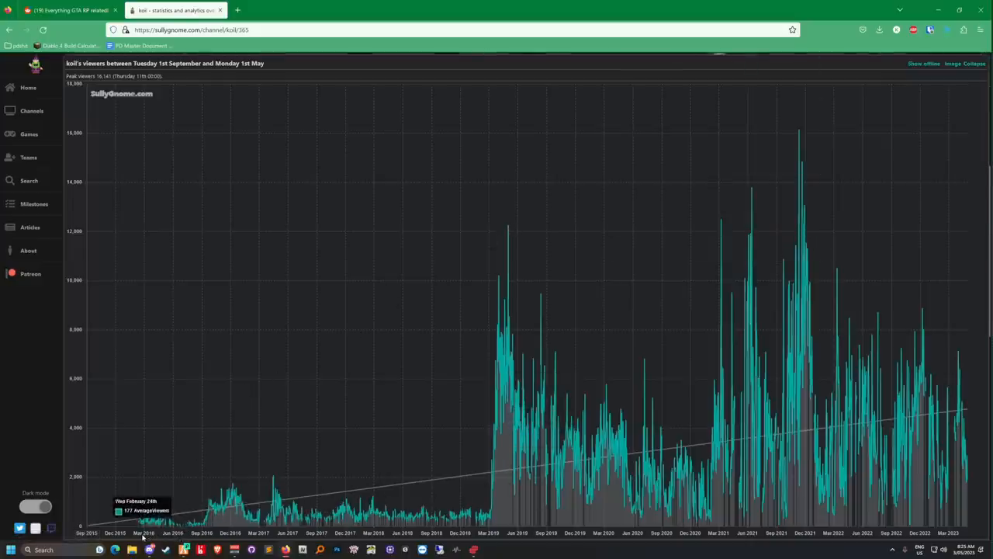
mouse_move(140, 535)
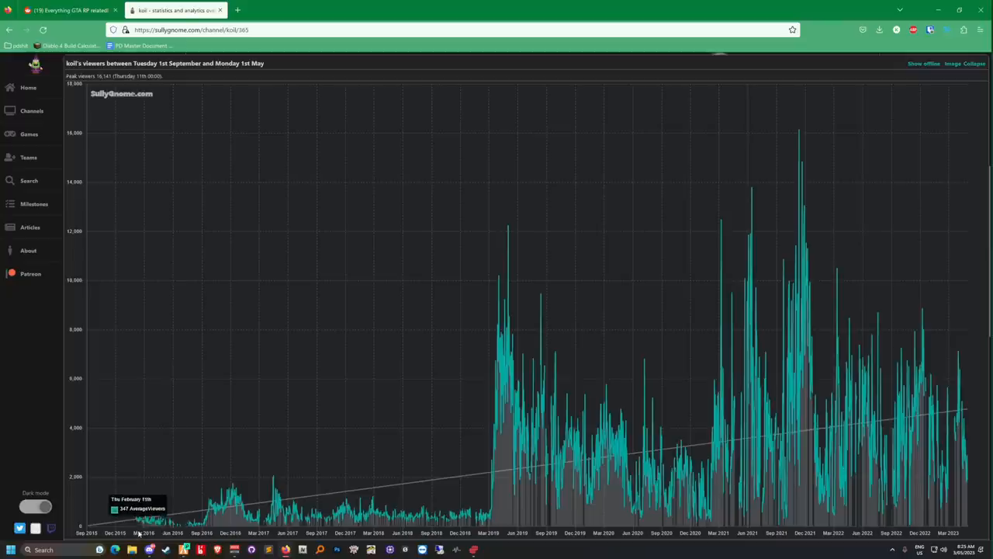
mouse_move(152, 534)
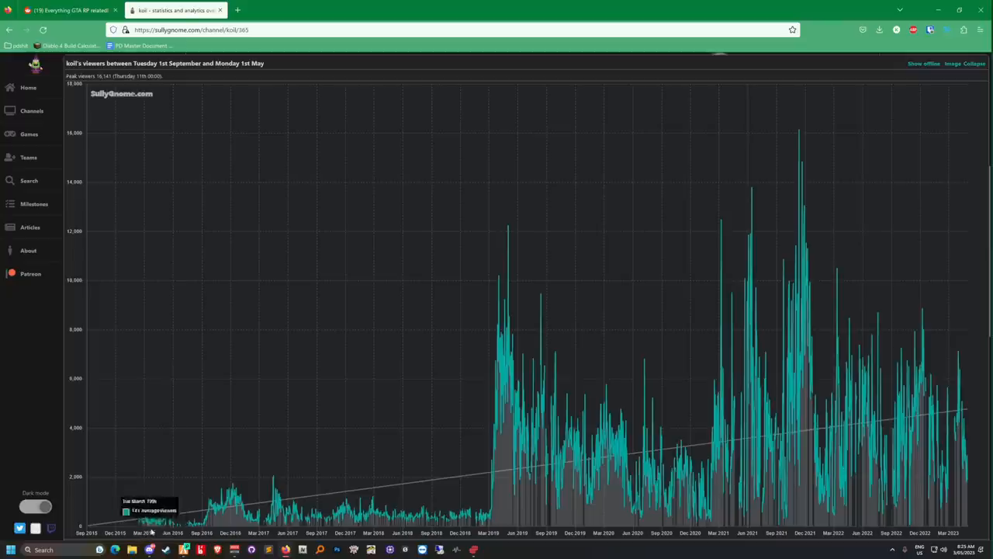
mouse_move(271, 505)
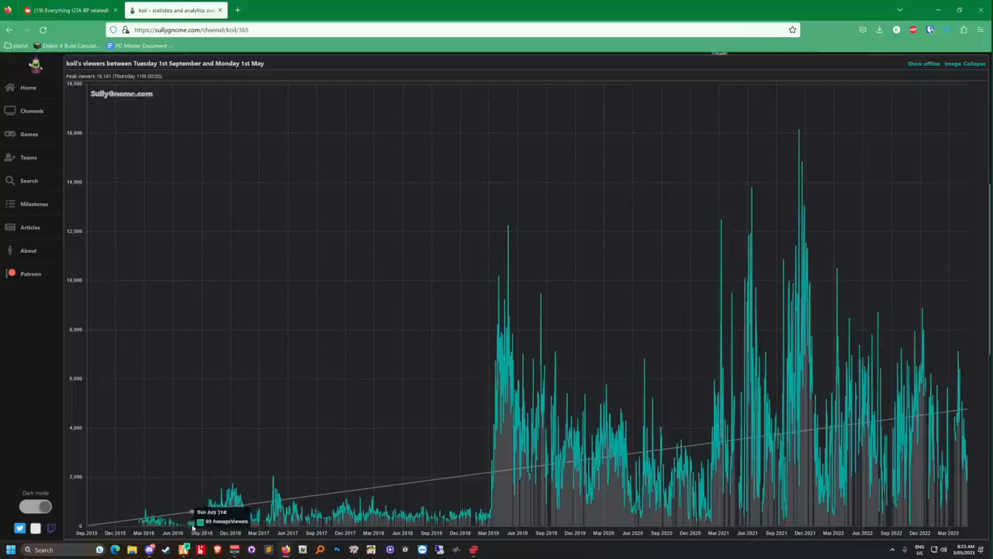
mouse_move(204, 516)
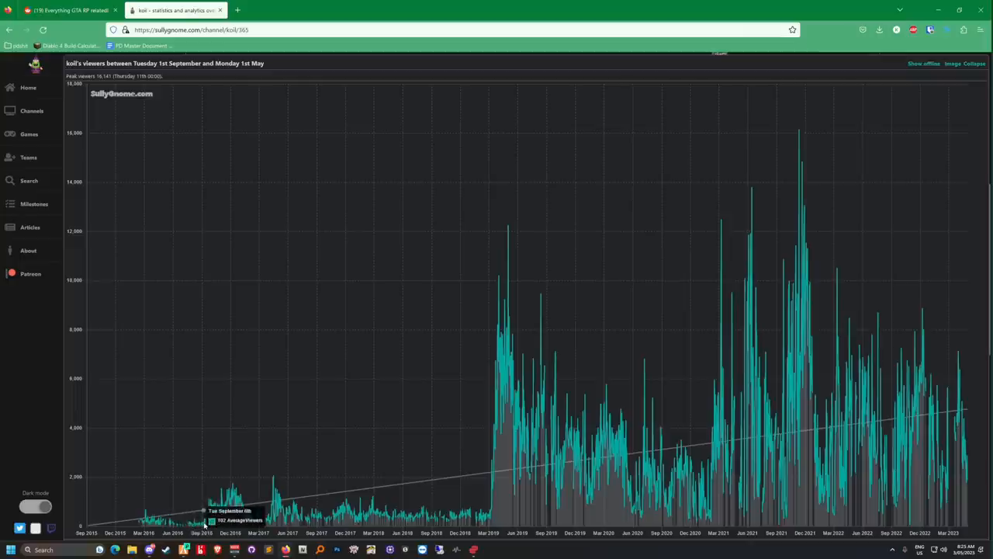
mouse_move(287, 502)
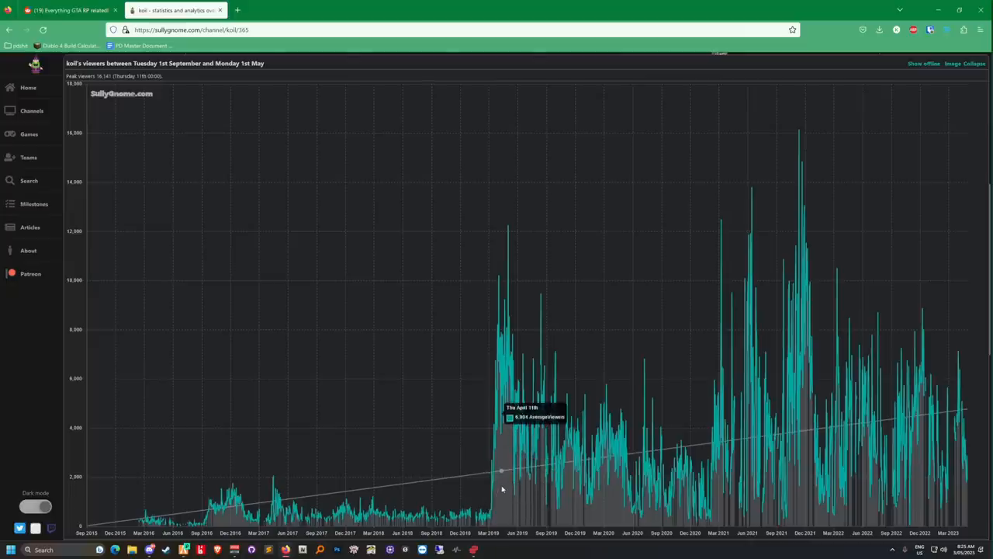
mouse_move(397, 516)
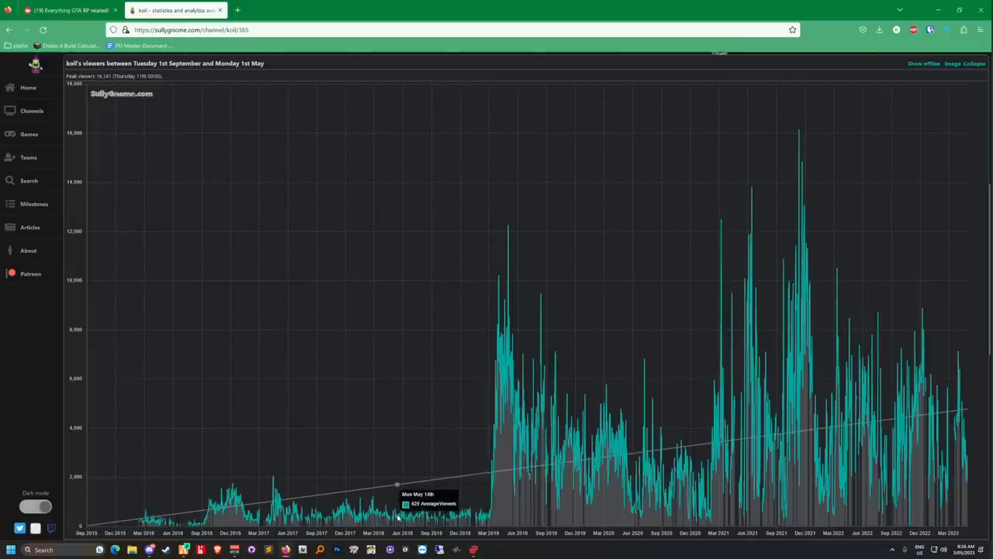
mouse_move(277, 515)
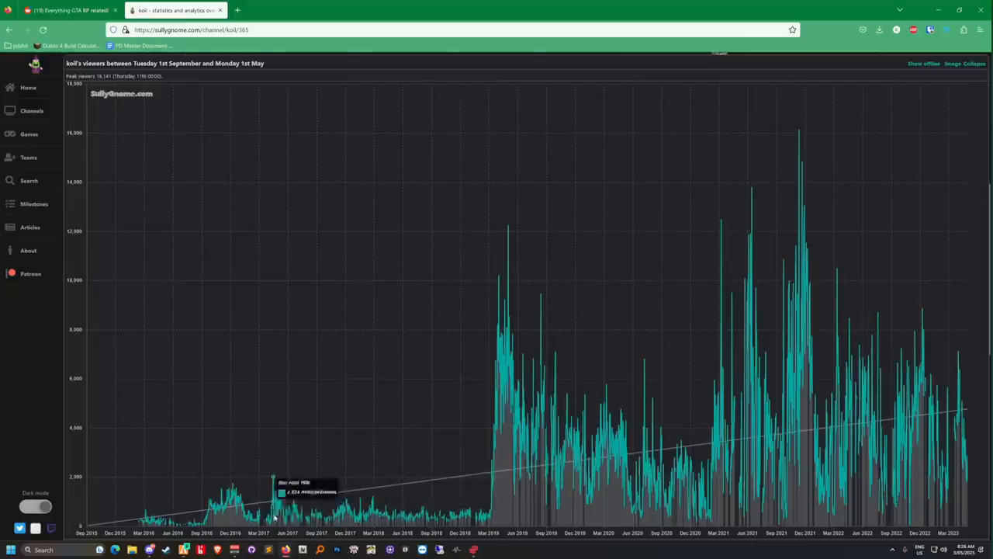
mouse_move(287, 513)
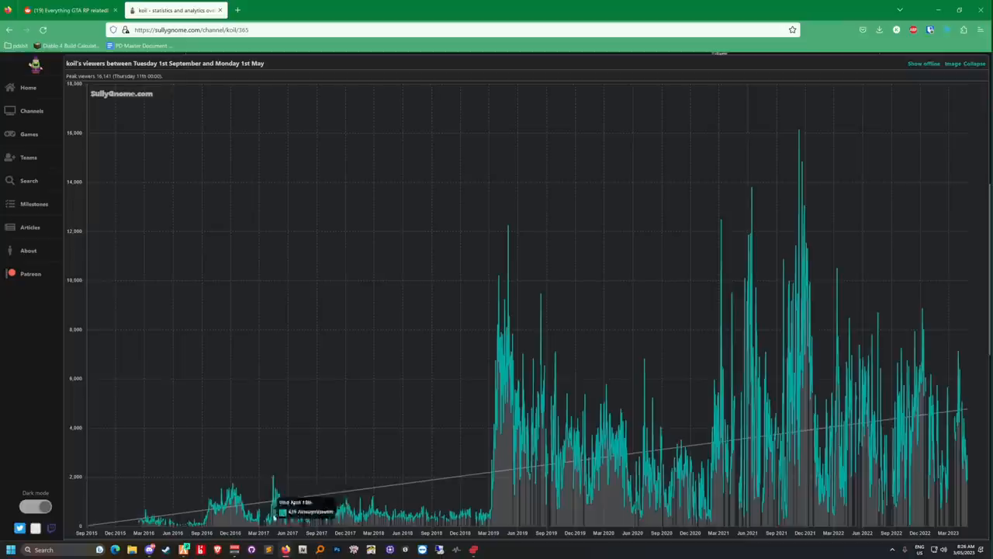
mouse_move(364, 512)
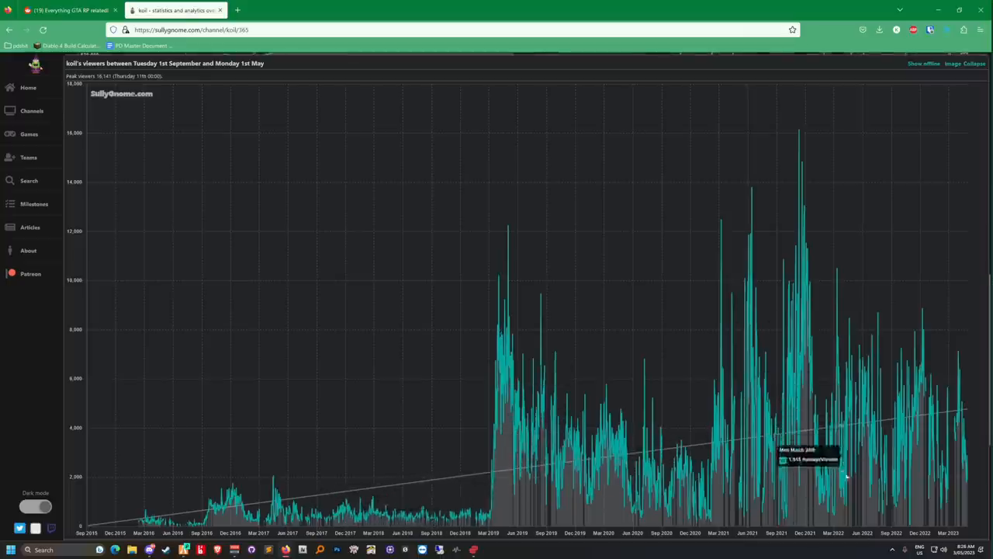
mouse_move(338, 391)
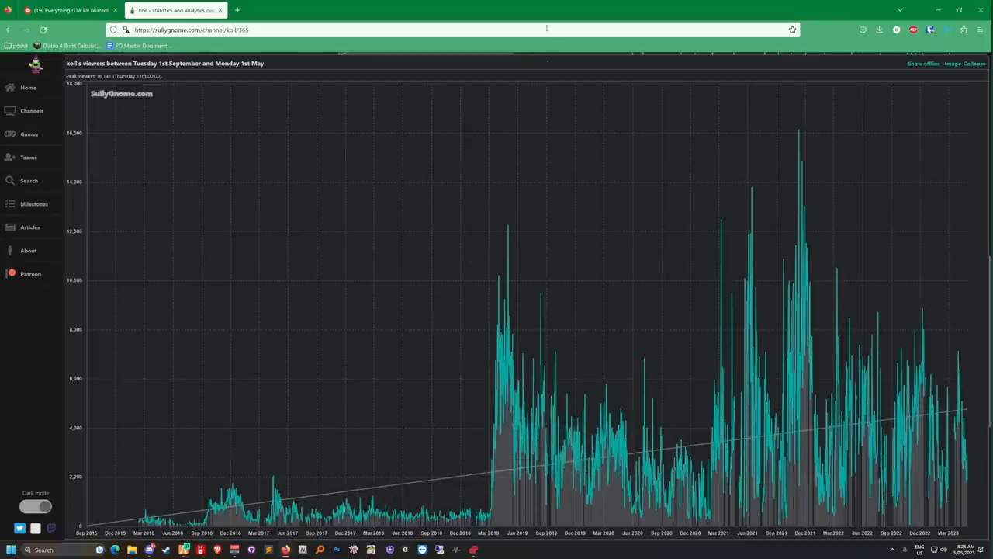
mouse_move(220, 9)
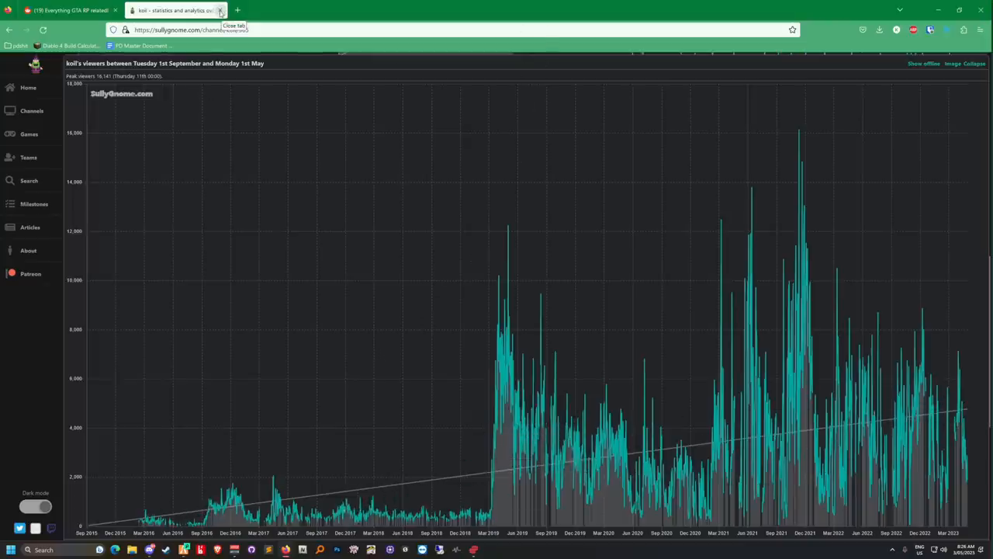
Step: Close the SullyGnome tab, play the '1985 - Sock finds out bulletin board' clip, and scroll to the subreddit header
click(220, 10)
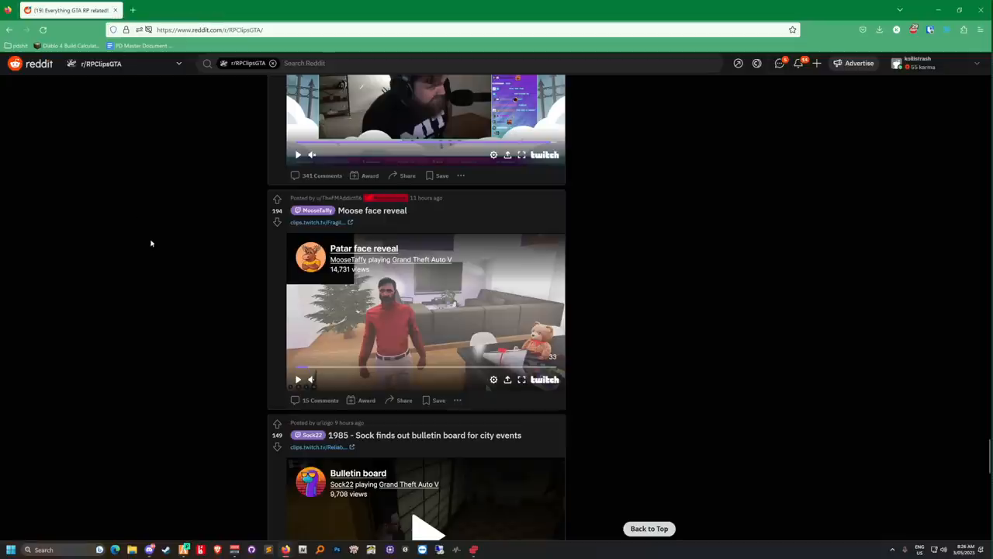
scroll(down, 3)
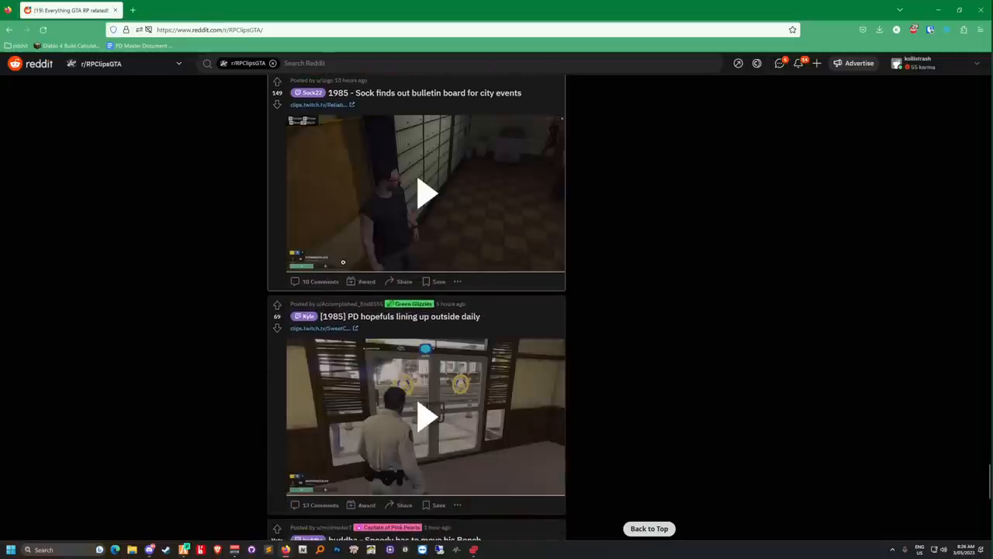
click(426, 192)
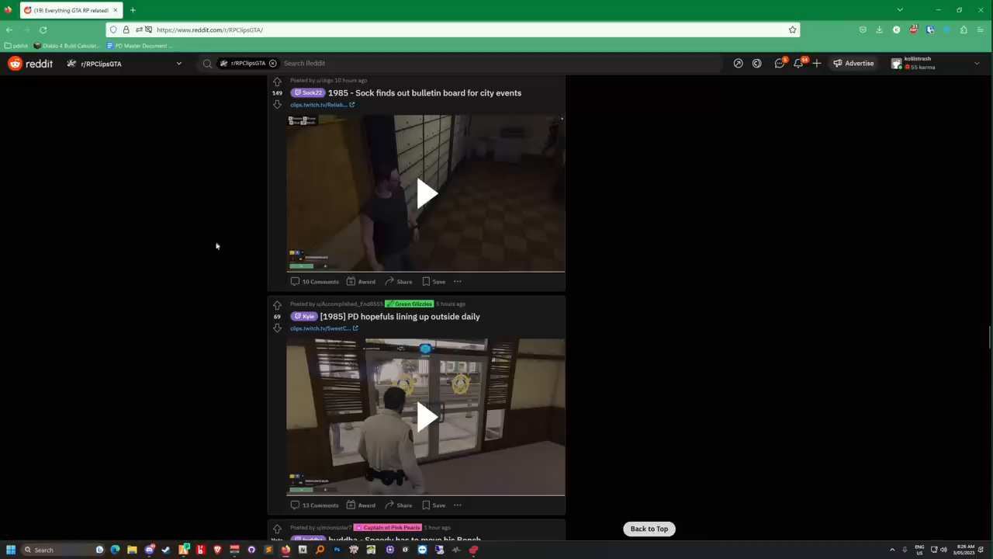
mouse_move(50, 186)
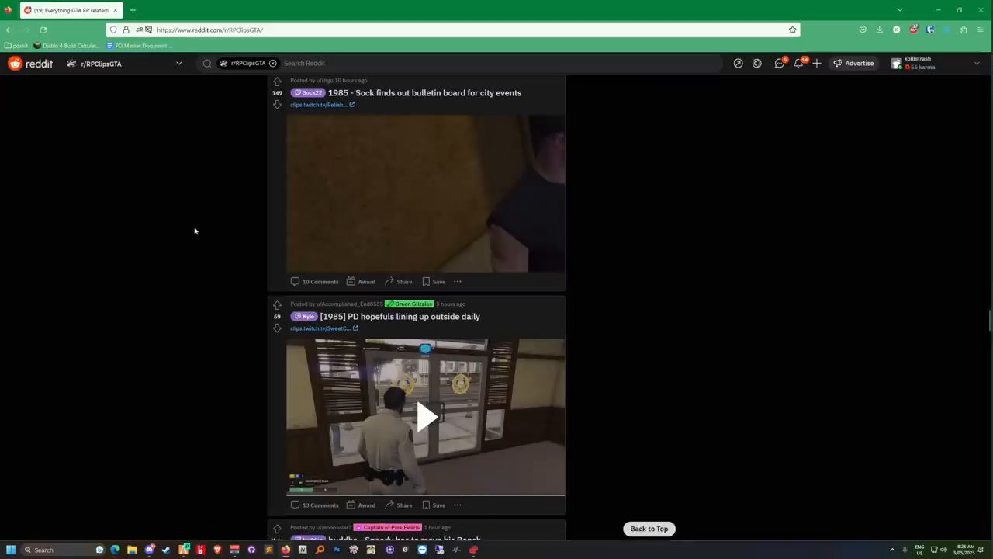
scroll(up, 3)
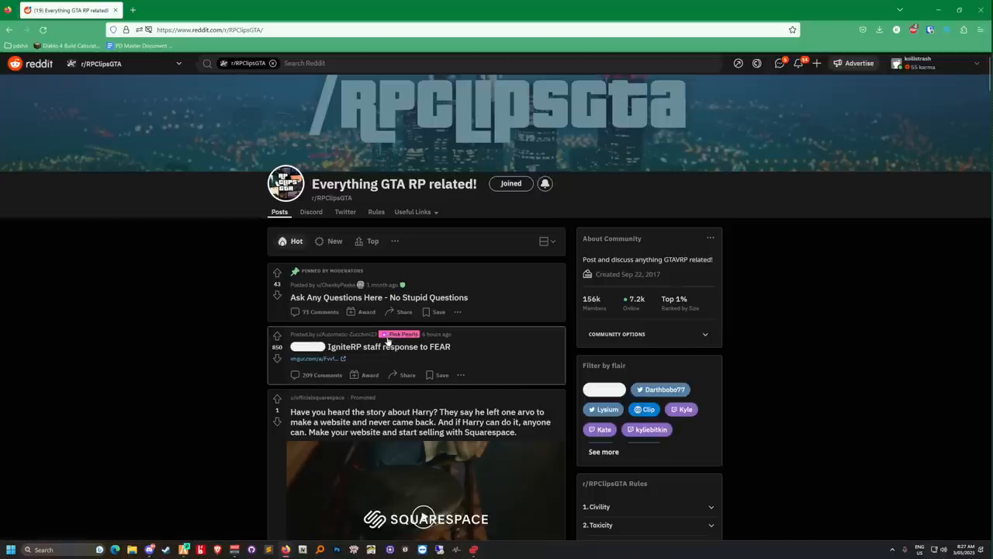
Step: Scroll down the r/RPClipsGTA feed from the header through the Hot posts
scroll(down, 3)
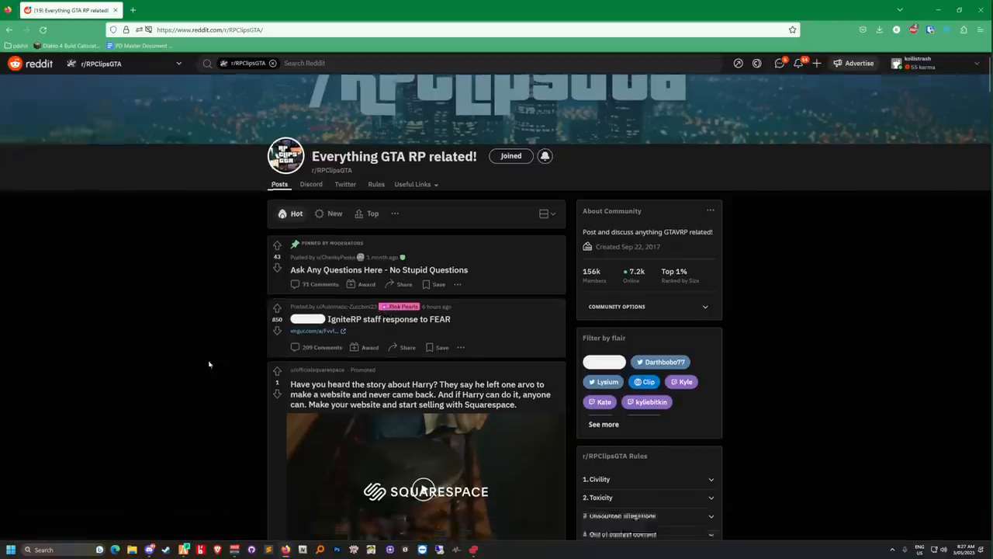
scroll(down, 3)
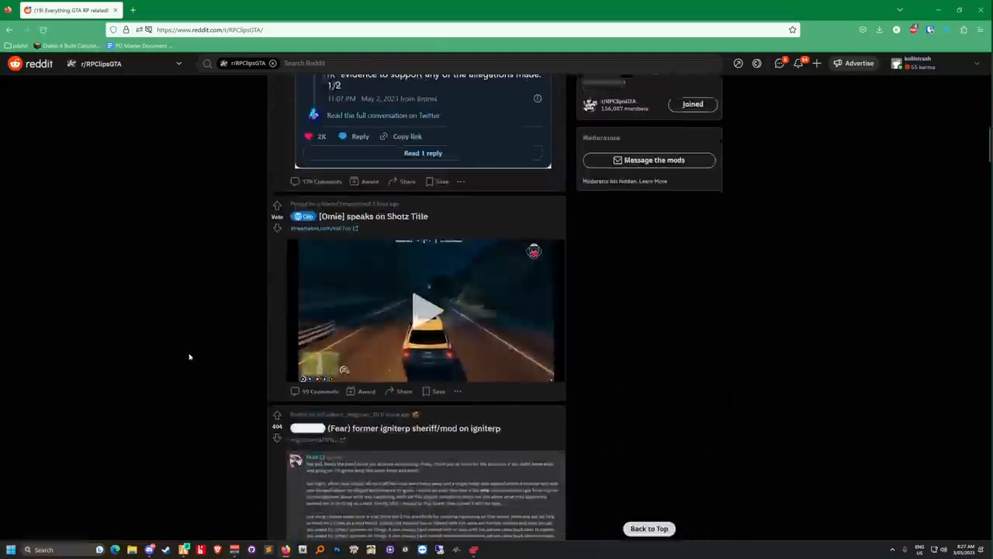
scroll(up, 3)
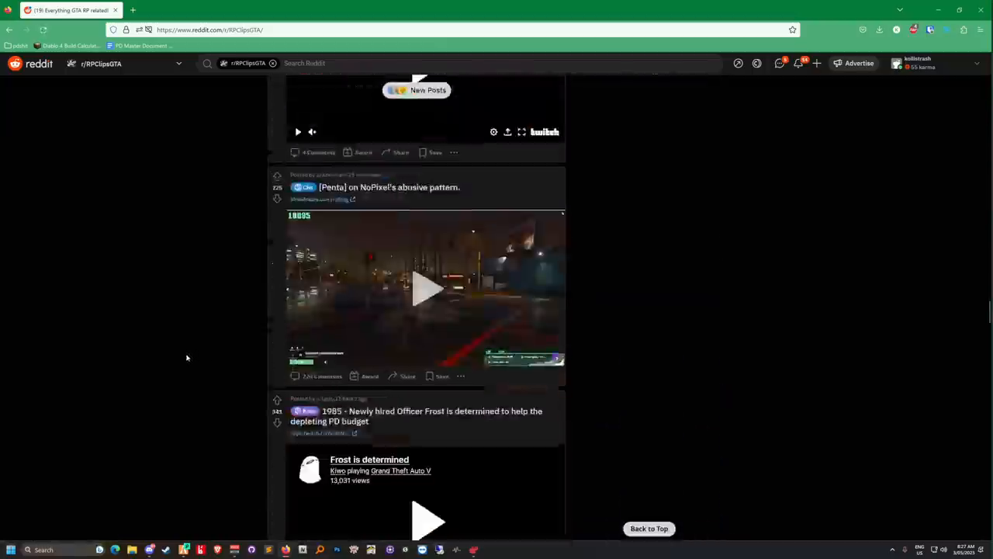
scroll(down, 3)
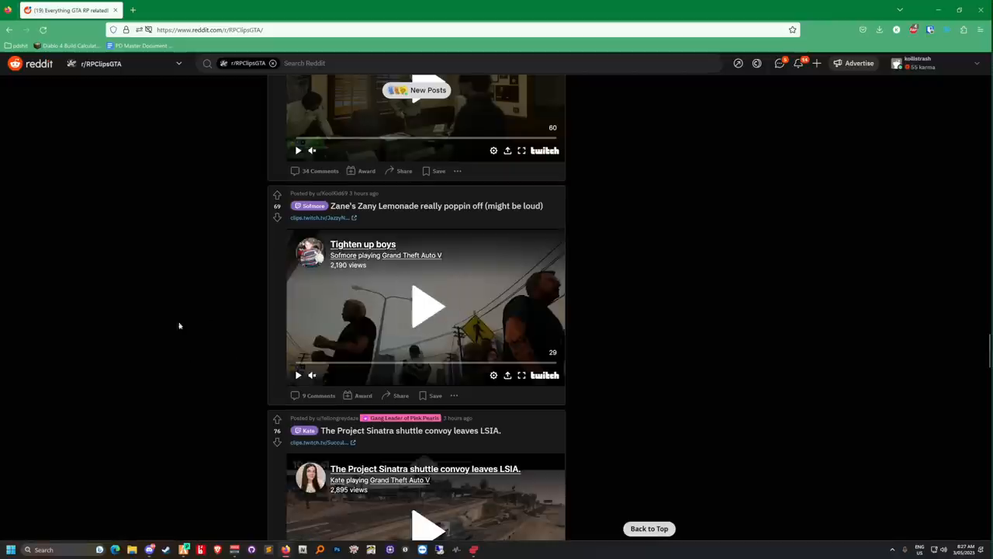
mouse_move(109, 332)
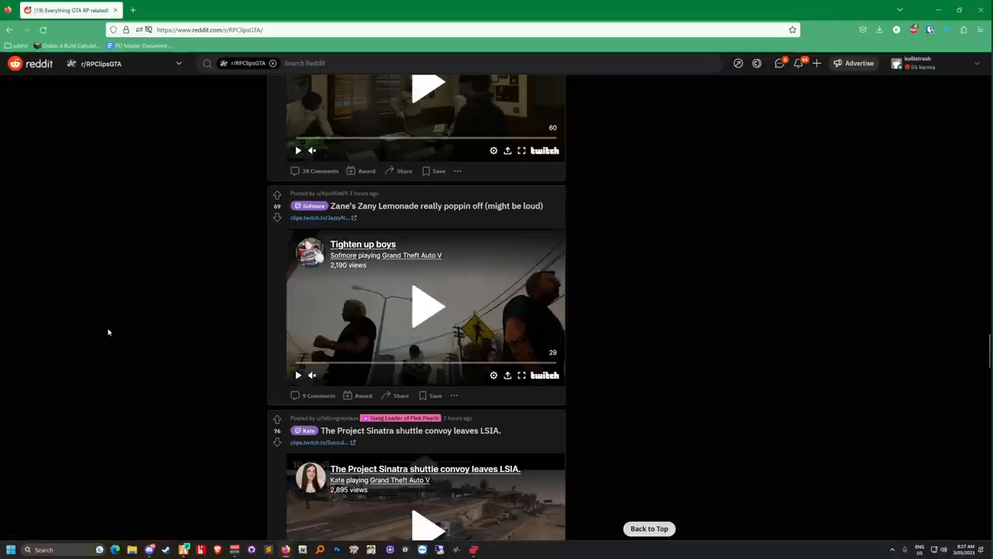
scroll(down, 3)
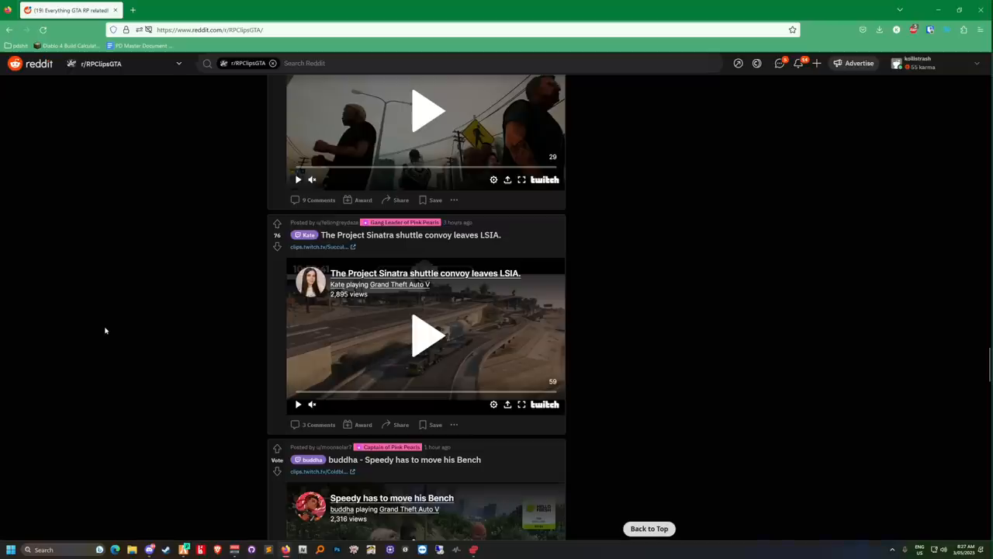
scroll(down, 3)
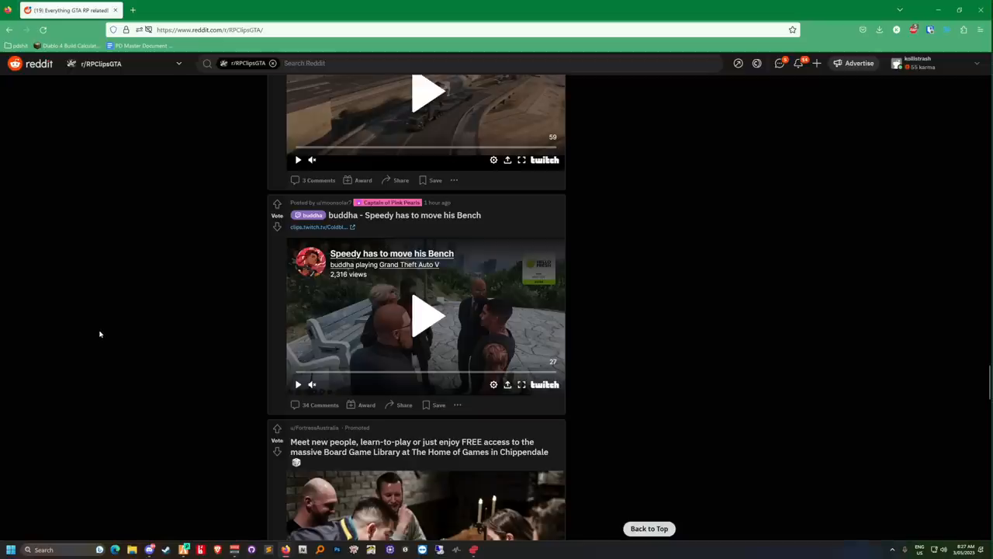
scroll(down, 3)
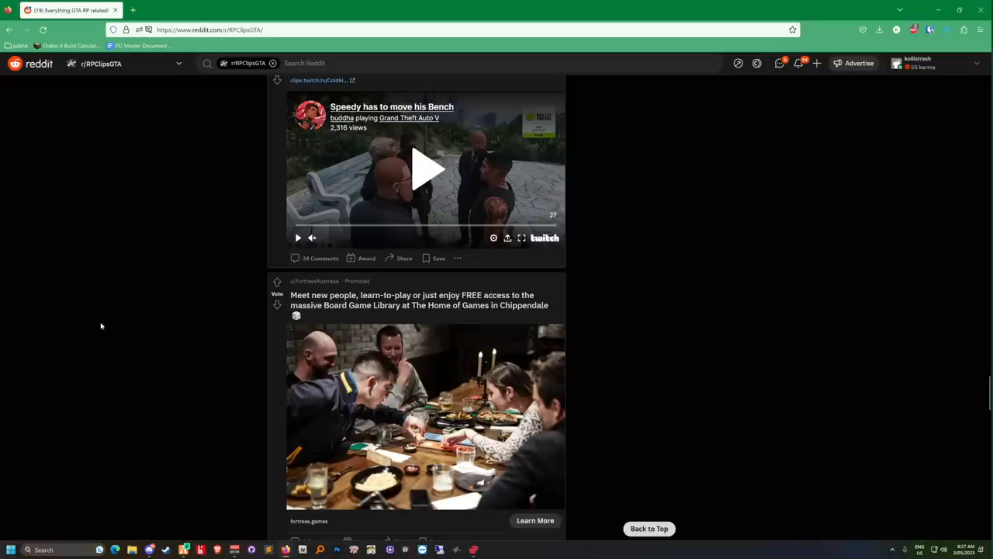
scroll(down, 3)
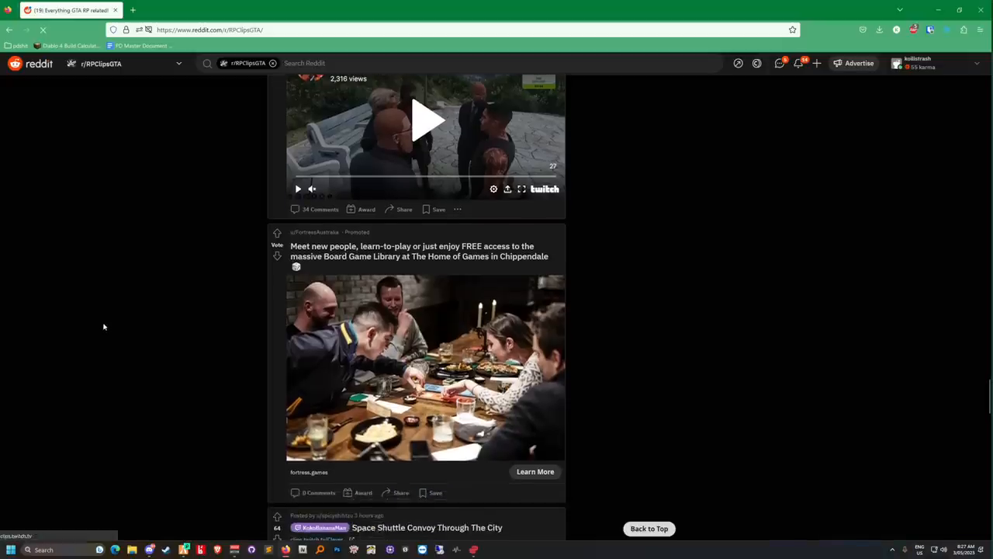
scroll(up, 3)
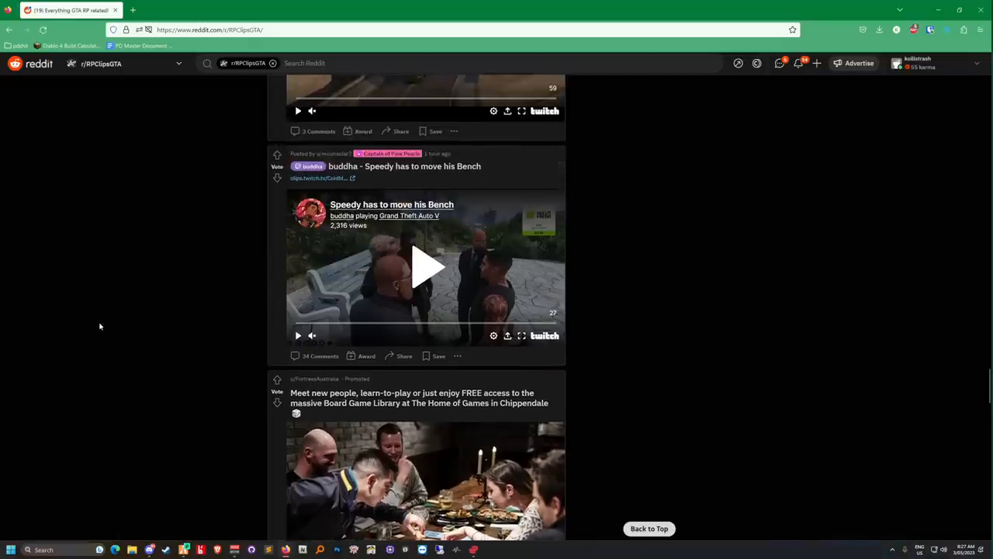
Step: Continue scrolling until the 'Penta Finally Says It!' post sits above 'Moose face reveal'
scroll(down, 3)
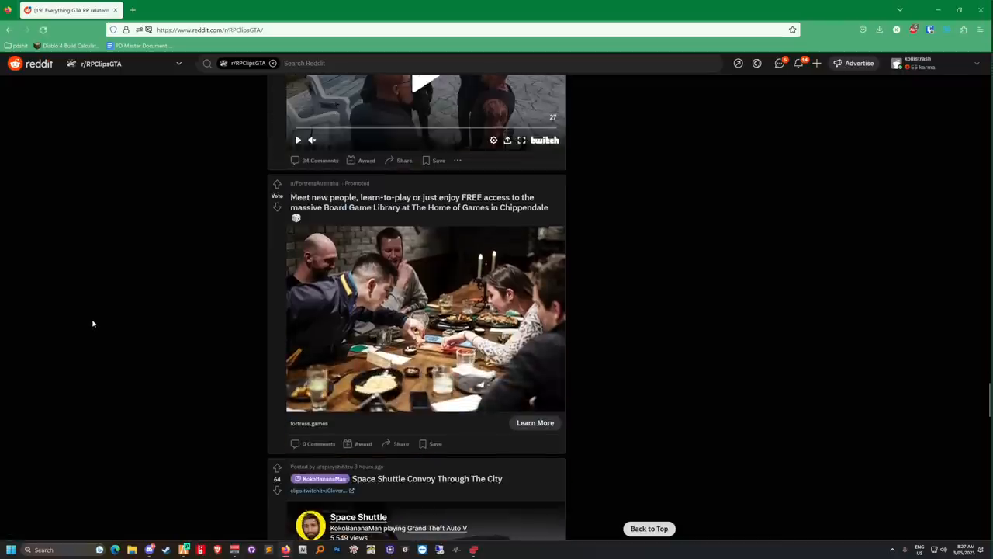
scroll(down, 3)
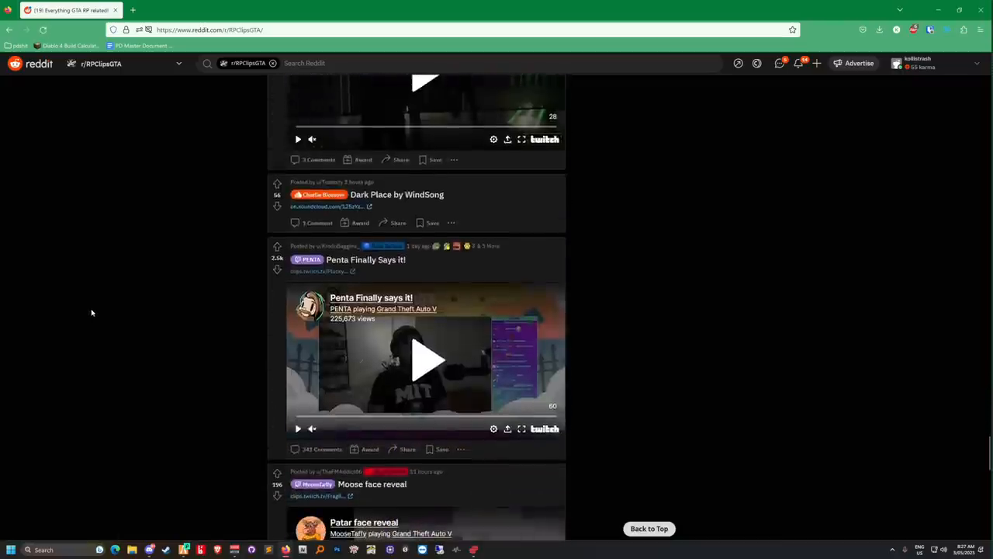
scroll(down, 3)
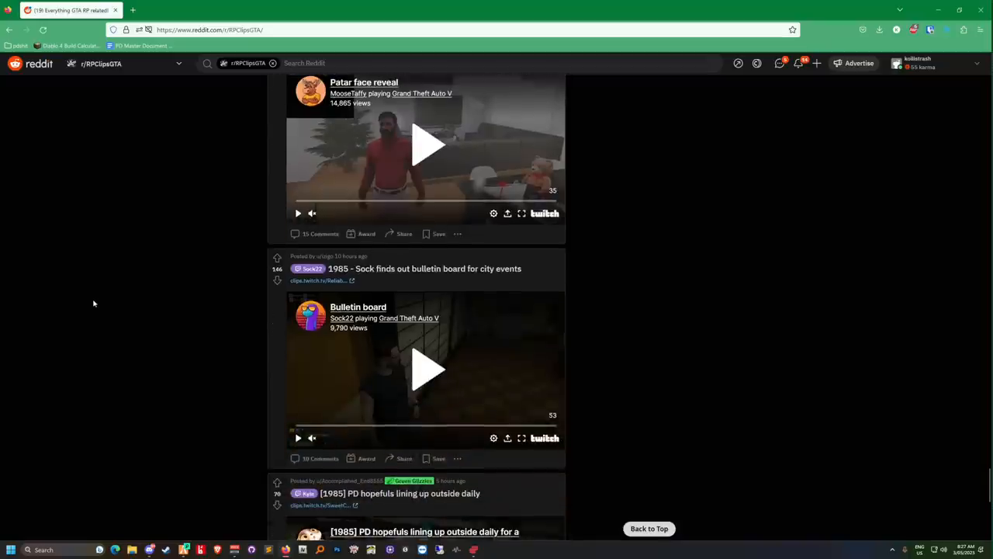
scroll(up, 3)
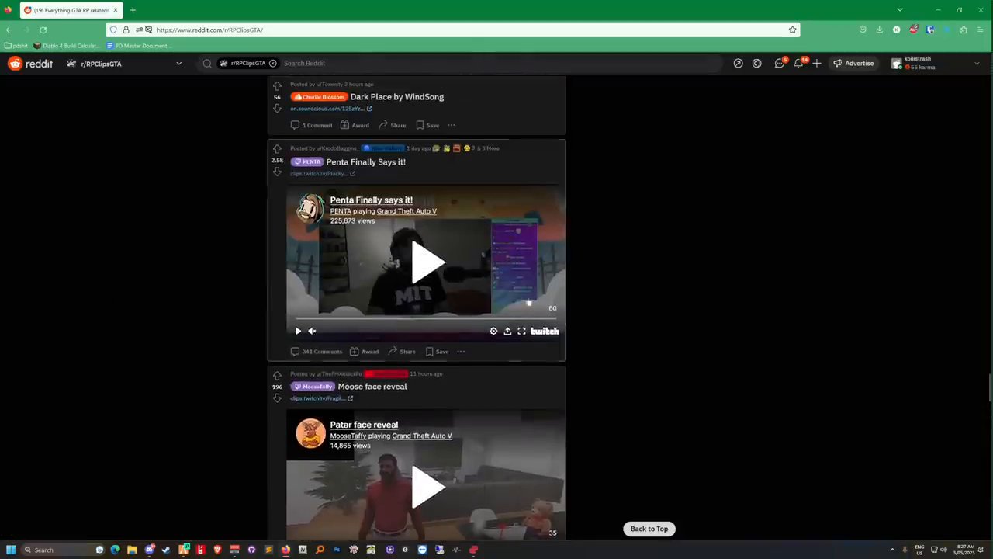
scroll(down, 3)
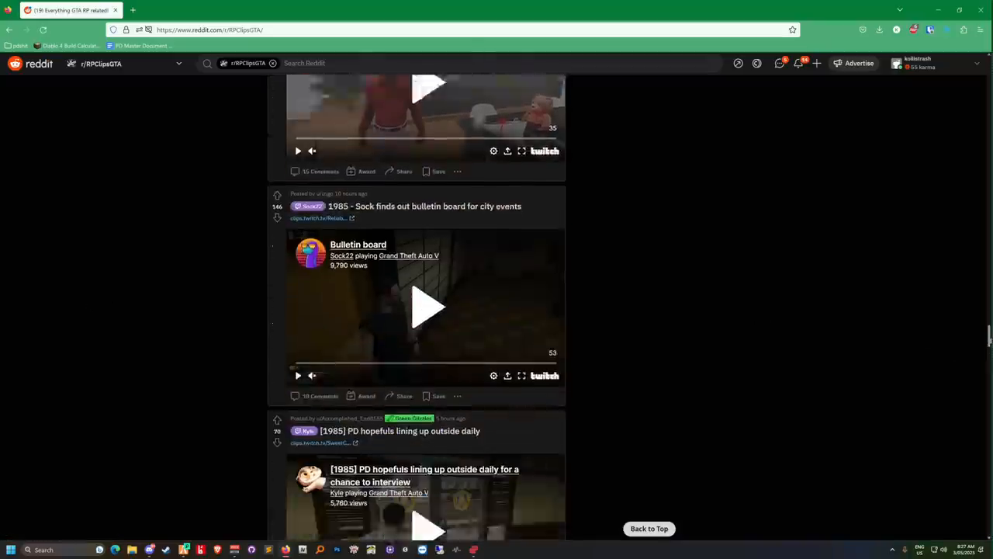
scroll(up, 3)
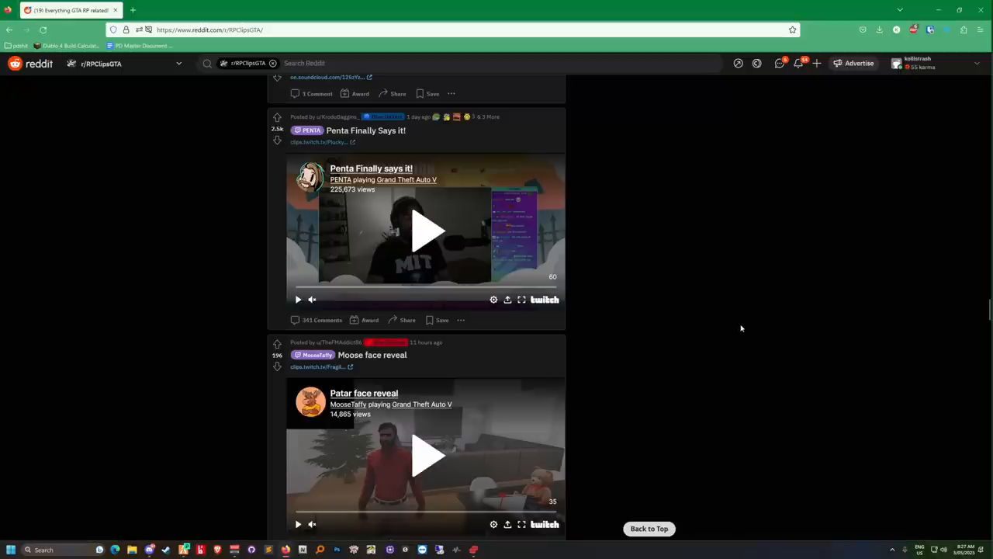
mouse_move(698, 363)
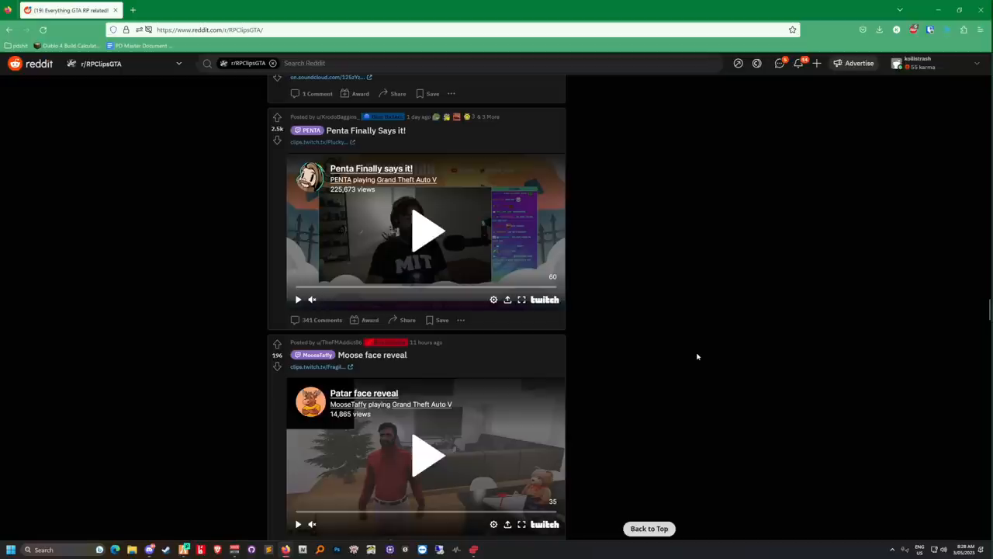
scroll(down, 3)
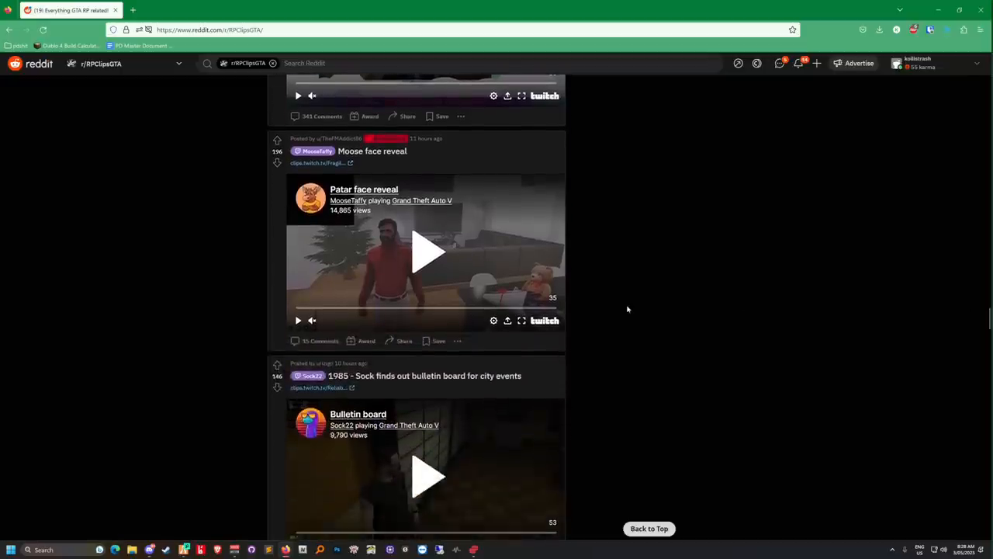
scroll(down, 3)
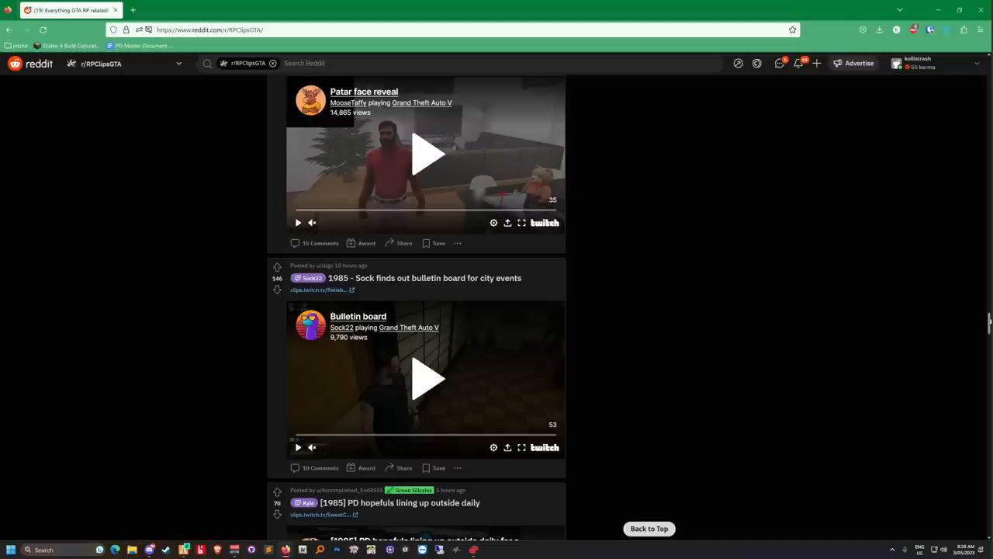
scroll(up, 3)
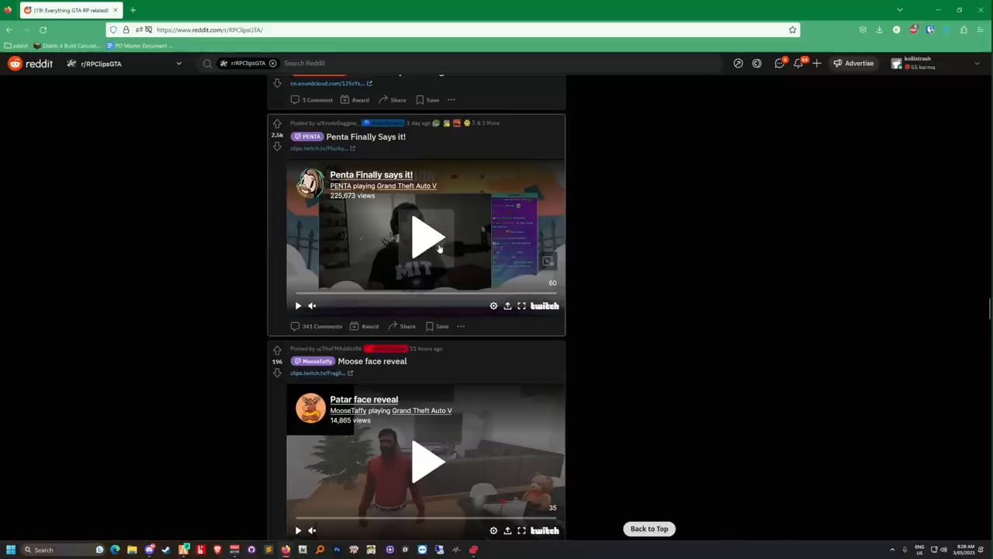
mouse_move(748, 282)
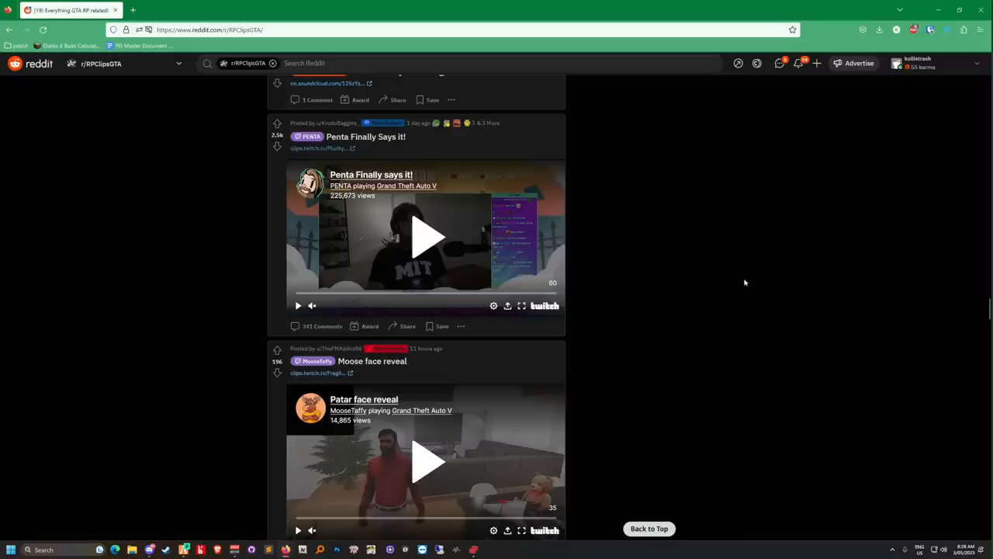
Step: Scroll further down the r/RPClipsGTA feed past the Moose face reveal post
scroll(down, 3)
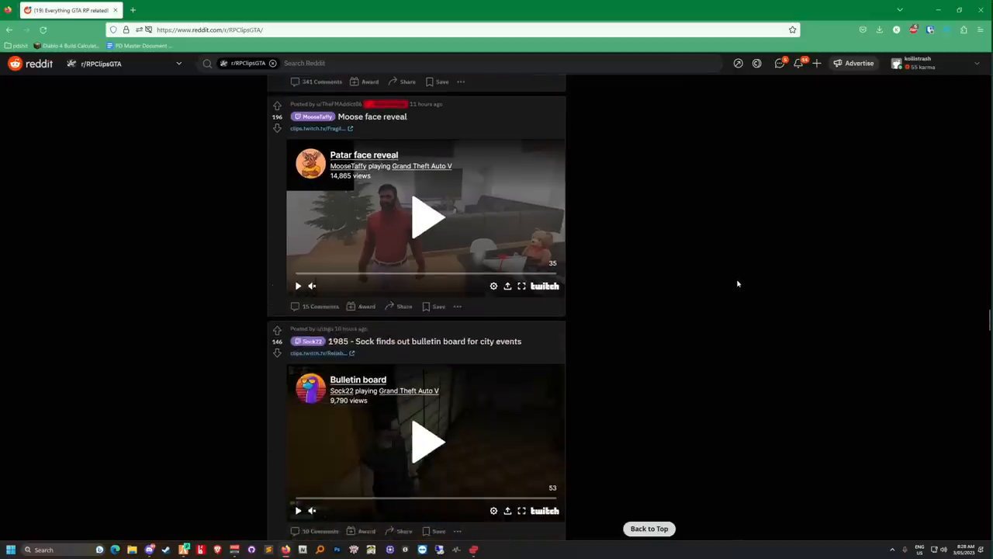
scroll(down, 3)
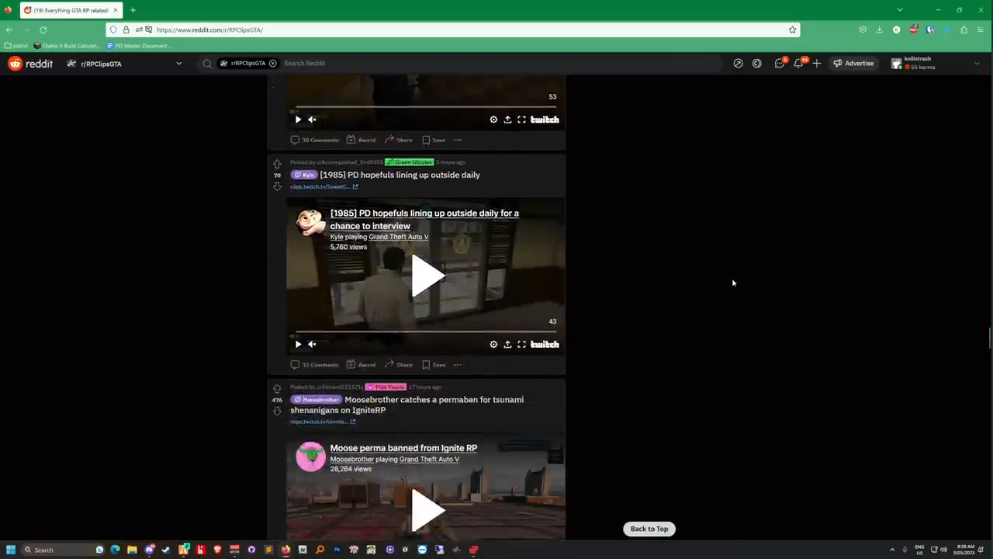
scroll(down, 3)
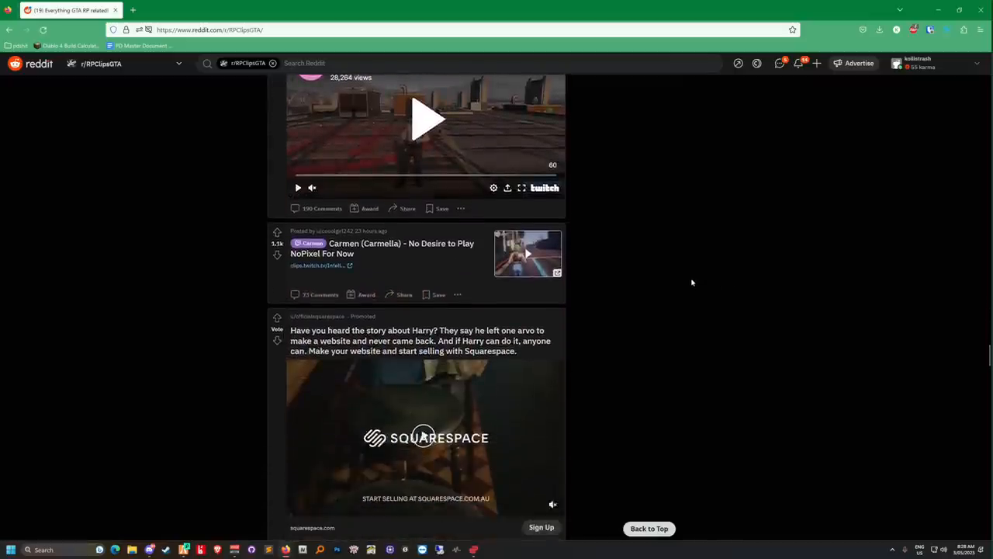
scroll(down, 3)
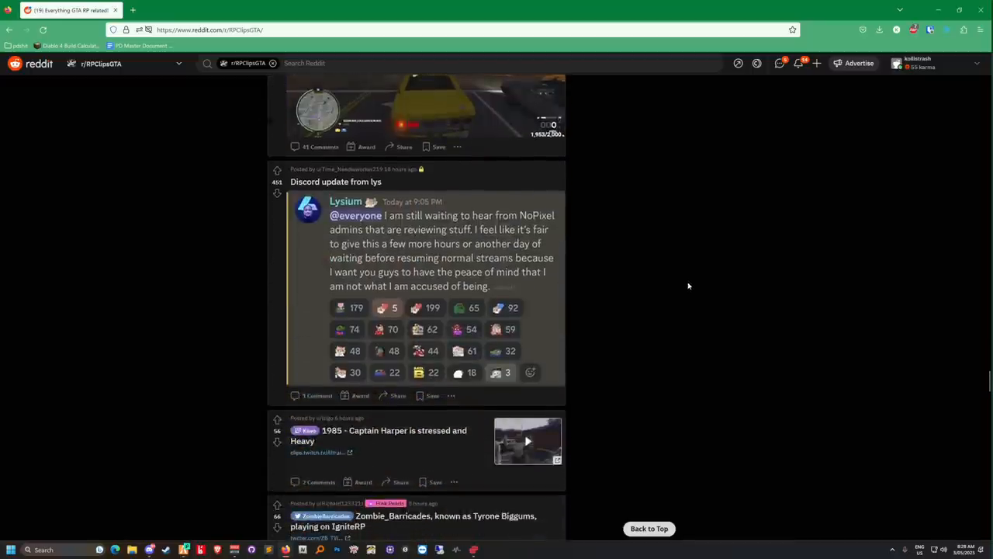
scroll(down, 3)
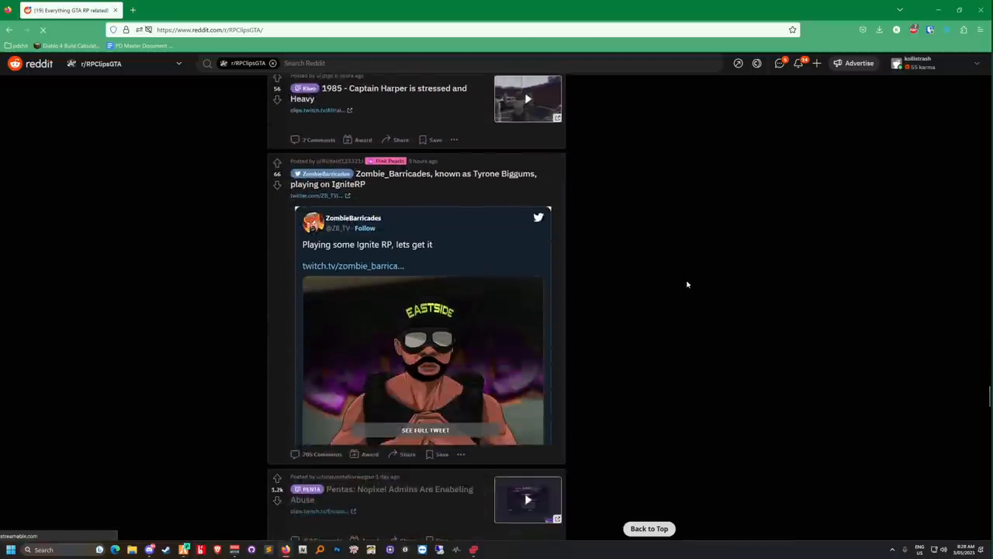
scroll(down, 3)
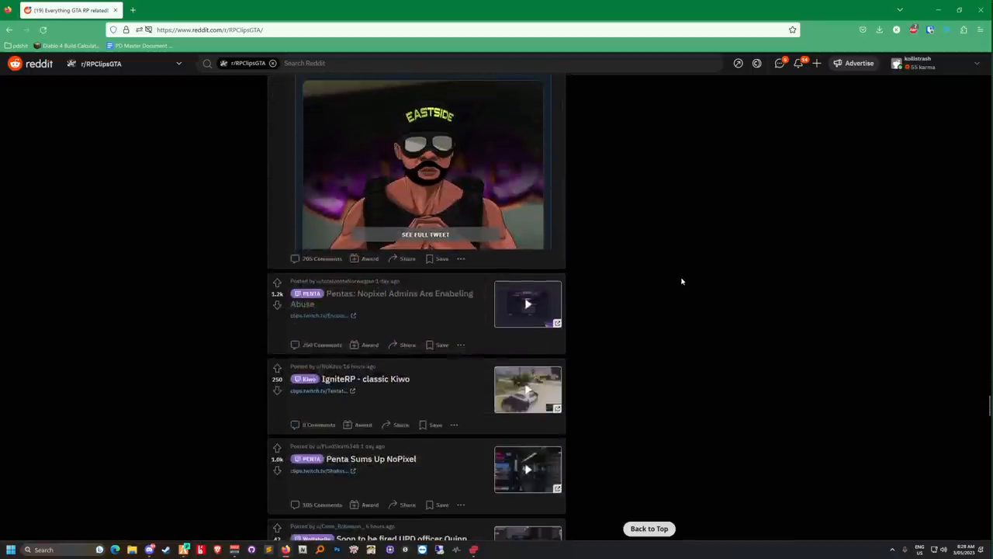
scroll(down, 3)
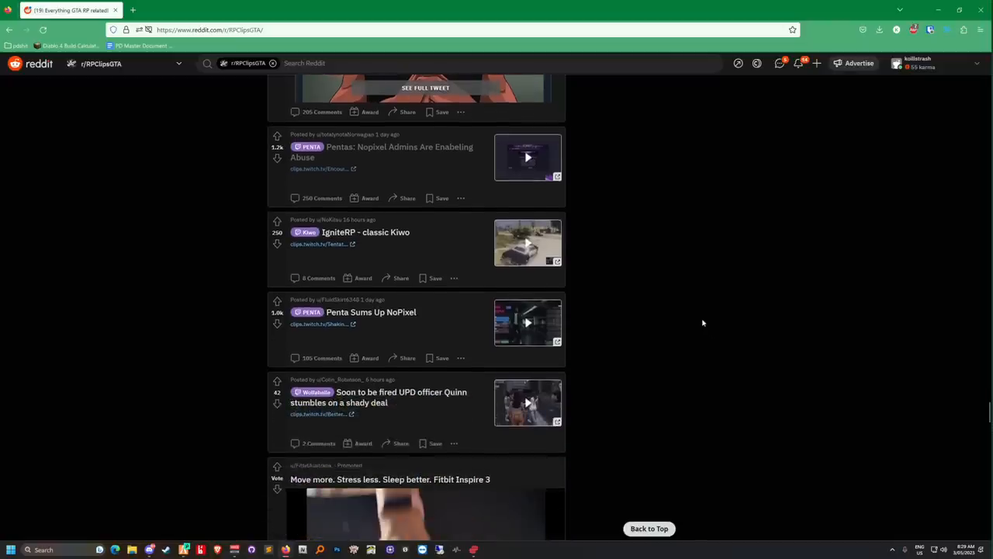
mouse_move(587, 329)
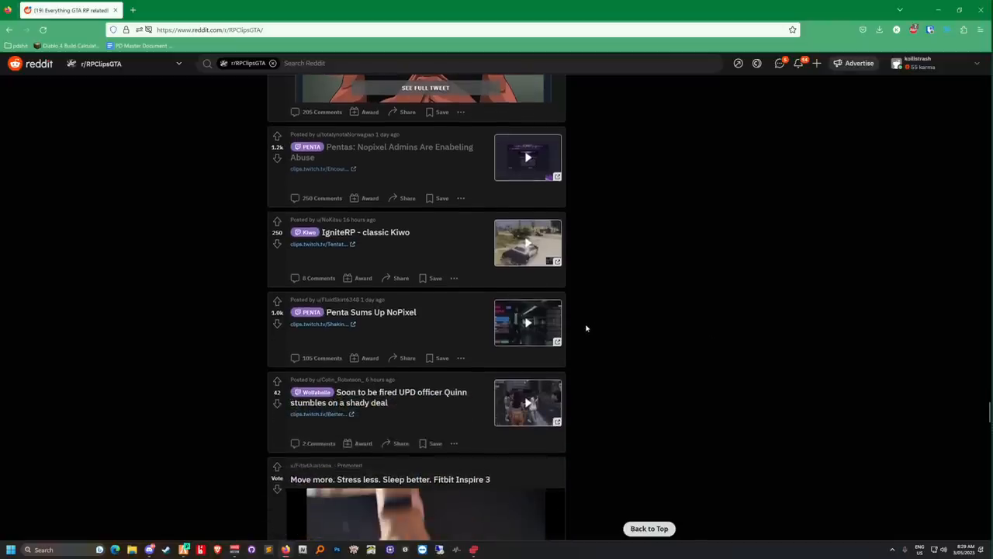
scroll(down, 3)
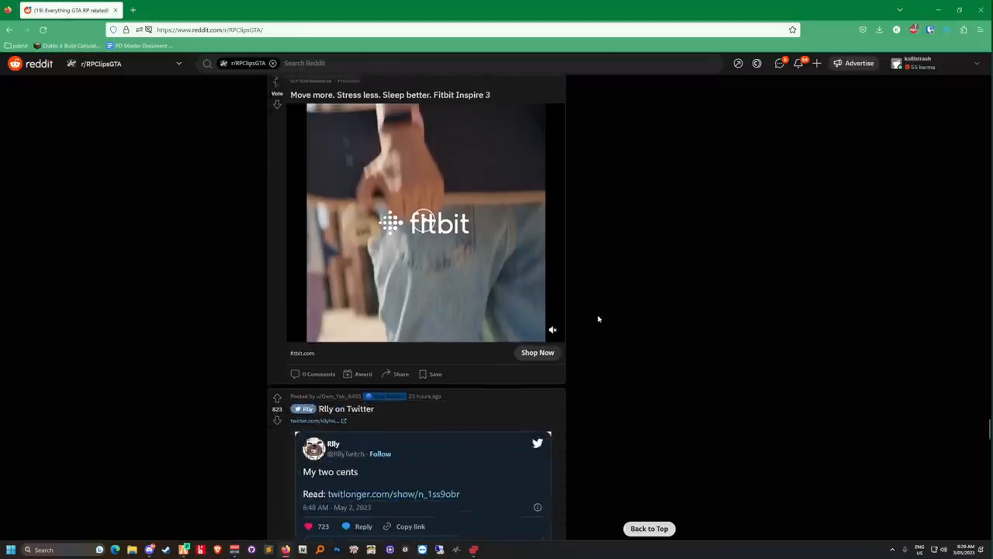
scroll(down, 3)
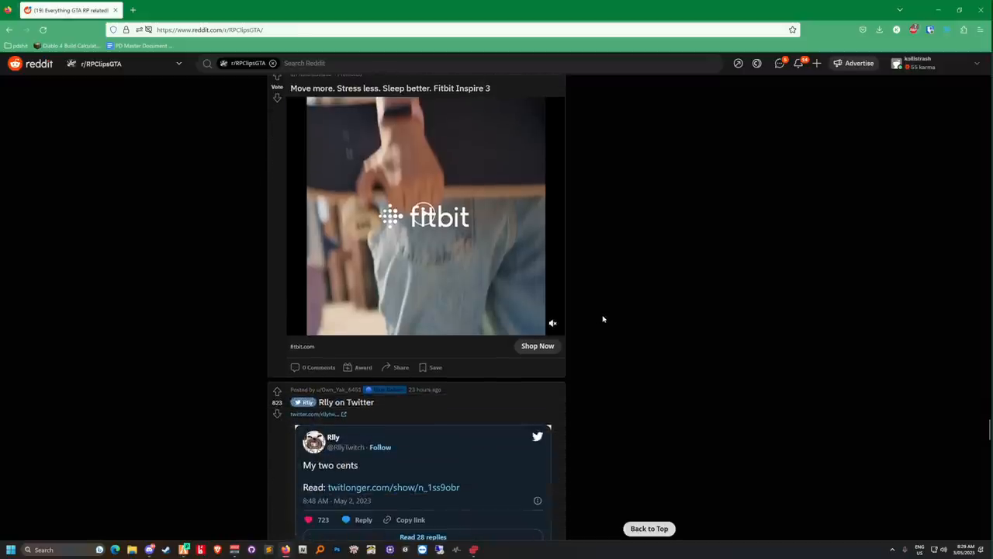
Step: Scroll down and back up until the Zombie_Barricades IgniteRP tweet post with the twitch.tv link is in view
scroll(down, 3)
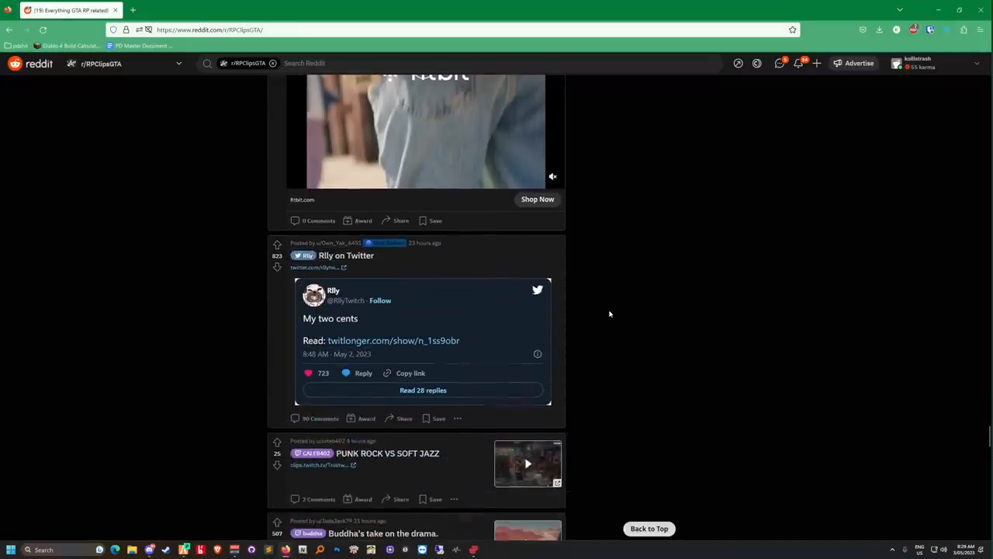
scroll(down, 3)
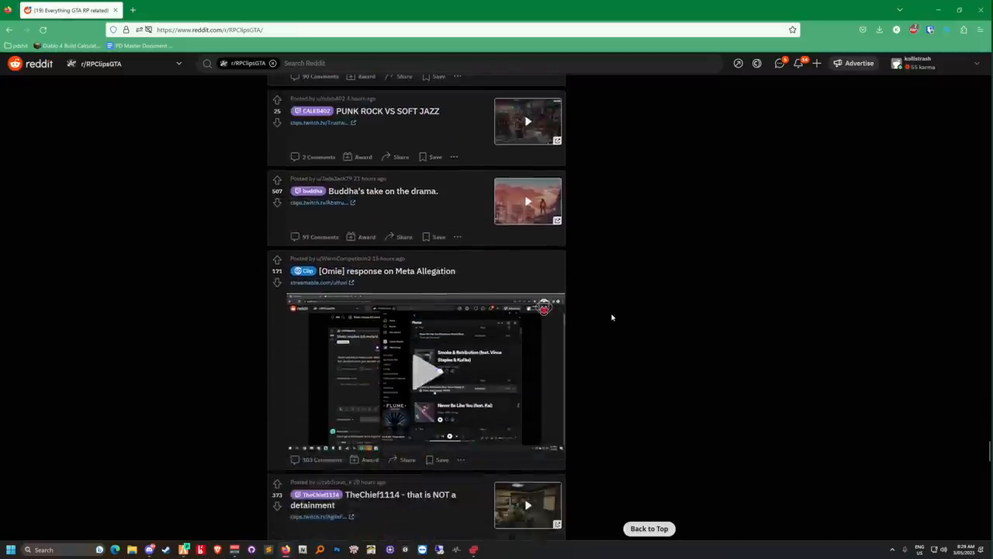
scroll(down, 3)
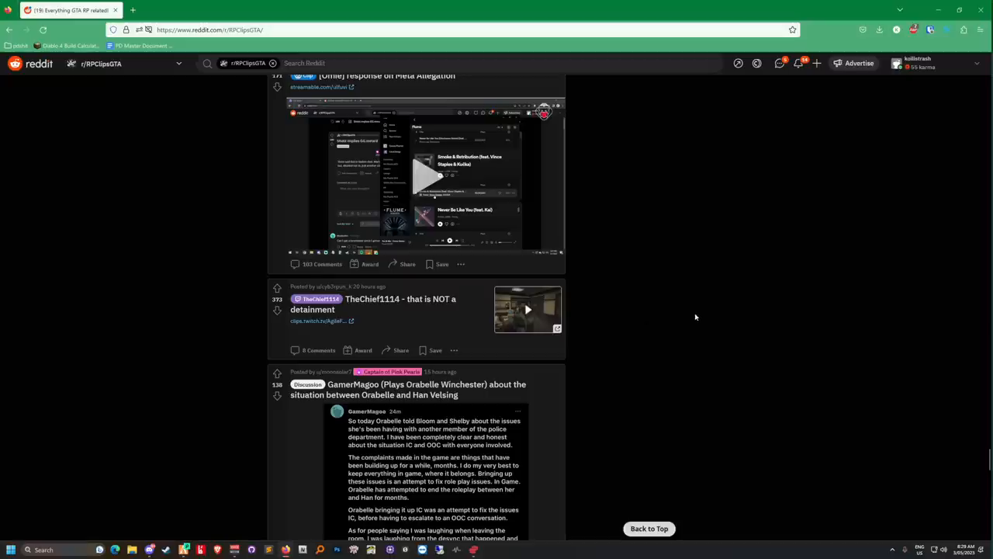
scroll(up, 3)
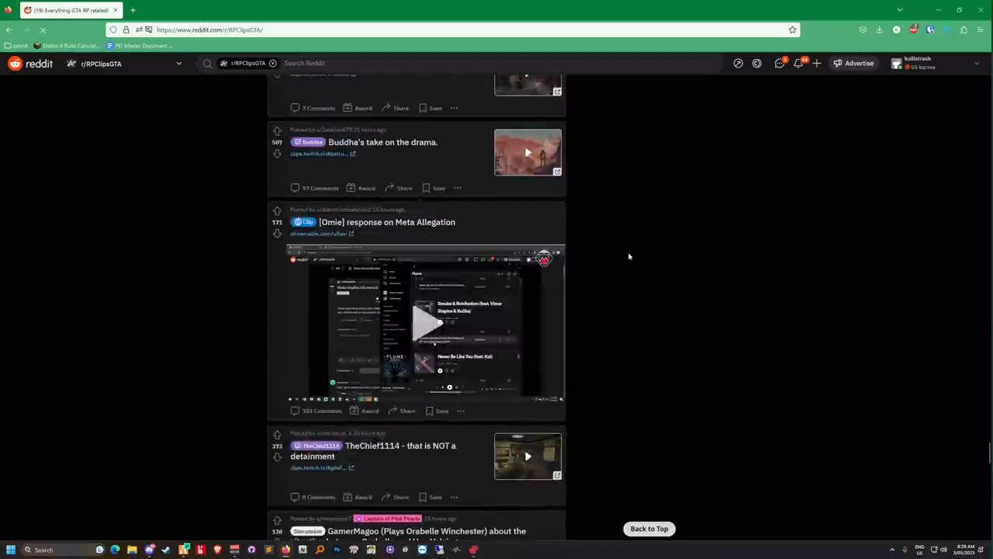
scroll(down, 3)
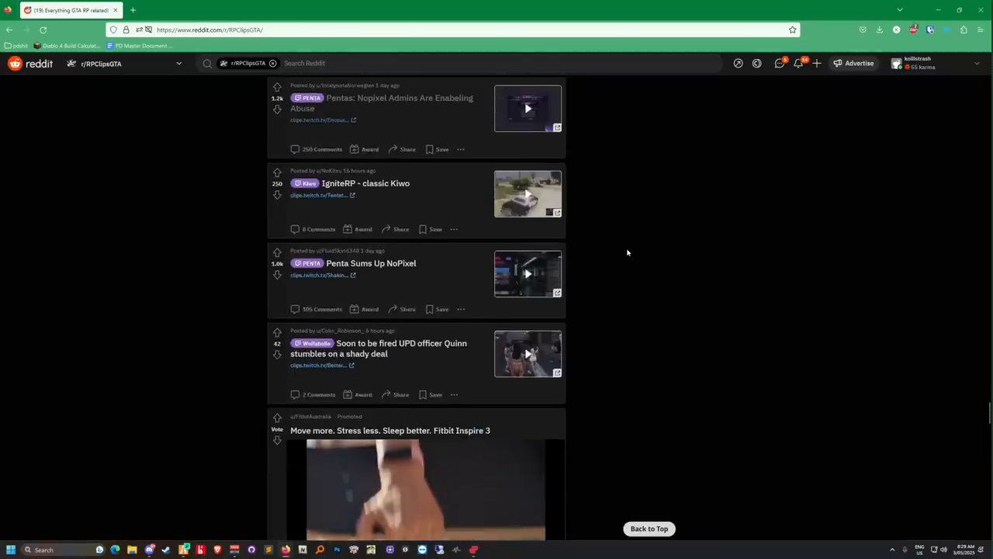
scroll(up, 3)
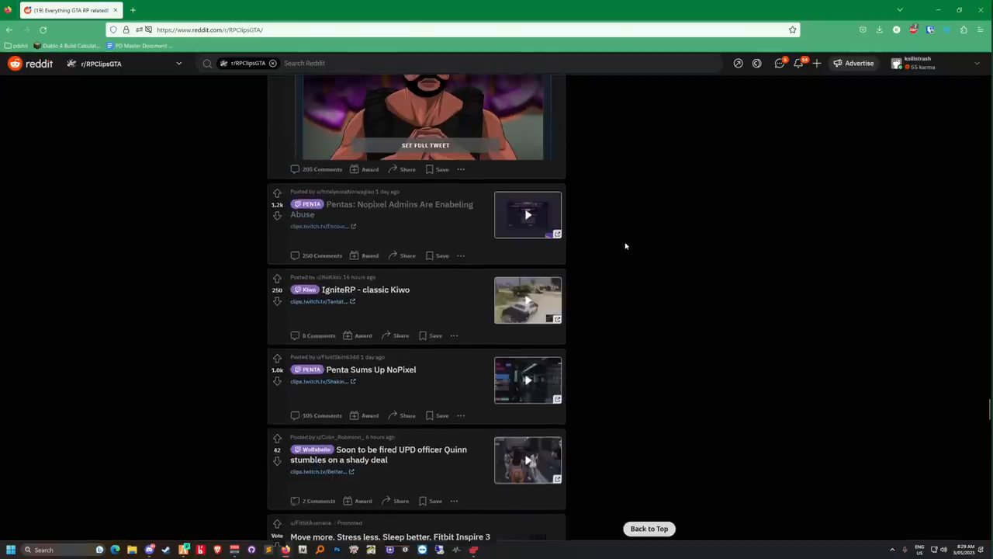
scroll(up, 3)
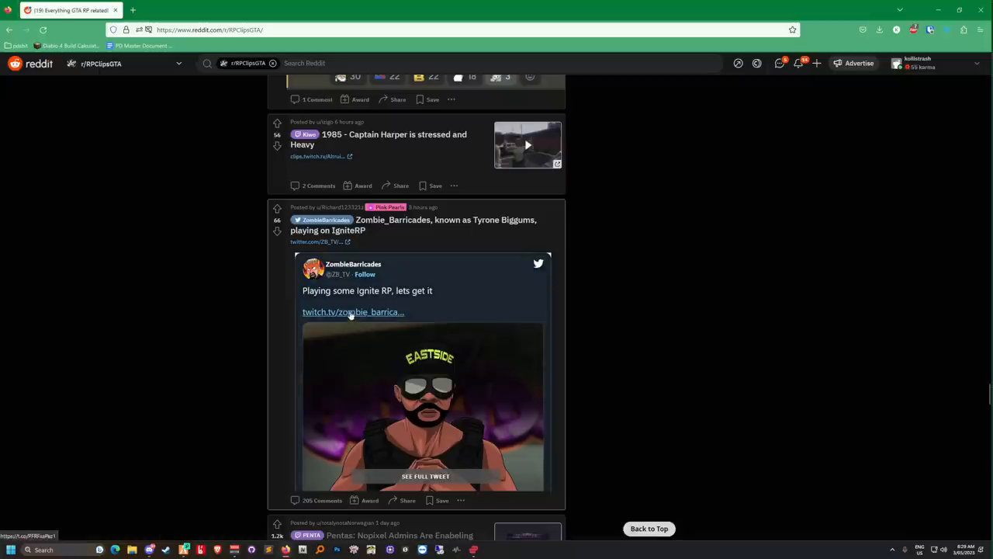
mouse_move(353, 312)
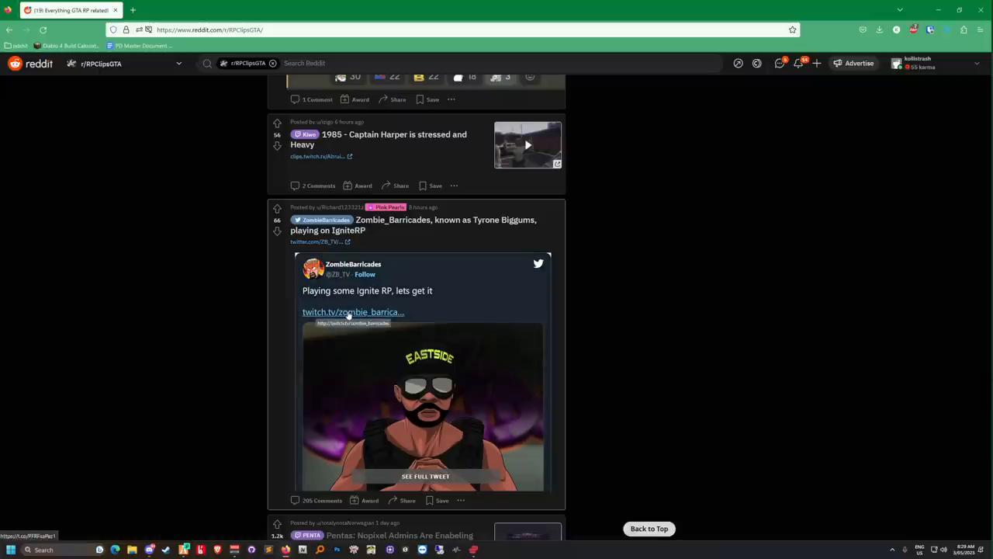
mouse_move(348, 316)
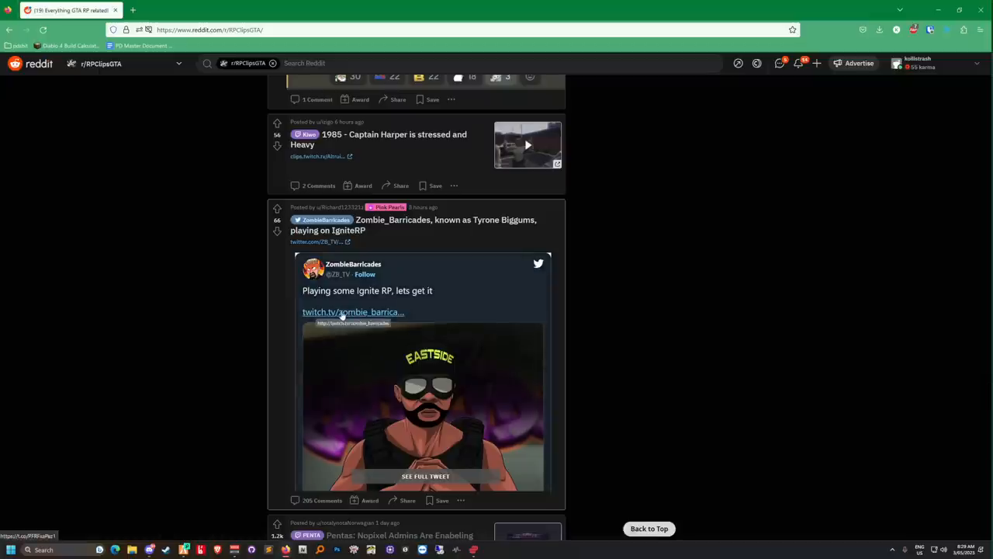
scroll(down, 3)
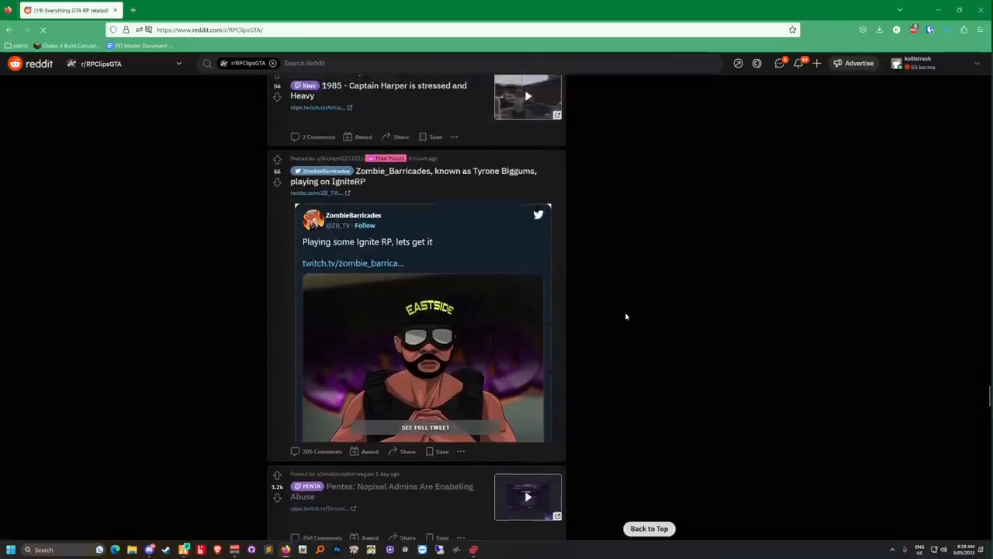
Step: Open Zombie_Barricades' Twitch channel from the tweet link and view its Videos section
click(354, 262)
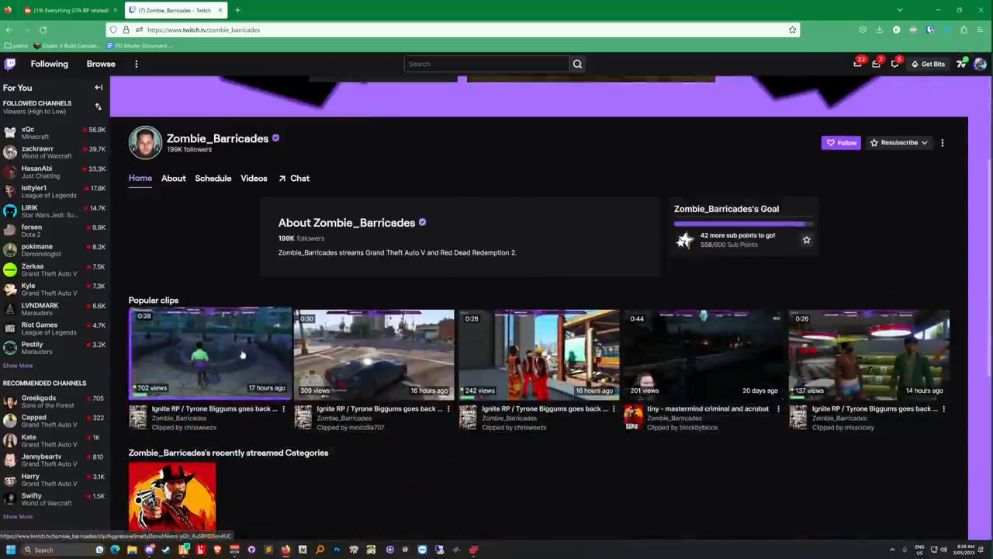
click(255, 177)
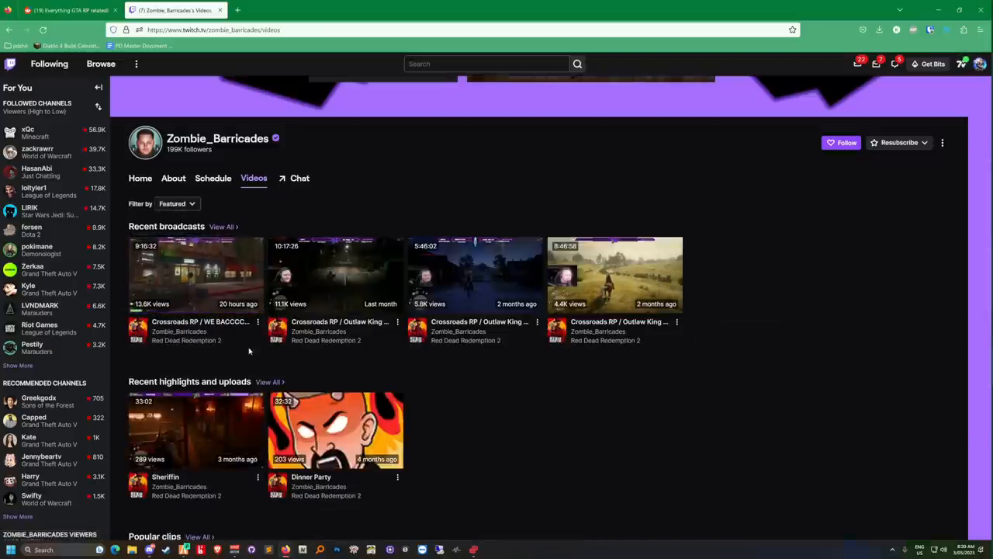
mouse_move(232, 321)
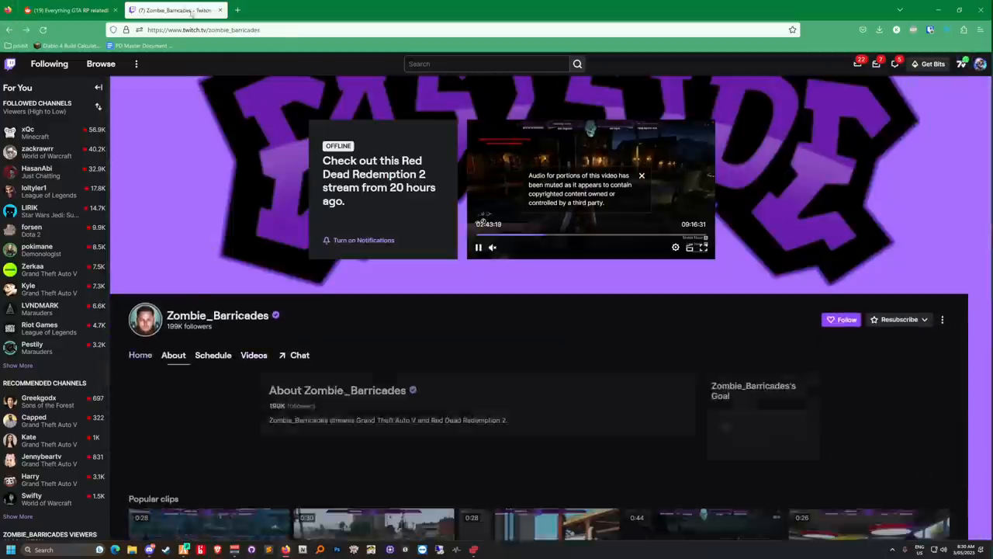
Step: Return to the r/RPClipsGTA feed and scroll down through the posts, backing up briefly
click(199, 9)
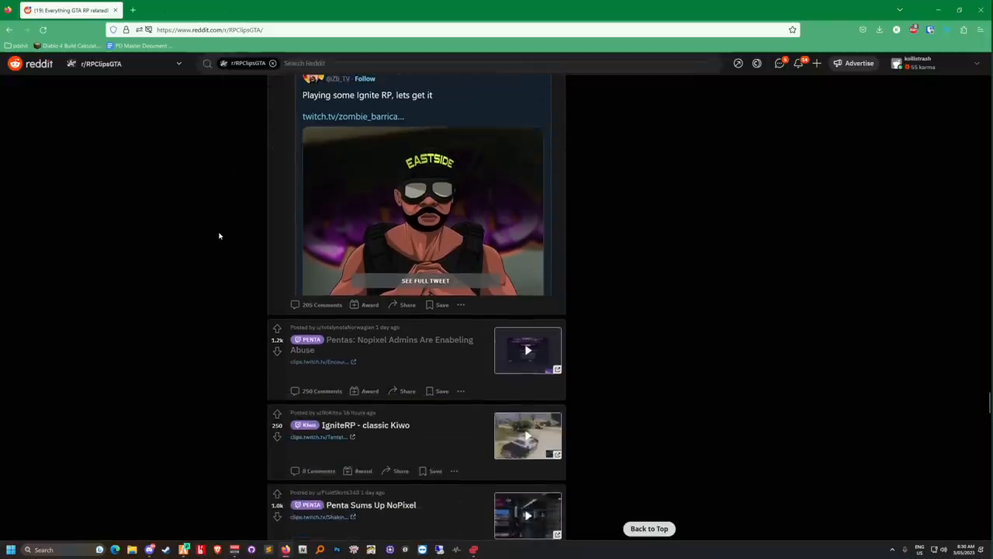
scroll(down, 3)
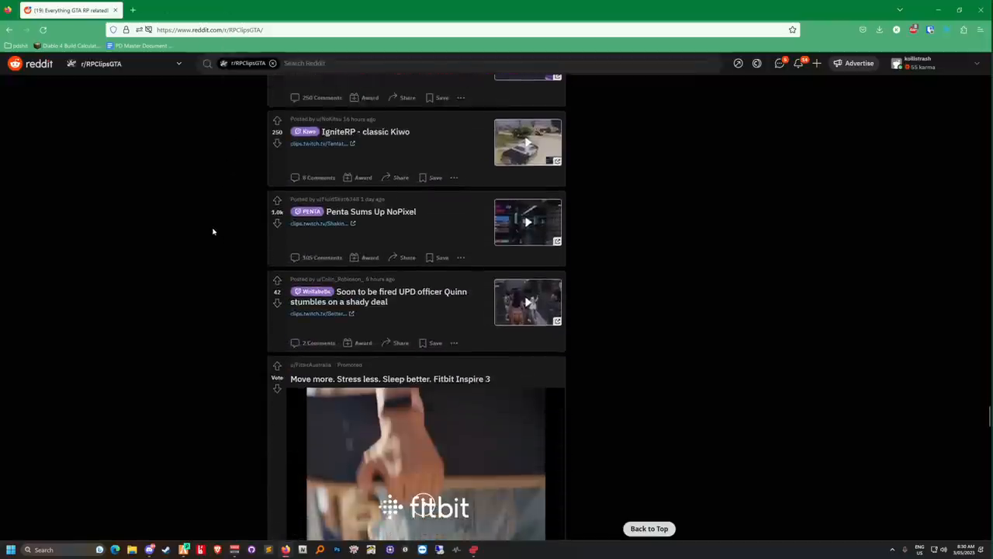
scroll(down, 3)
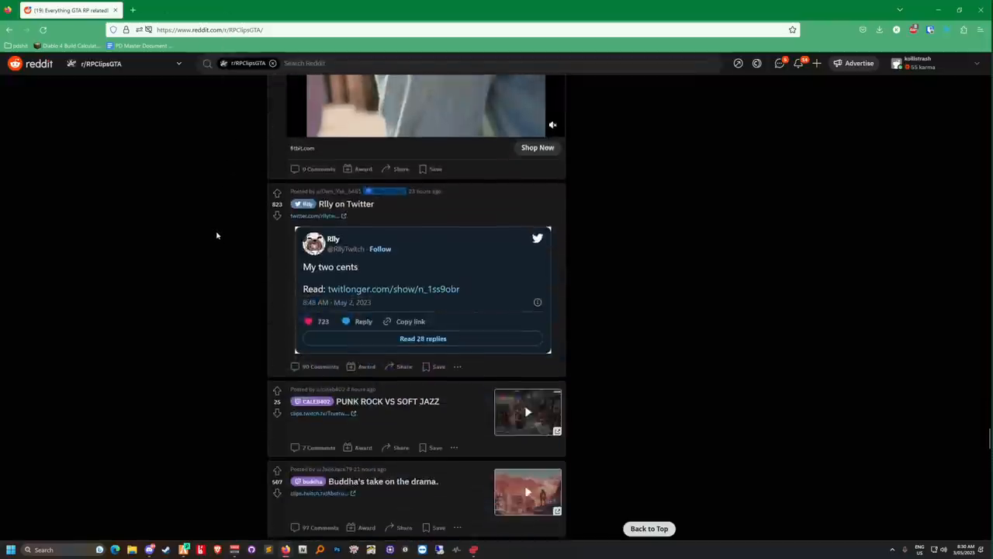
scroll(down, 3)
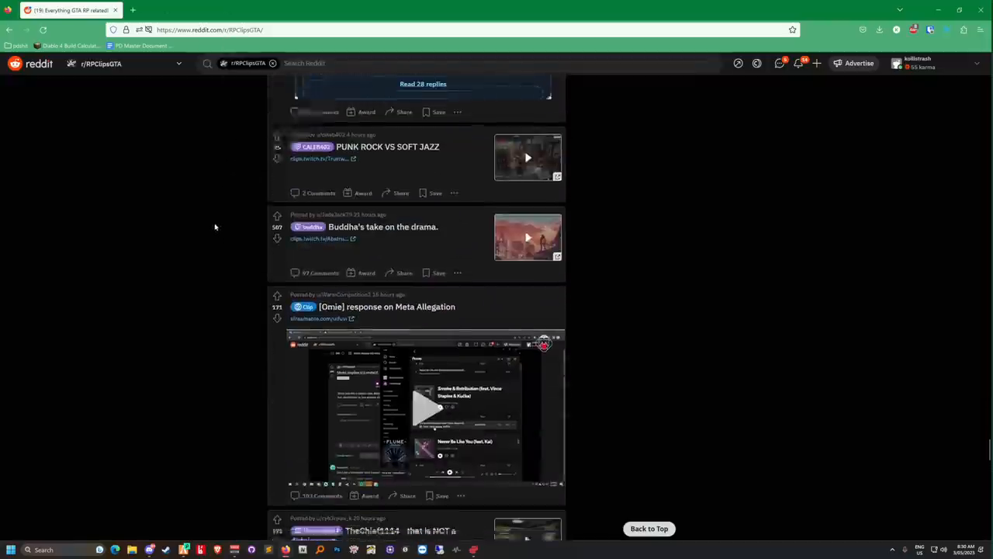
scroll(down, 3)
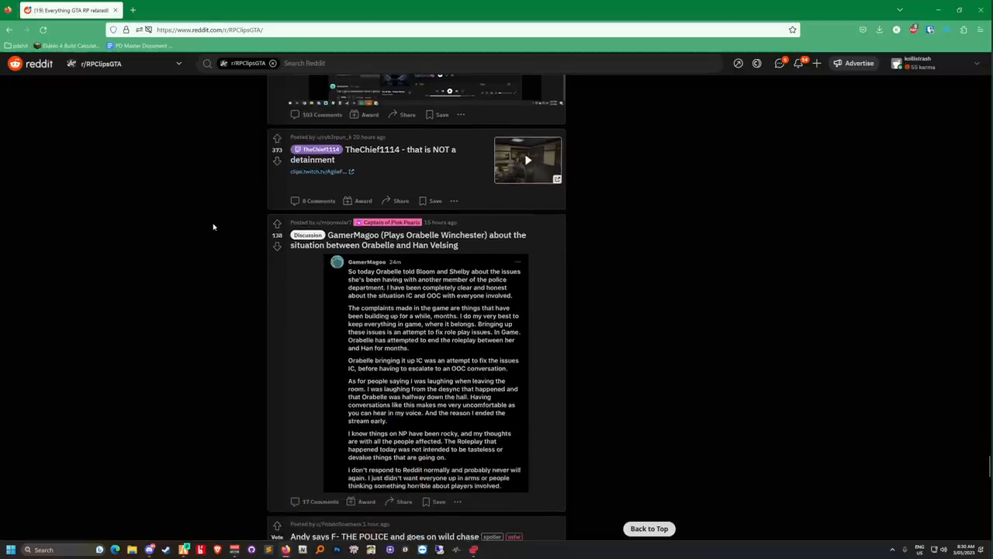
scroll(down, 3)
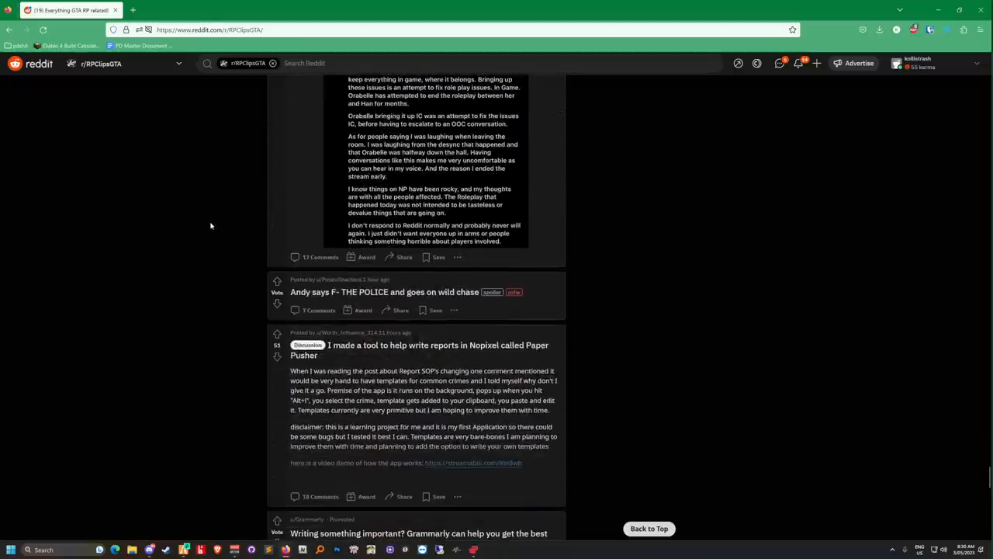
scroll(down, 3)
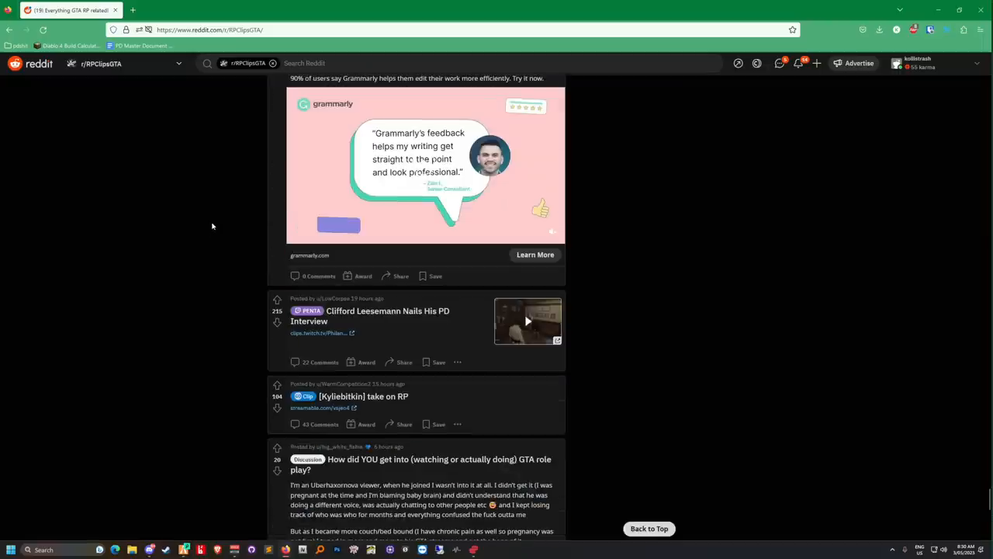
scroll(down, 3)
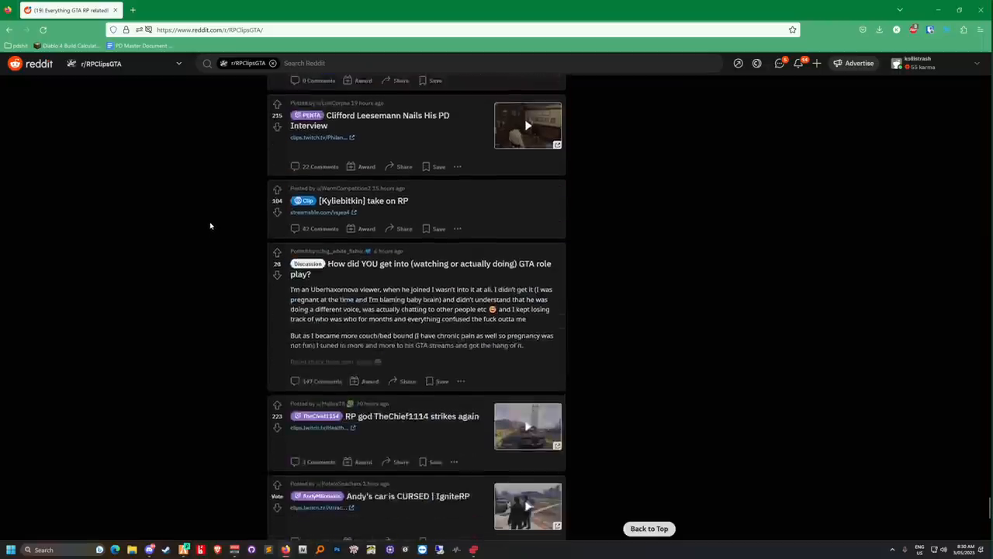
scroll(down, 3)
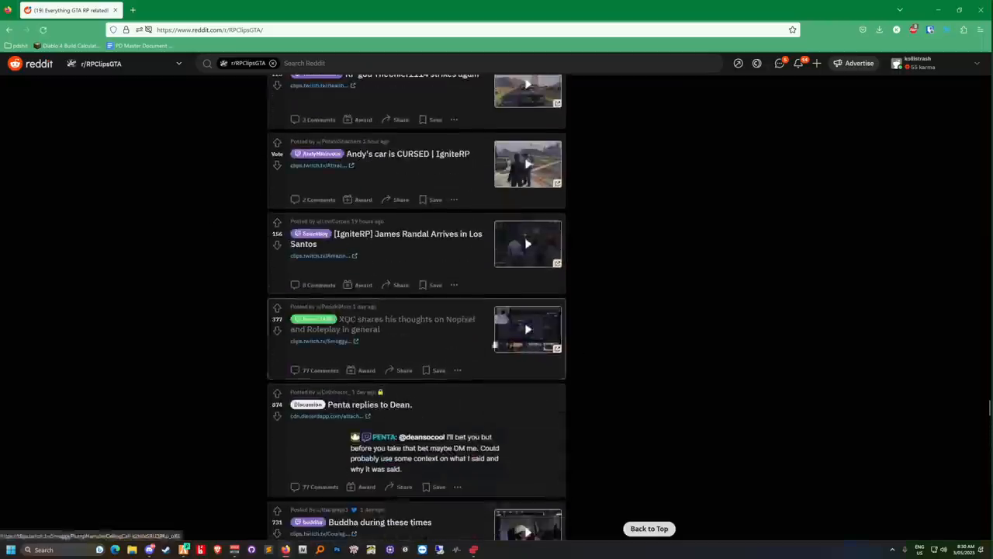
scroll(down, 3)
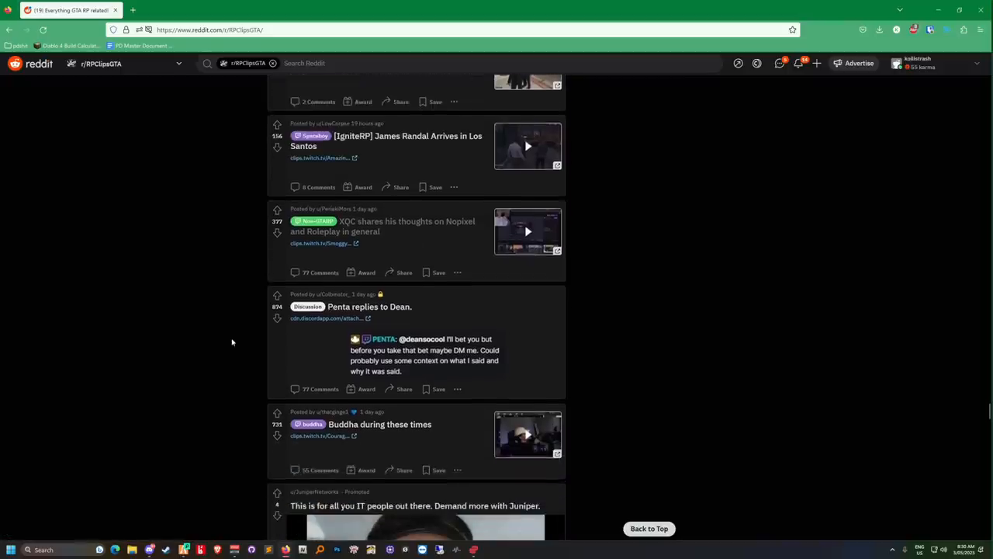
scroll(down, 3)
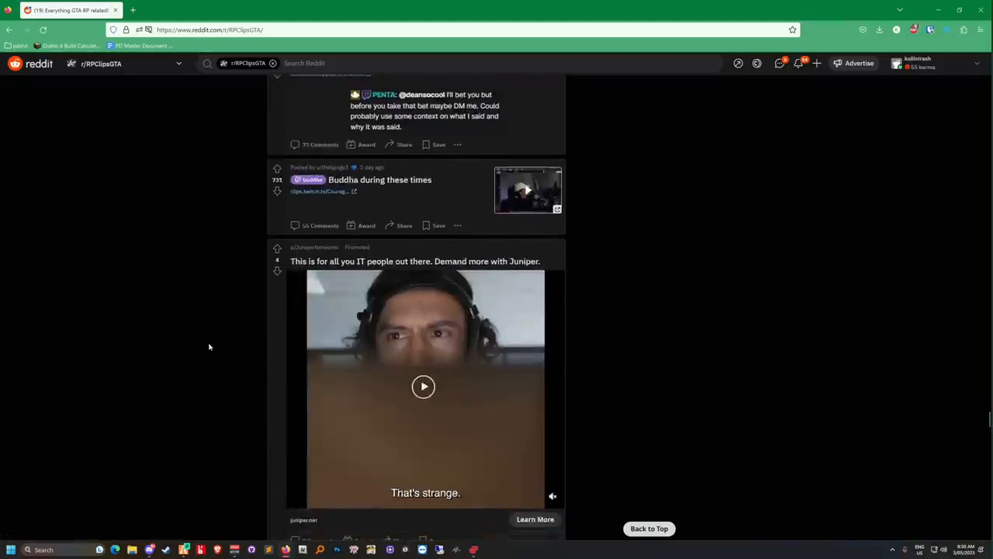
scroll(up, 3)
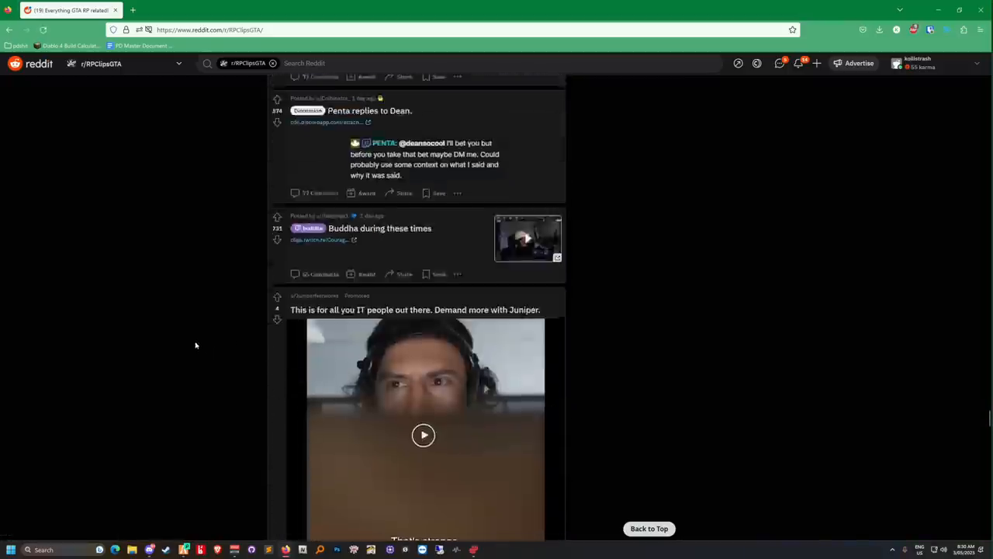
scroll(up, 3)
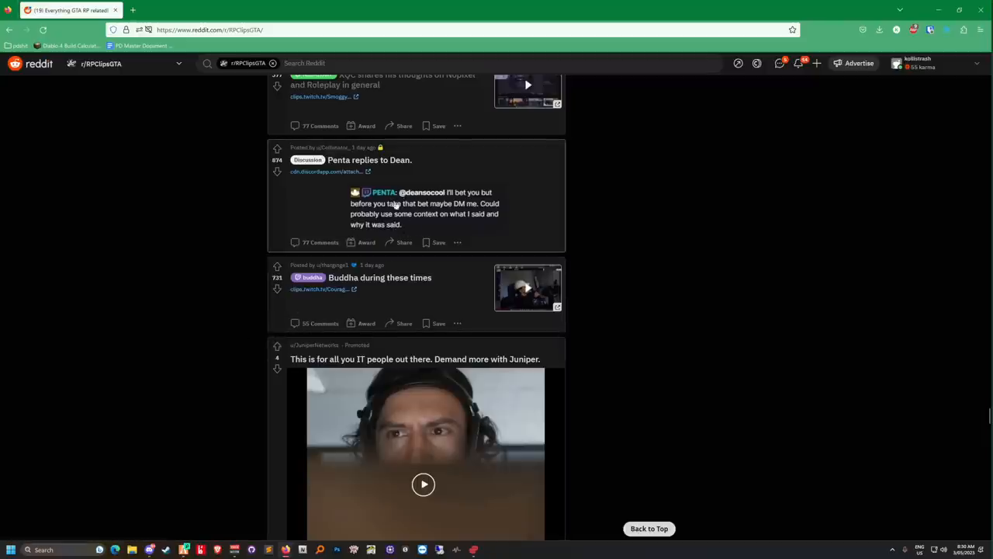
mouse_move(217, 290)
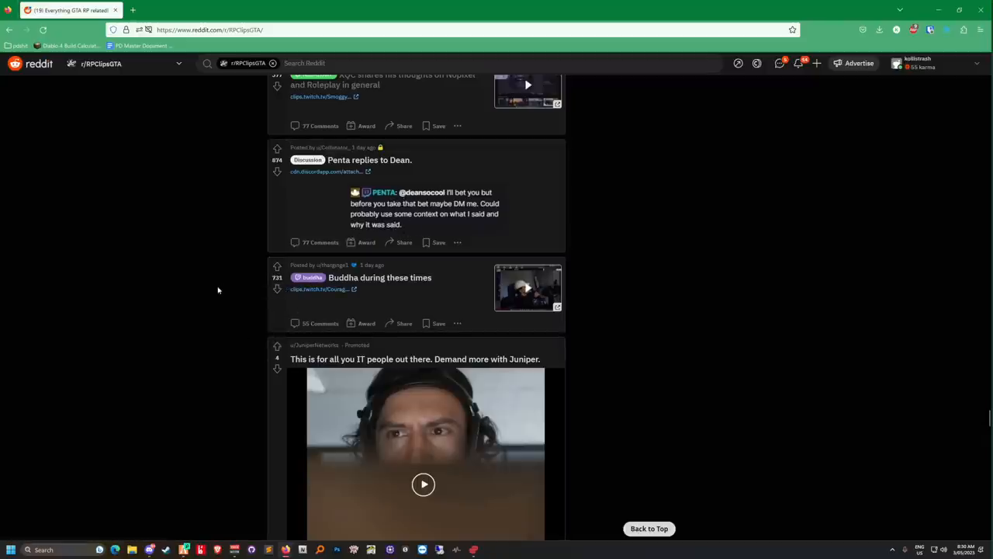
Step: Continue scrolling down to the Judd post about people leaving Nopixel for IgniteRP
scroll(down, 3)
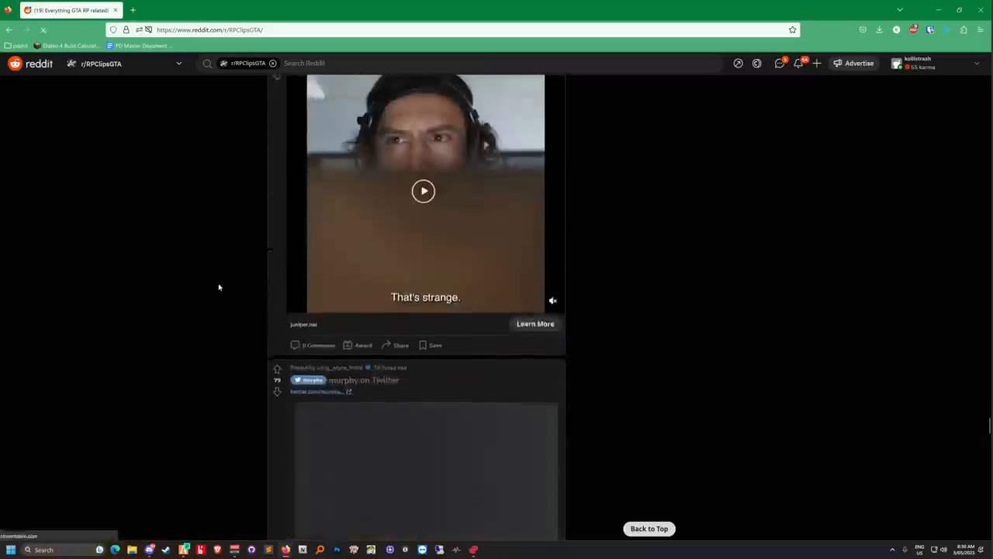
scroll(down, 3)
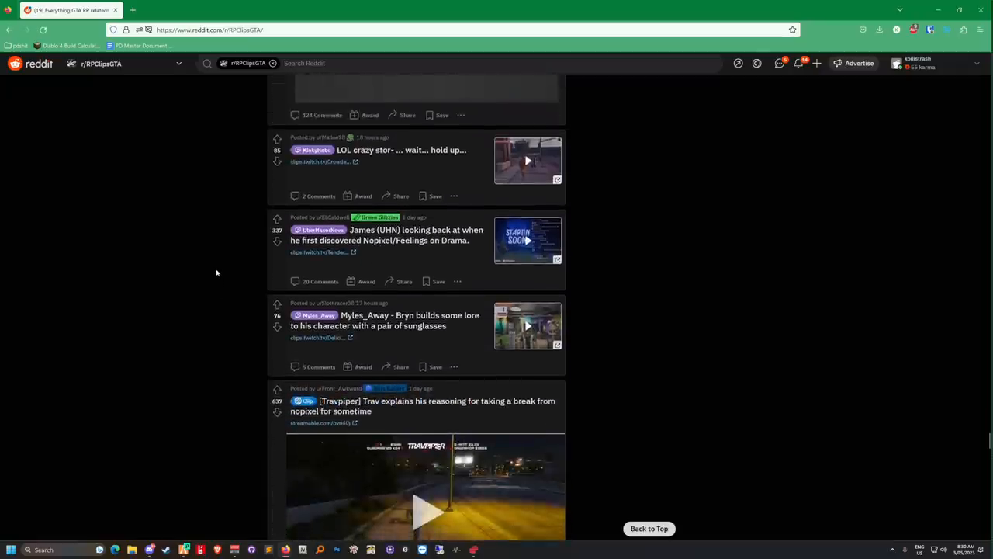
scroll(down, 3)
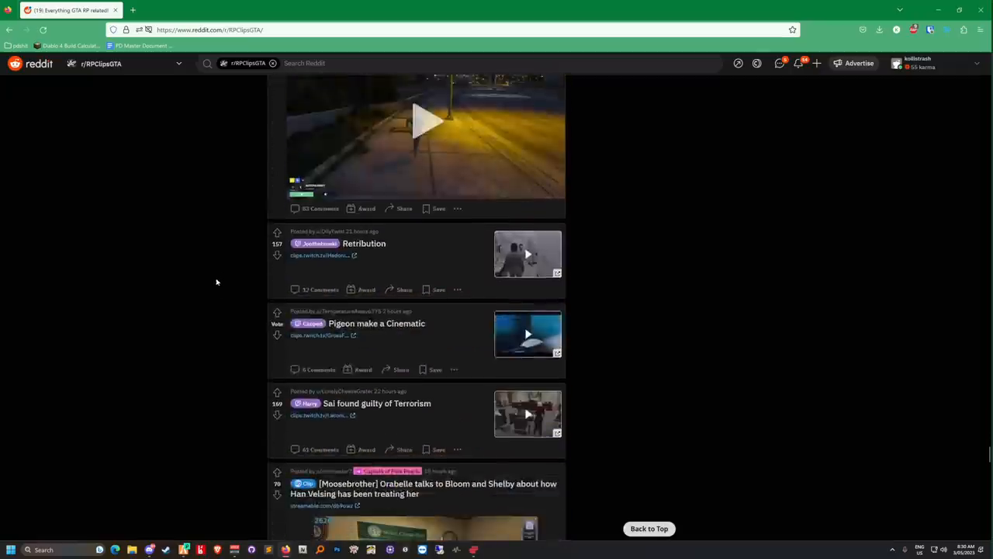
scroll(down, 3)
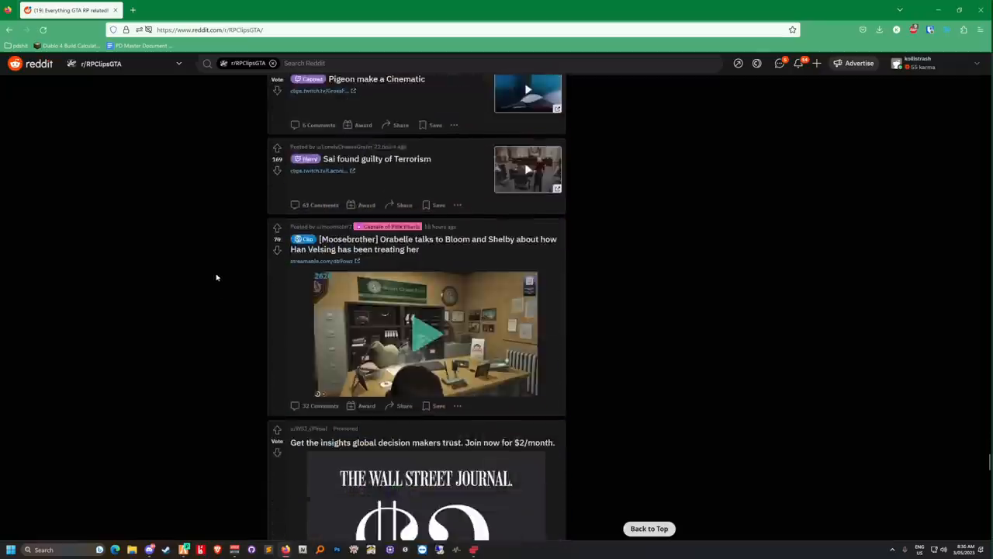
scroll(down, 3)
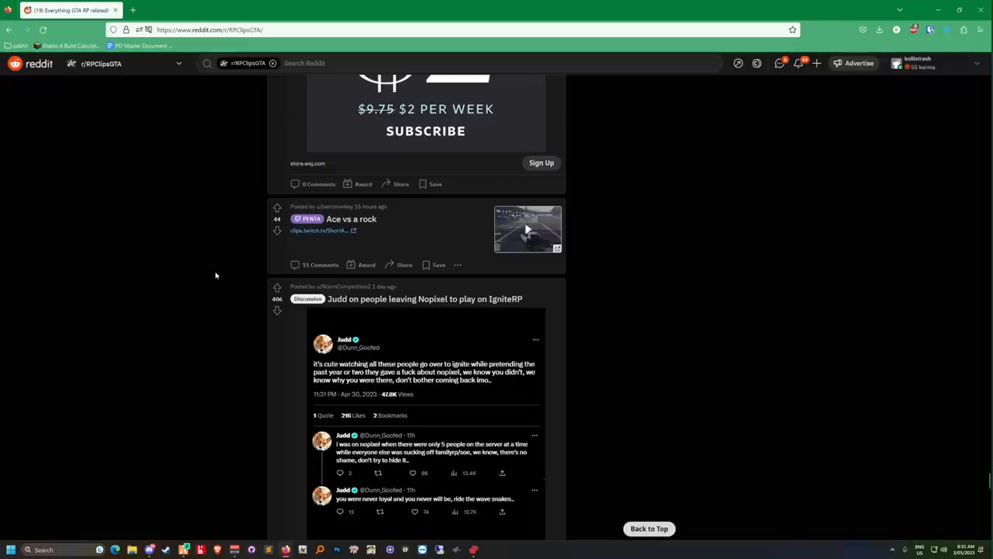
scroll(down, 3)
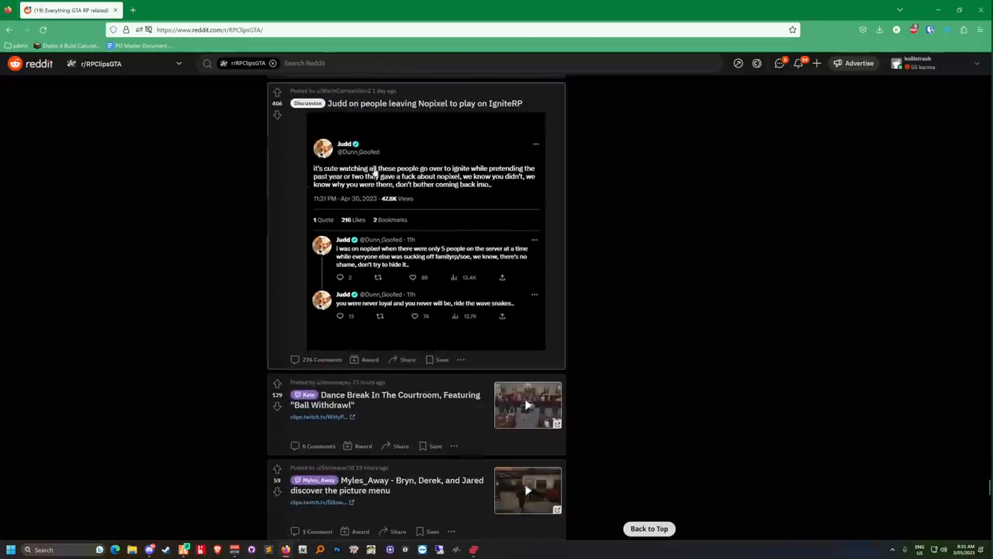
mouse_move(509, 179)
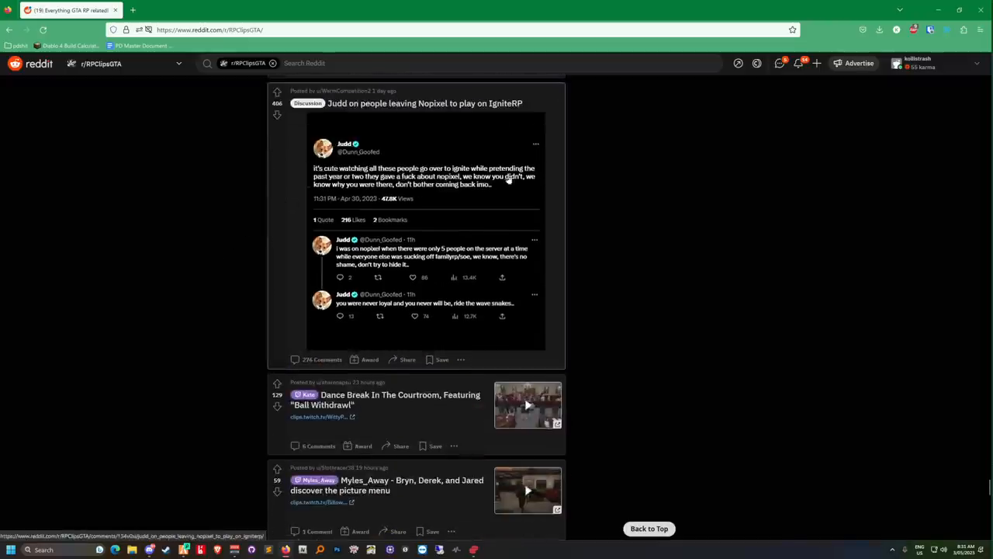
mouse_move(499, 191)
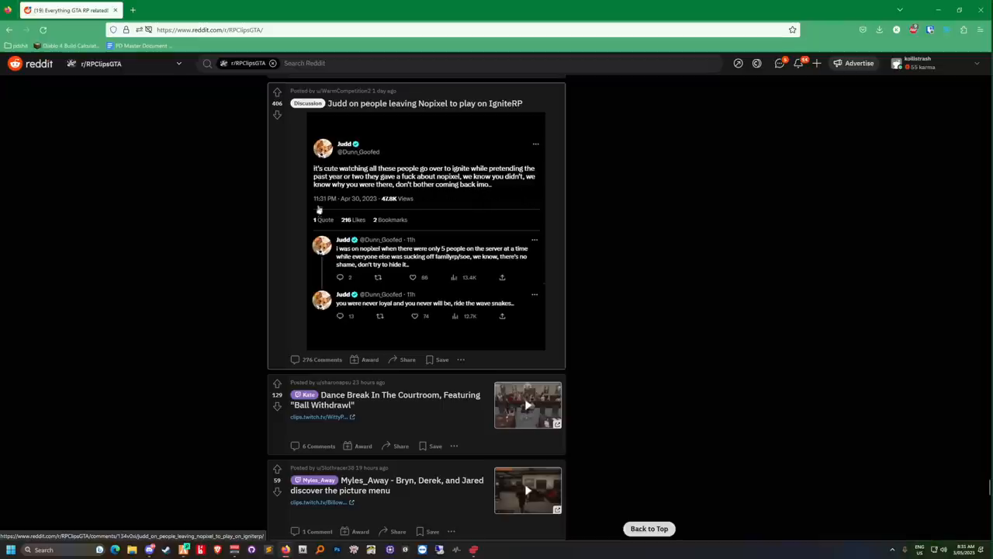
mouse_move(469, 273)
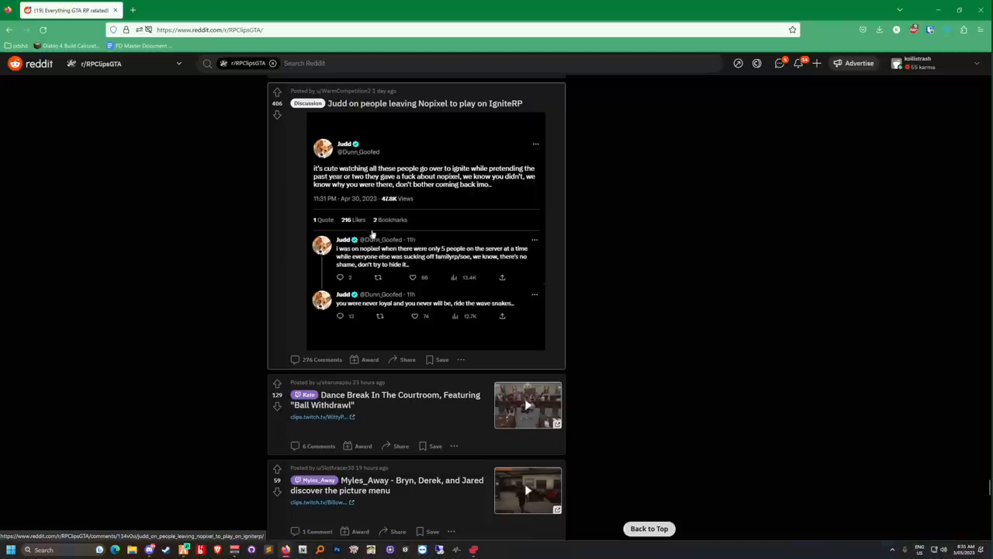
mouse_move(149, 286)
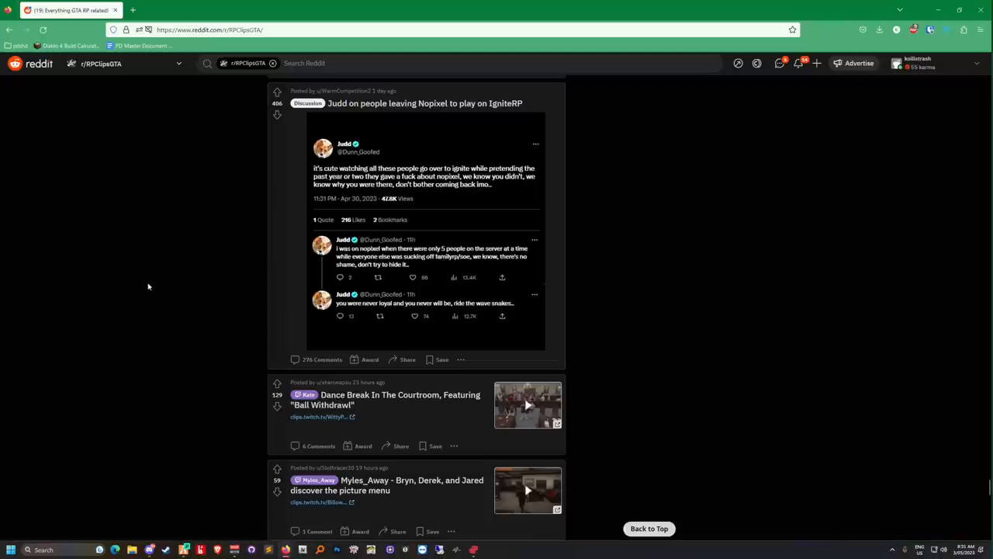
scroll(down, 3)
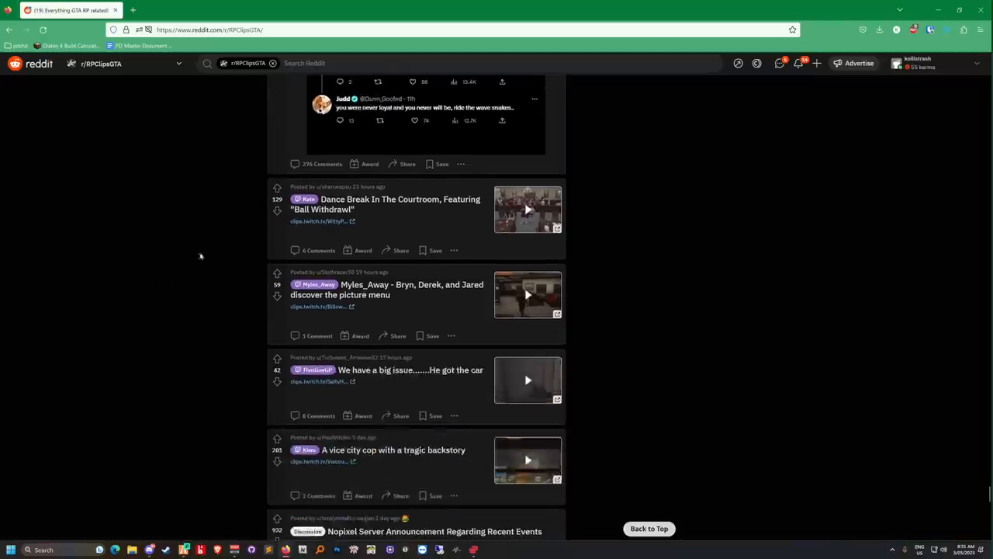
scroll(up, 3)
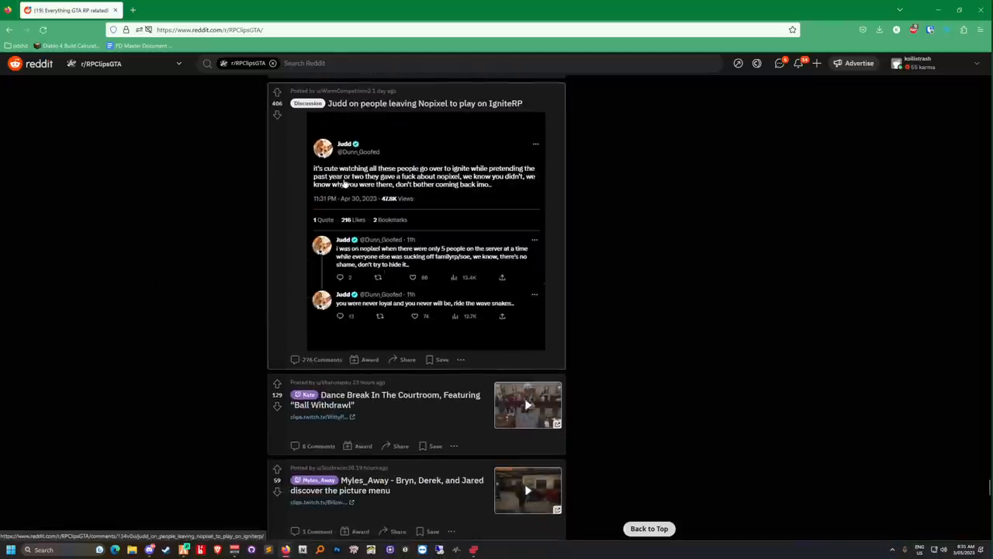
mouse_move(133, 270)
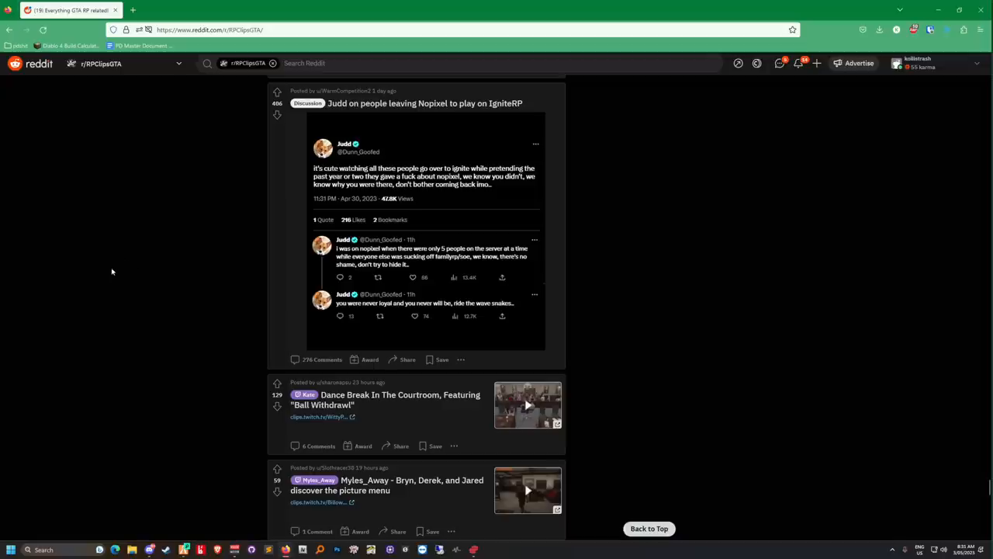
mouse_move(105, 279)
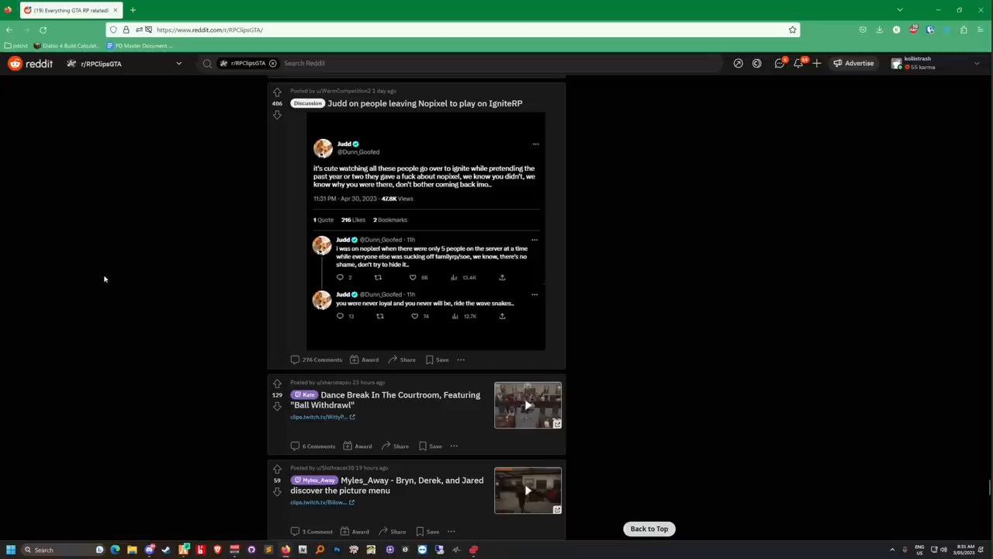
scroll(down, 3)
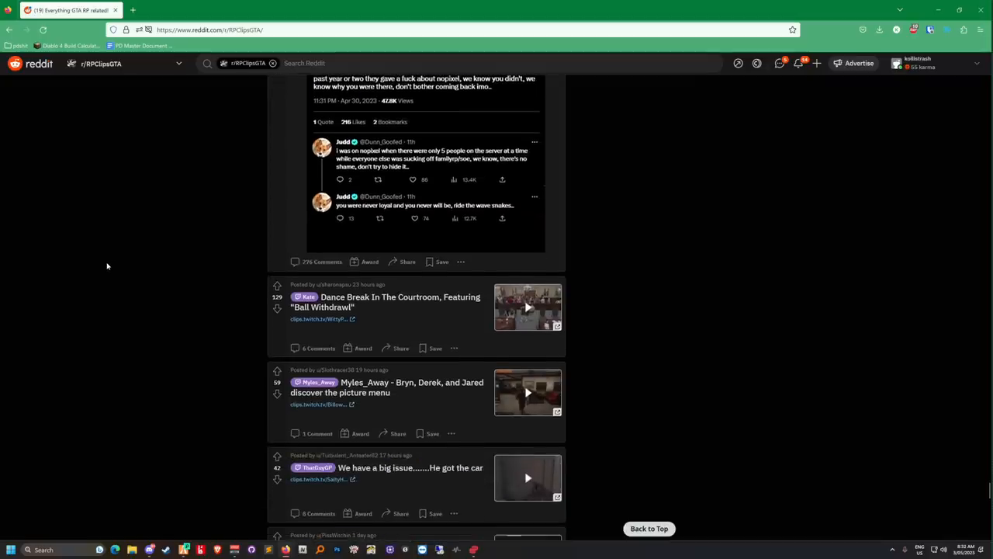
scroll(down, 3)
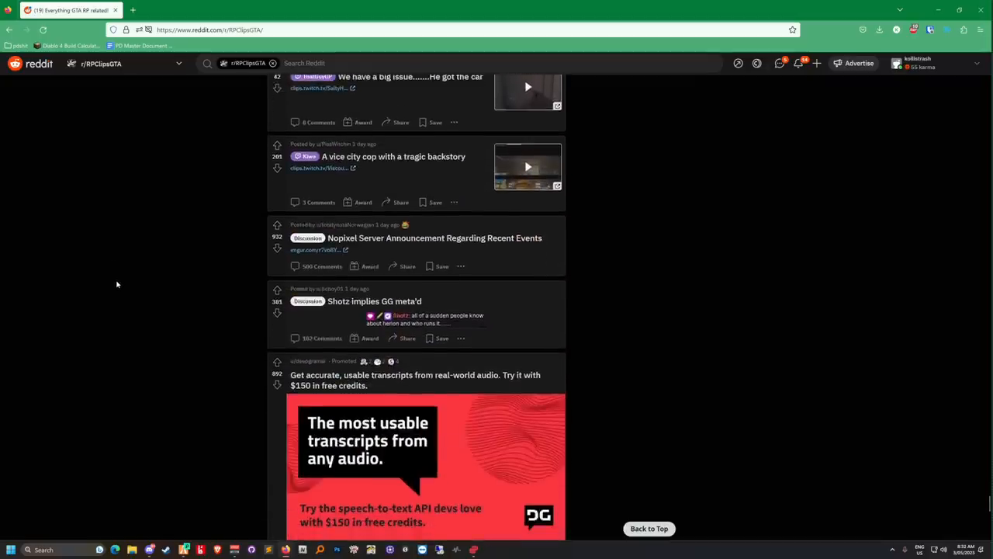
mouse_move(123, 280)
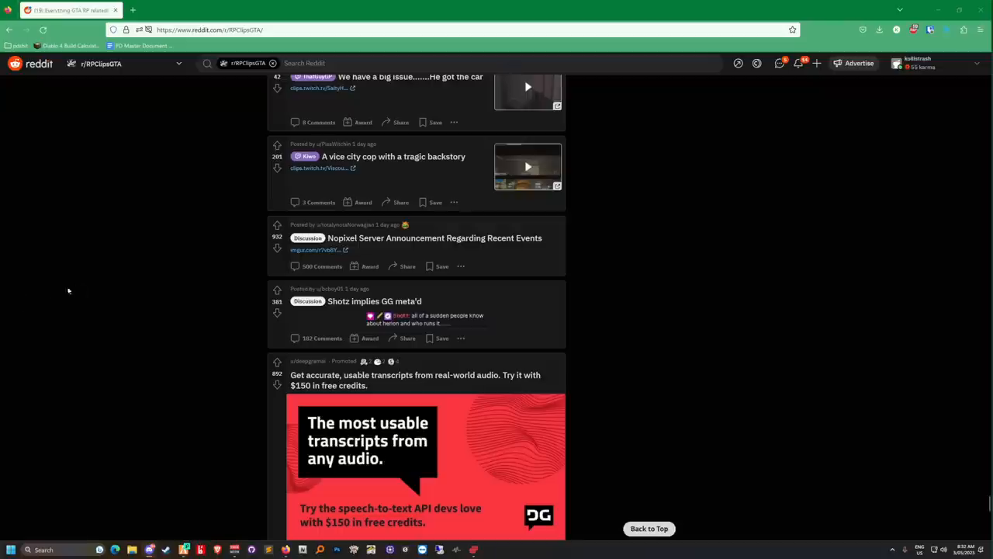
mouse_move(760, 292)
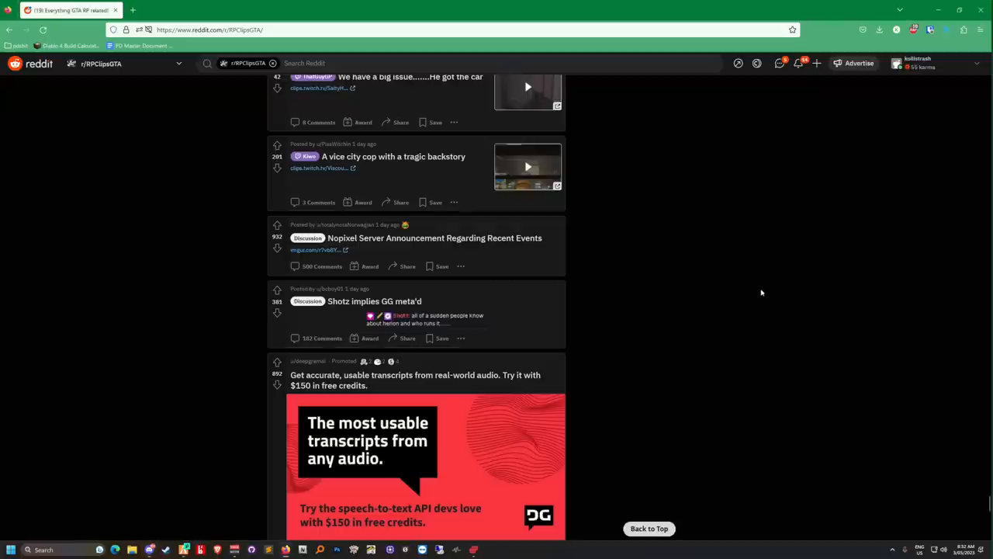
scroll(down, 3)
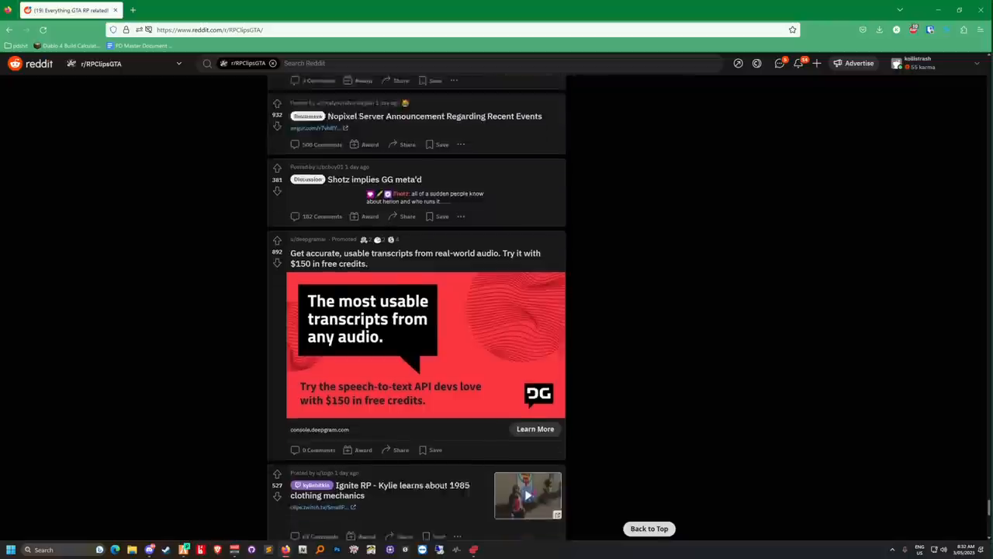
scroll(down, 3)
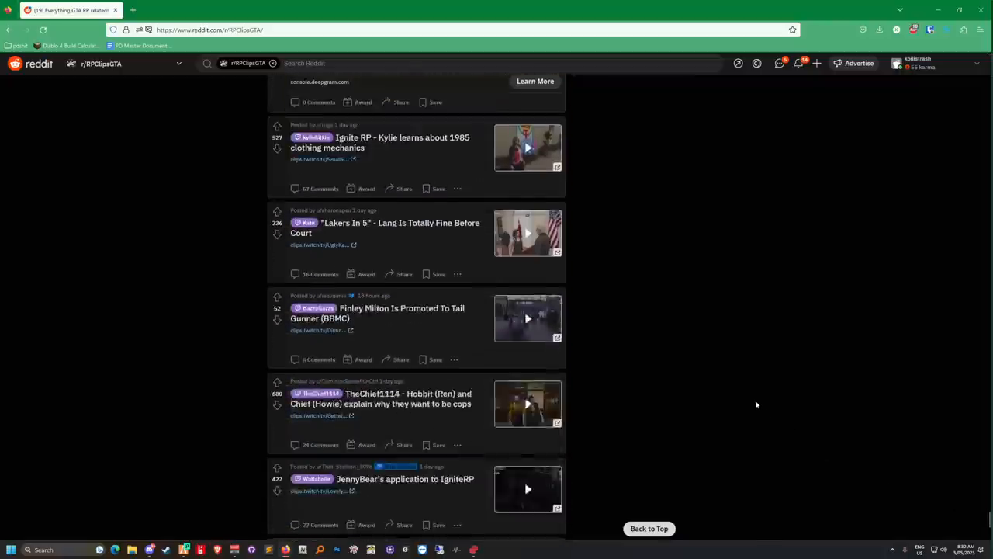
scroll(down, 3)
text(reddit)
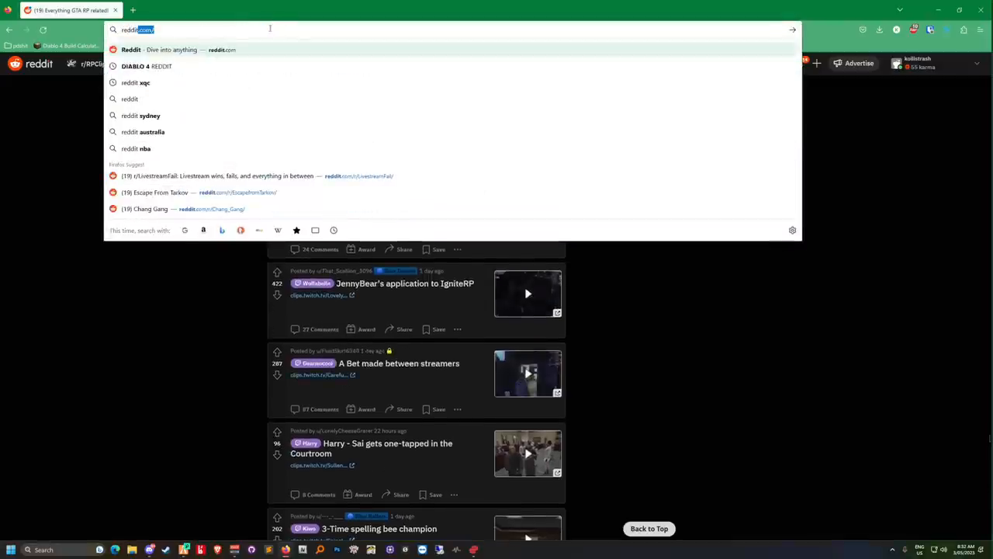
Step: Navigate to the r/LivestreamFail subreddit via the address bar suggestion
click(248, 175)
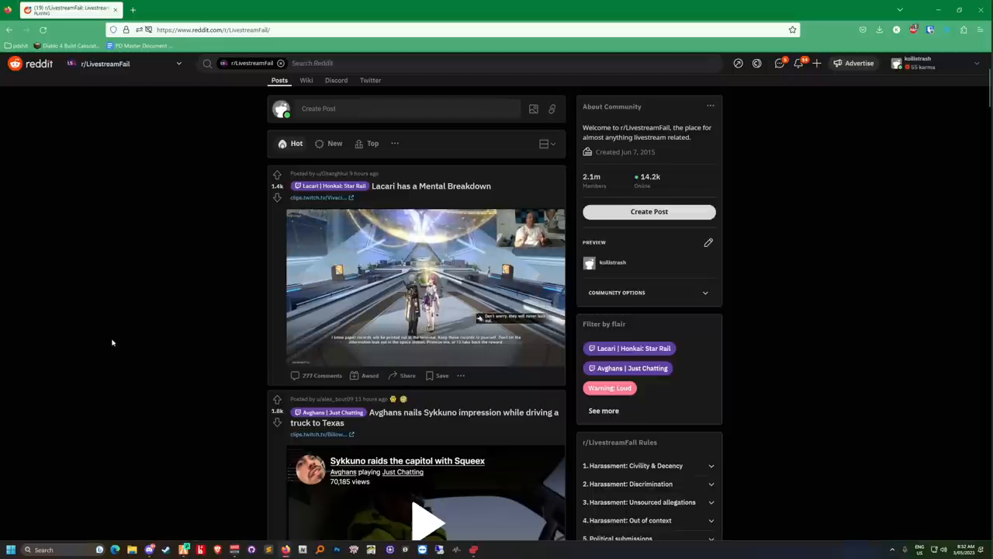
Step: Play the 'Lacari has a Mental Breakdown' Twitch clip and move the feed slightly lower
click(425, 287)
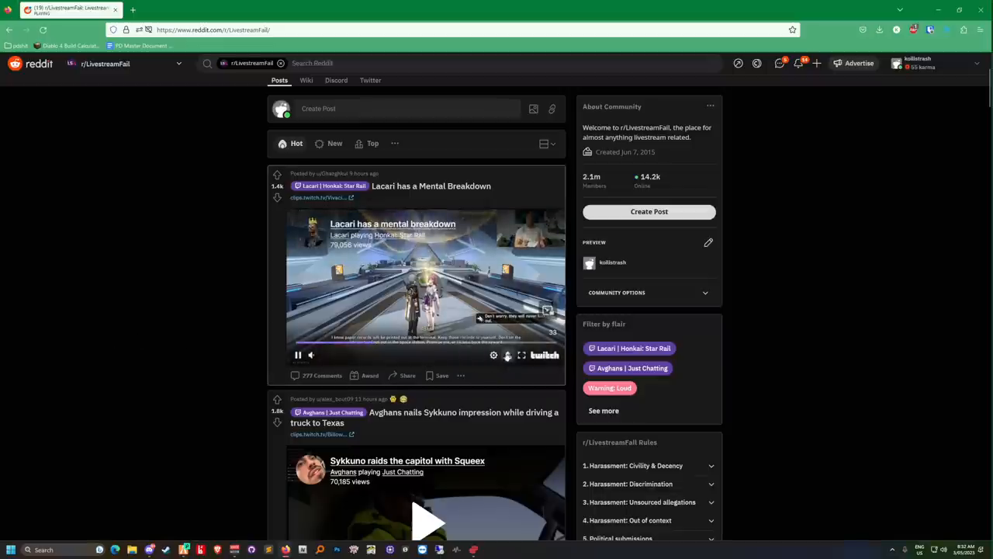
click(522, 354)
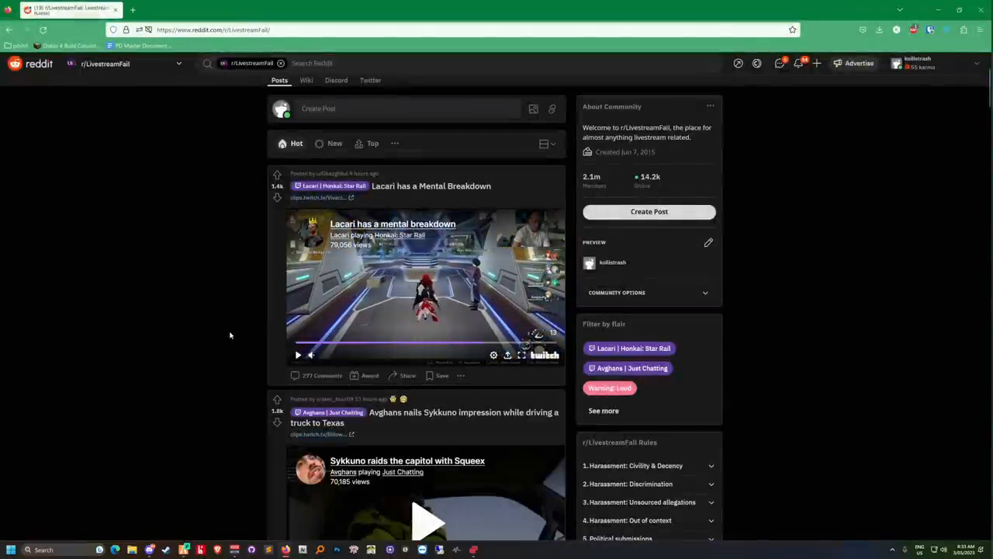
mouse_move(223, 332)
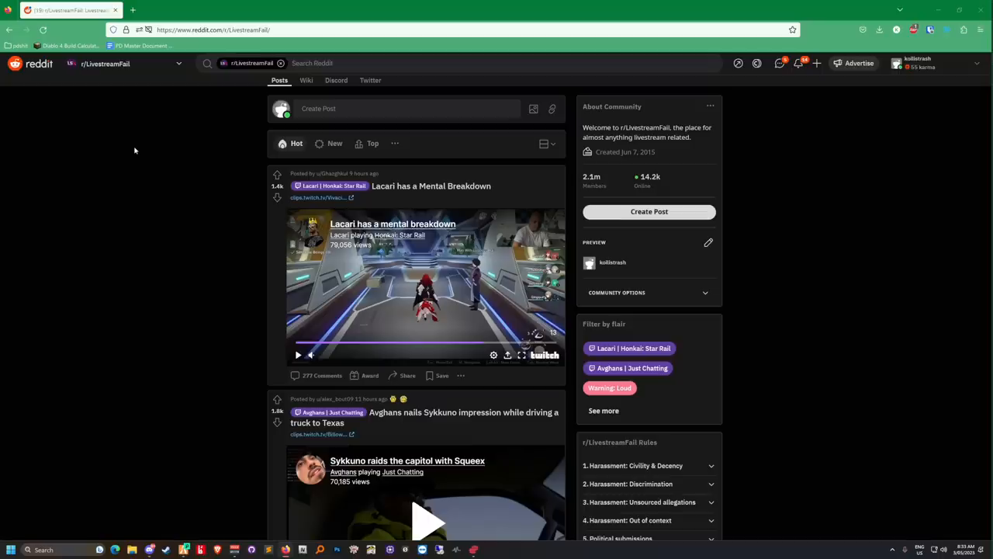
mouse_move(176, 193)
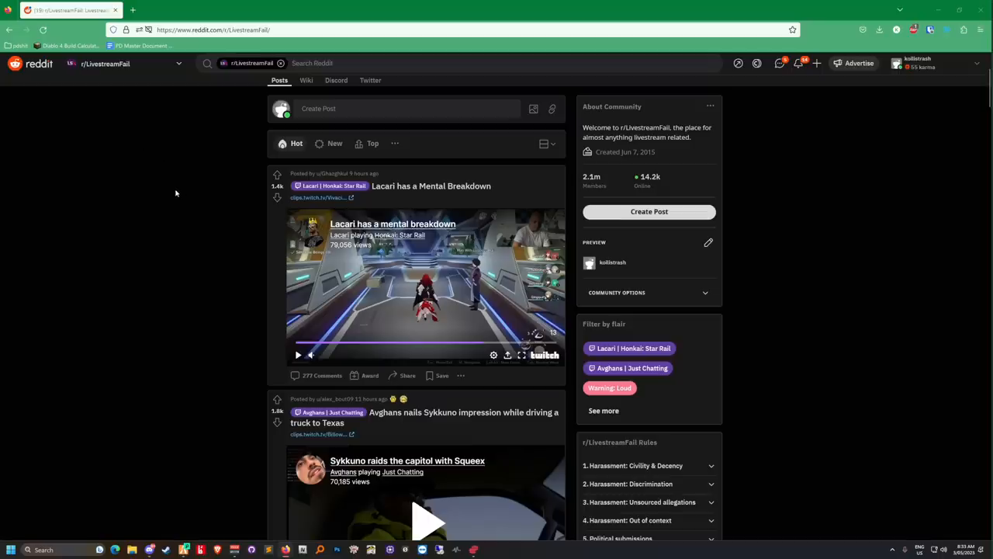
scroll(down, 3)
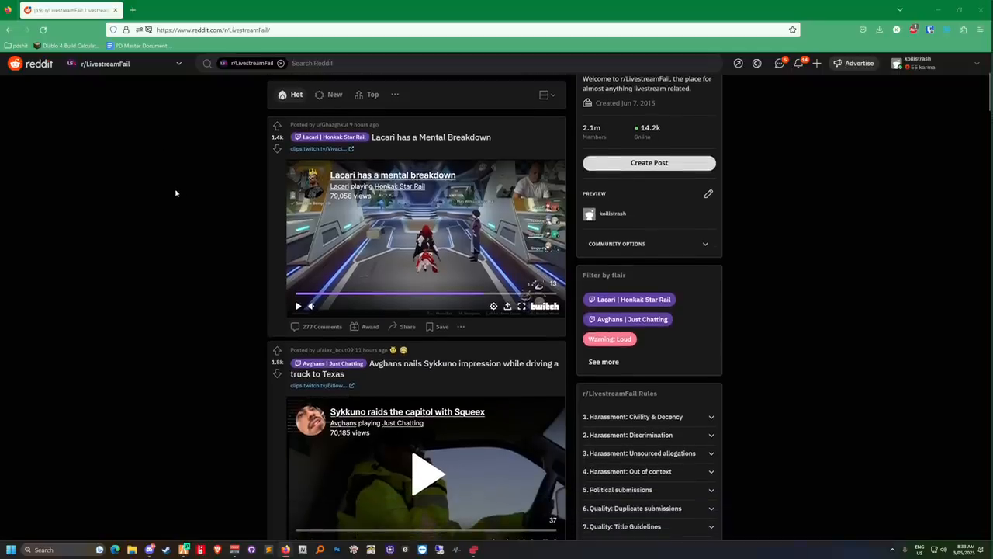
mouse_move(174, 183)
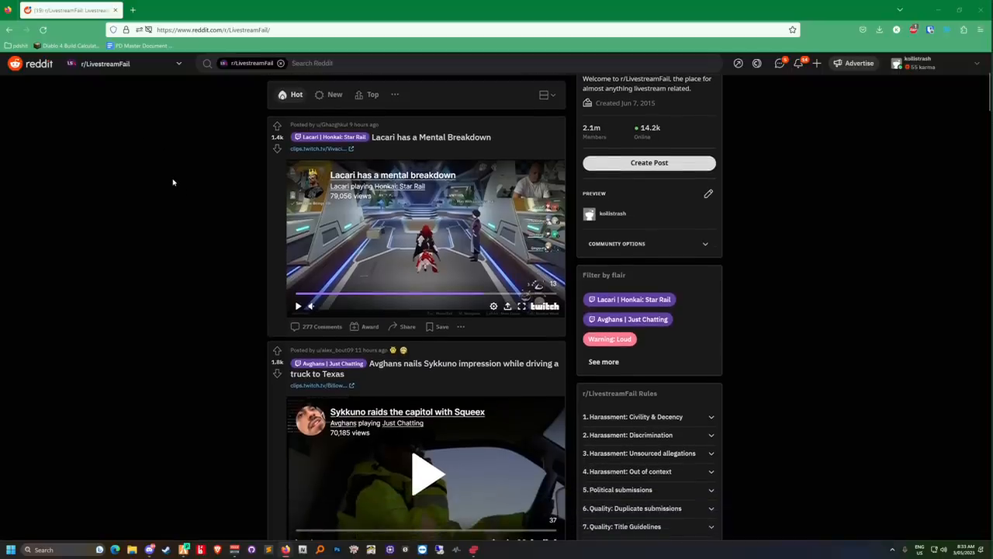